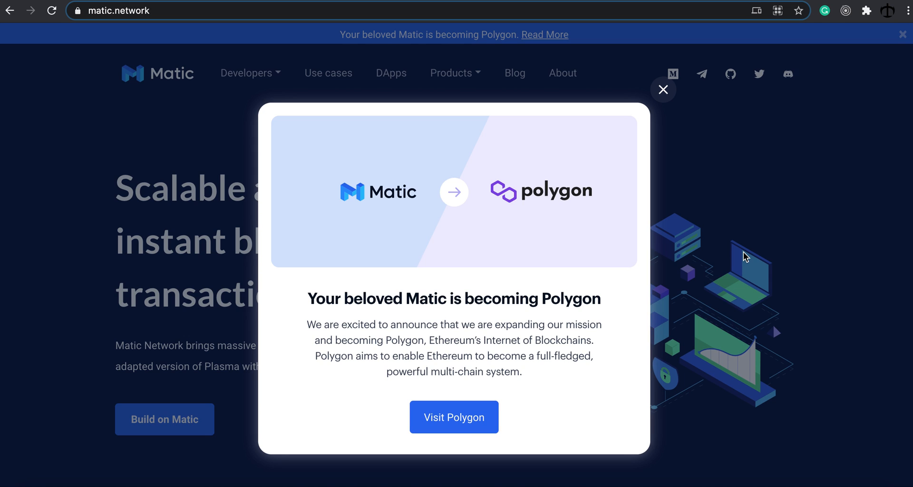
{"action": "mouse_move", "coordinate": [582, 246]}
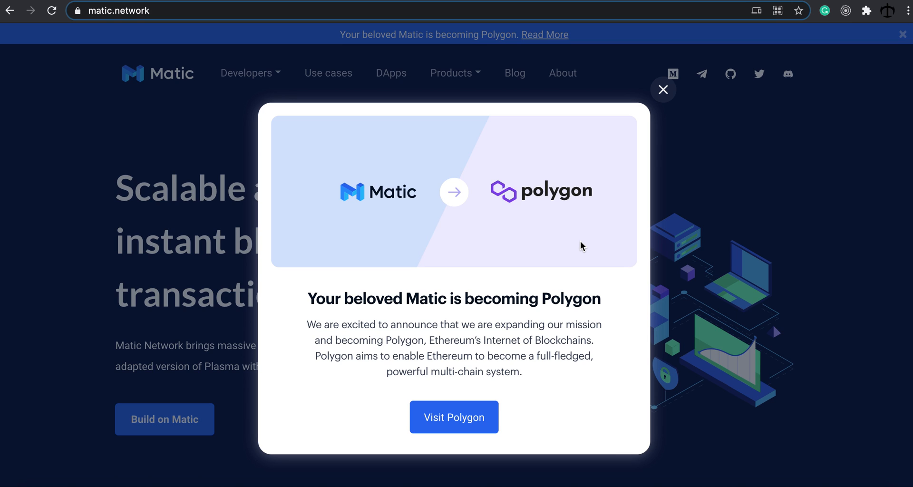
{"action": "mouse_move", "coordinate": [547, 244]}
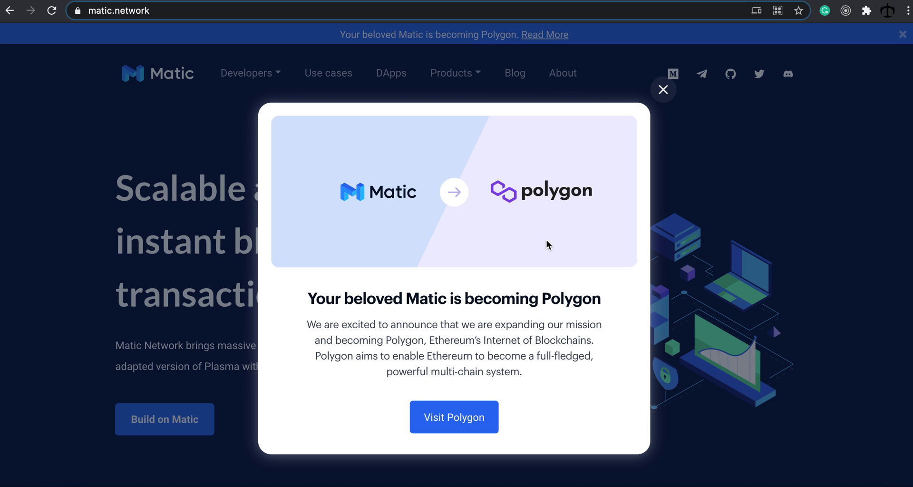
{"action": "mouse_move", "coordinate": [384, 223]}
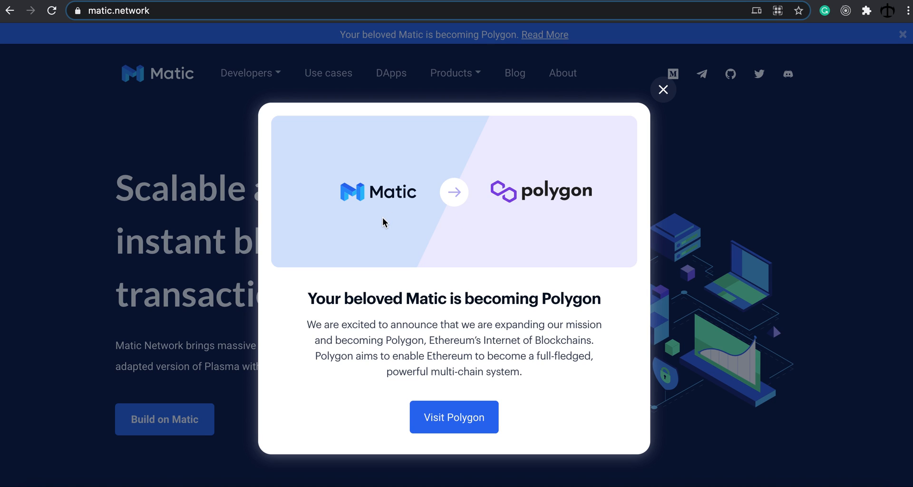
{"action": "mouse_move", "coordinate": [463, 249]}
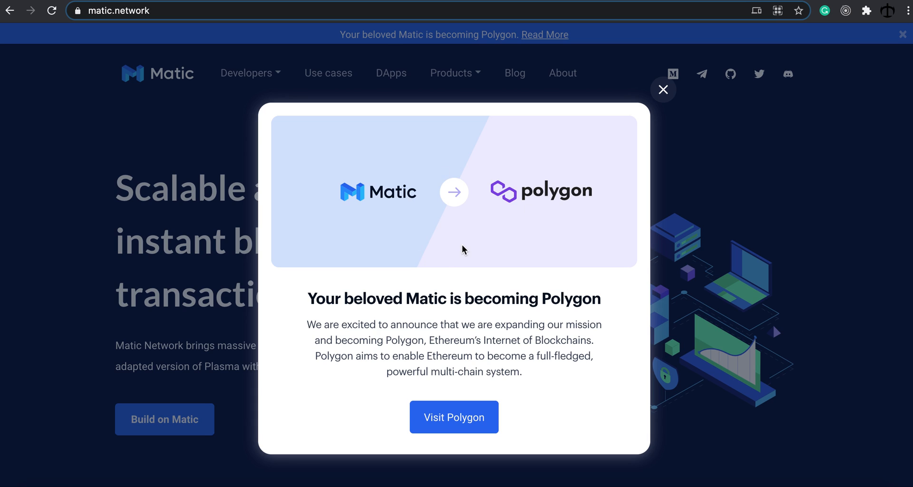
{"action": "mouse_move", "coordinate": [462, 250]}
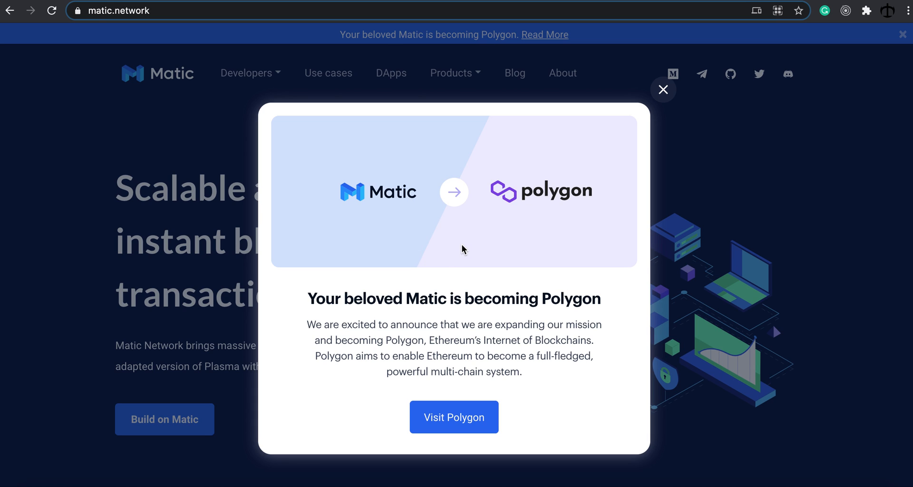
{"action": "mouse_move", "coordinate": [454, 221]}
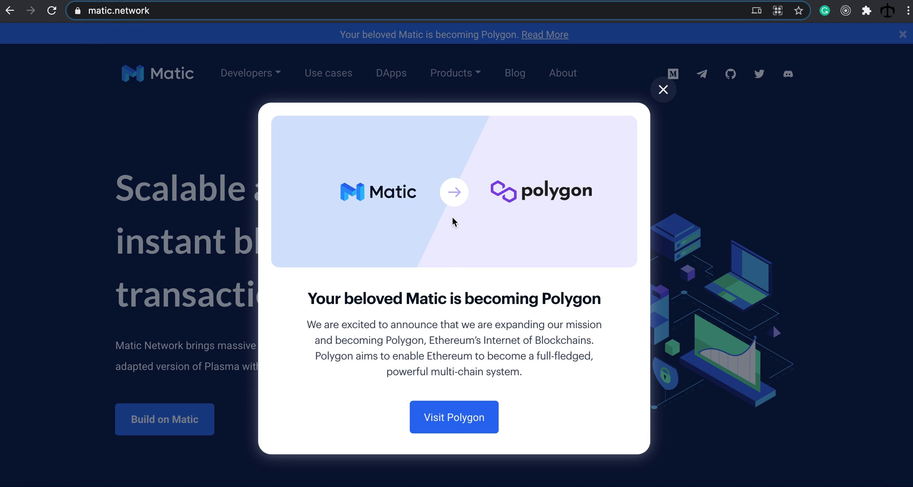
{"action": "mouse_move", "coordinate": [433, 221]}
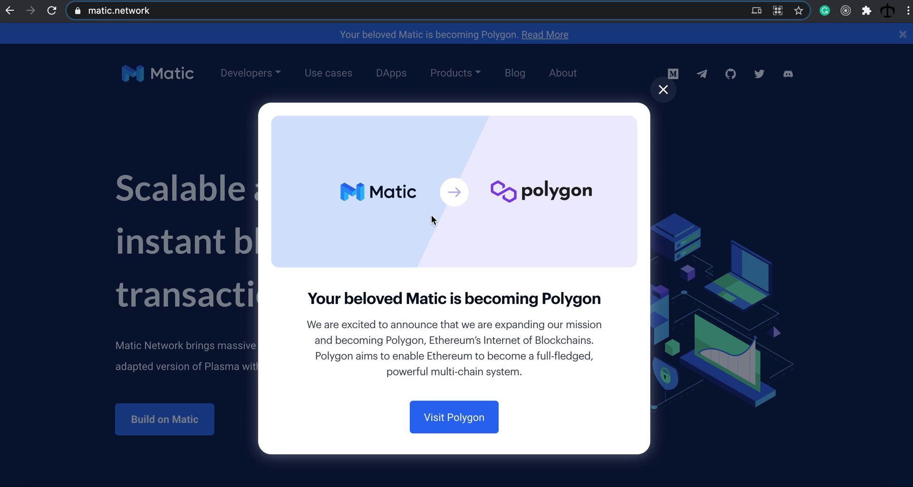
{"action": "mouse_move", "coordinate": [435, 220]}
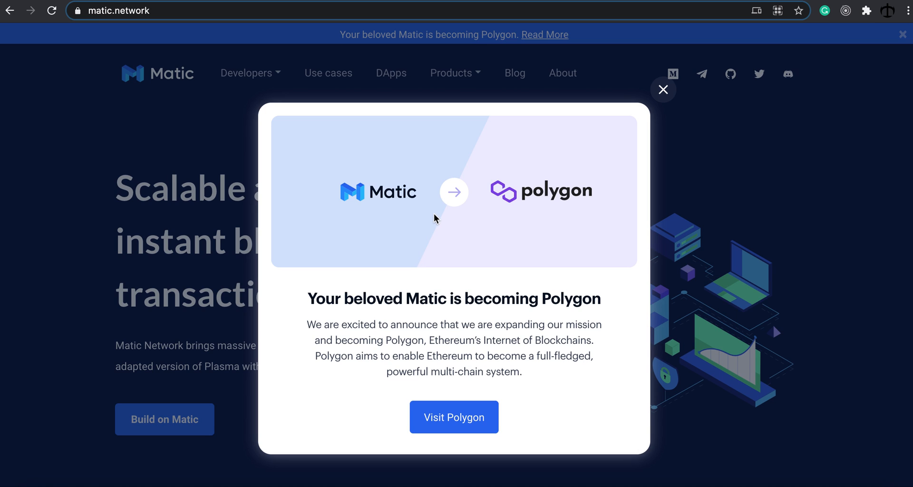
{"action": "mouse_move", "coordinate": [423, 223]}
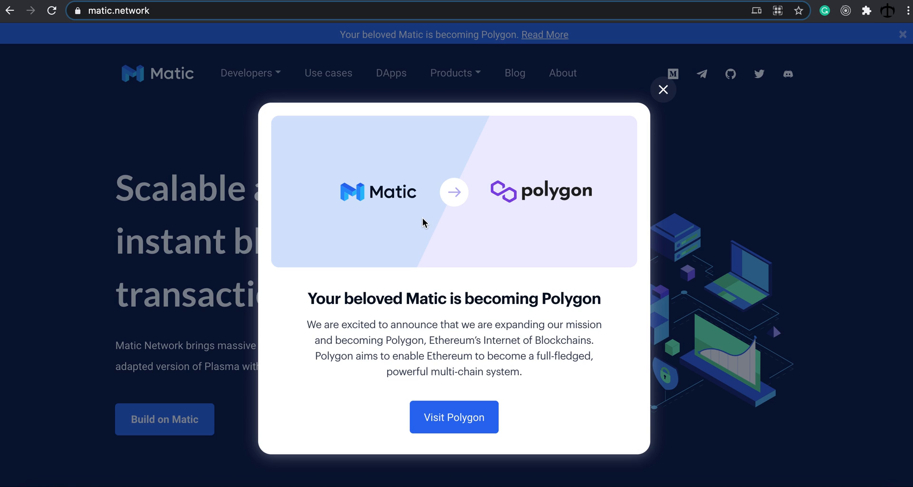
{"action": "mouse_move", "coordinate": [801, 124]}
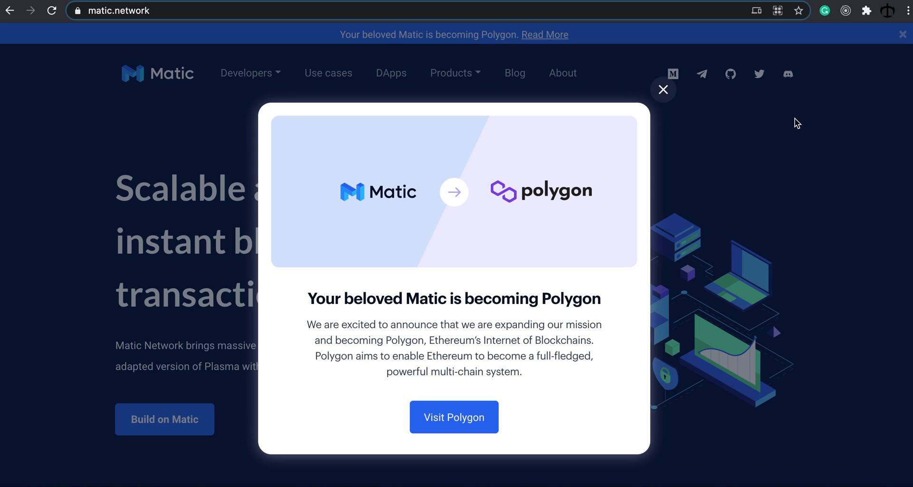
Visit polygon.technology and scroll past the Challenge and Solution sections
{"action": "left_click", "coordinate": [454, 417]}
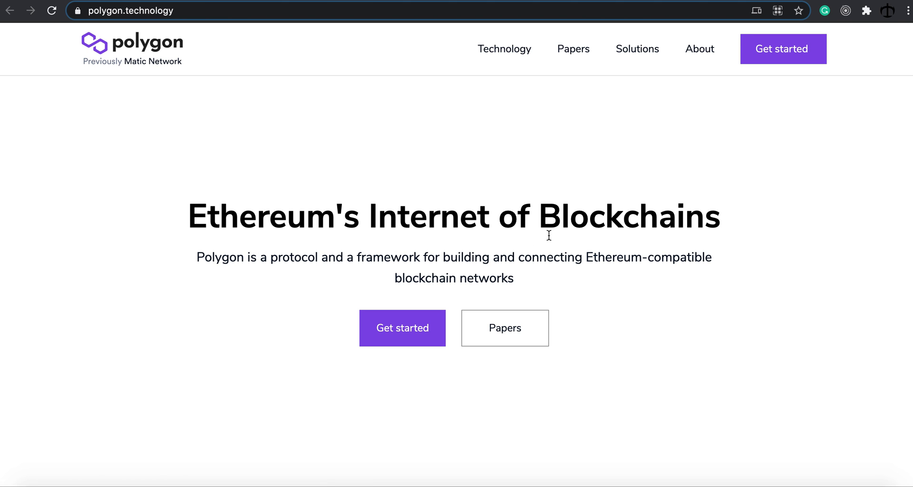
{"action": "mouse_move", "coordinate": [710, 296]}
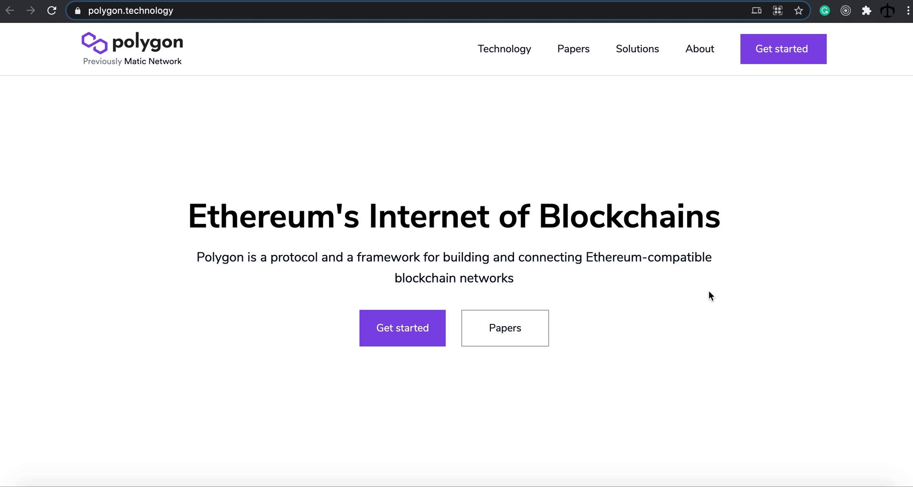
{"action": "scroll", "scroll_direction": "down", "scroll_amount": 3}
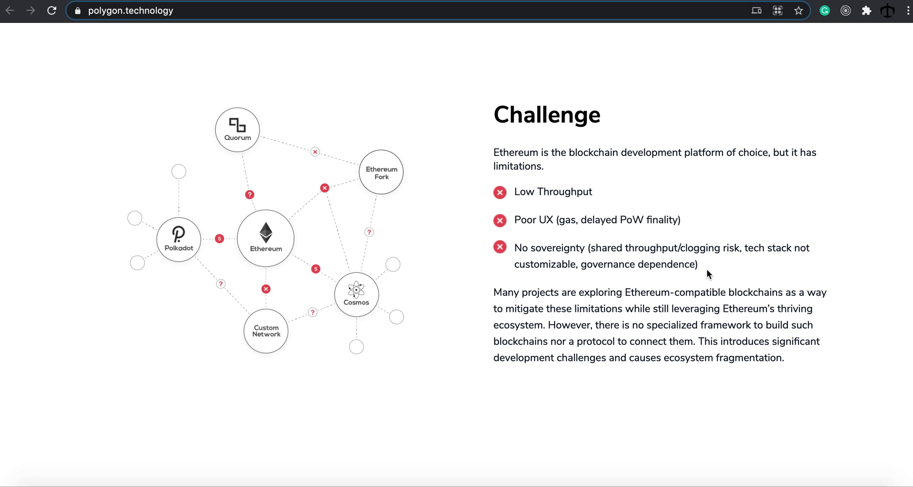
{"action": "mouse_move", "coordinate": [278, 231]}
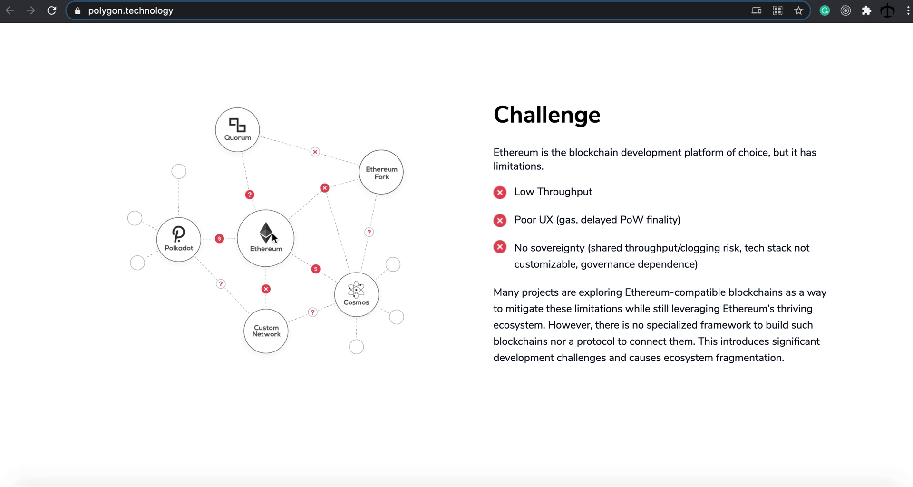
{"action": "mouse_move", "coordinate": [286, 241]}
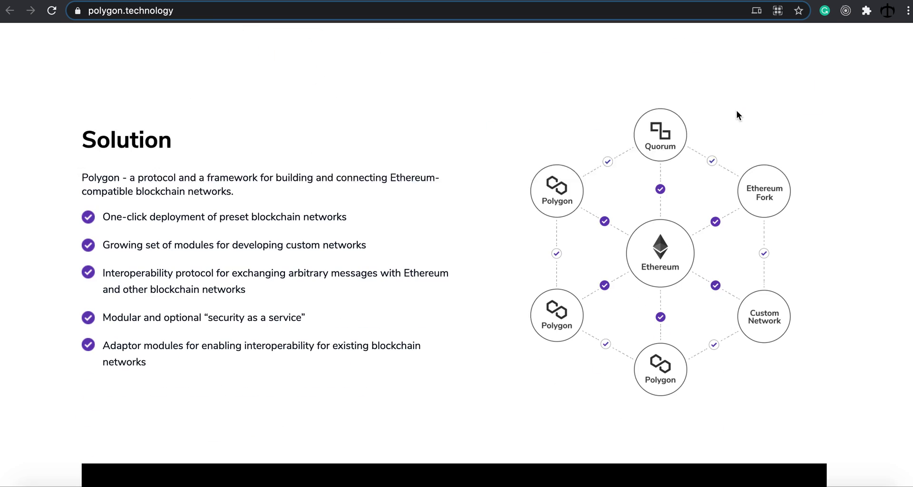
{"action": "scroll", "scroll_direction": "down", "scroll_amount": 3}
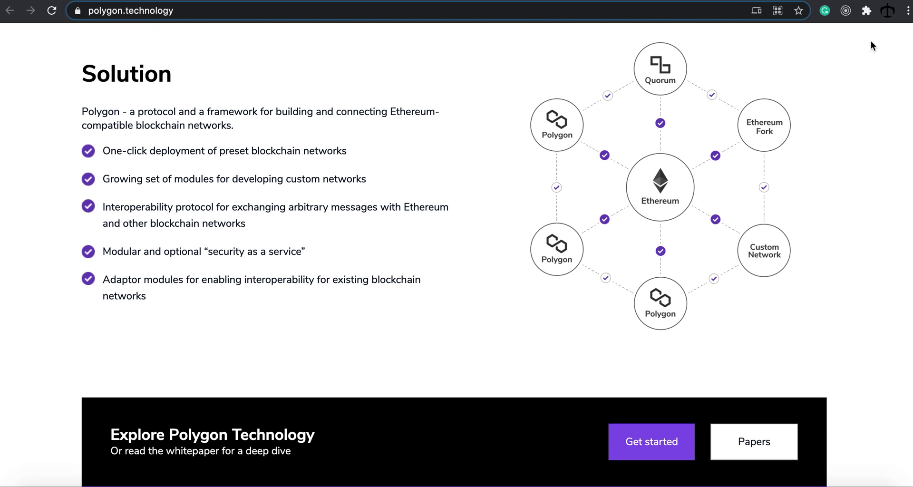
{"action": "mouse_move", "coordinate": [857, 65]}
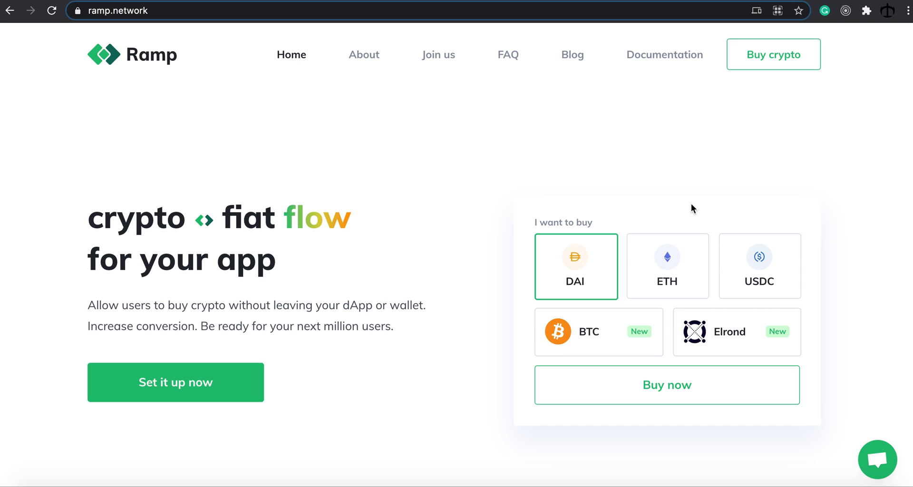
{"action": "mouse_move", "coordinate": [692, 208]}
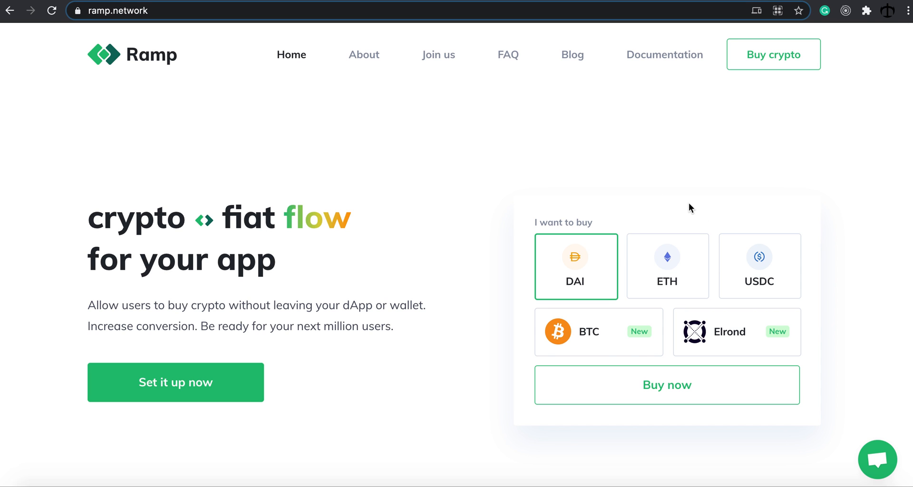
{"action": "mouse_move", "coordinate": [571, 184]}
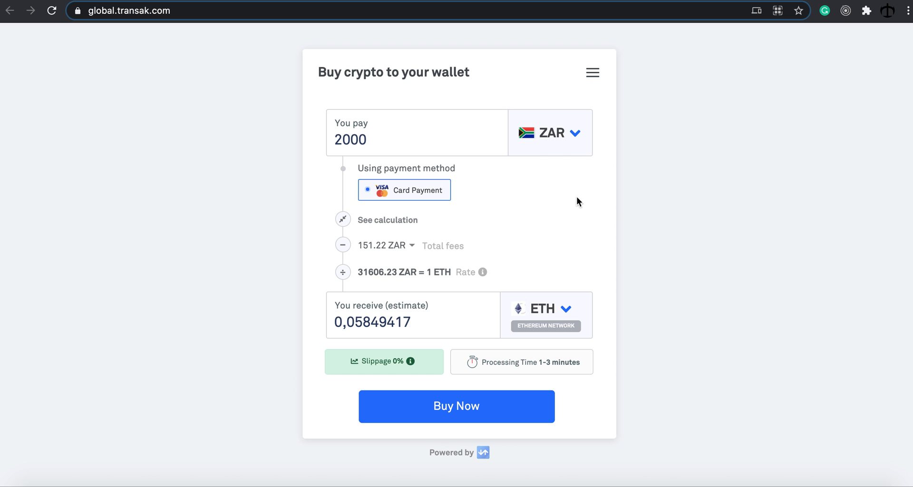
Open MetaMask on Ethereum Mainnet, copy the Main account address, and view ETH, HLPS, MATIC balances
{"action": "left_click", "coordinate": [867, 11]}
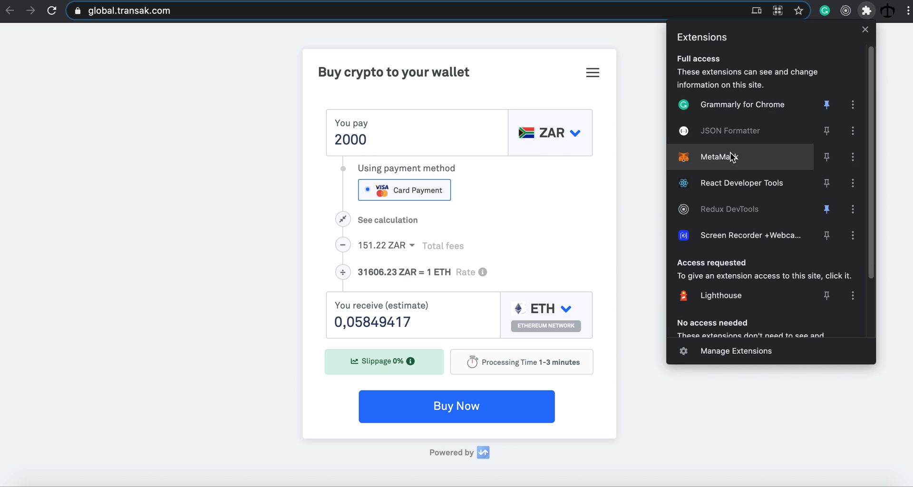
{"action": "left_click", "coordinate": [720, 157]}
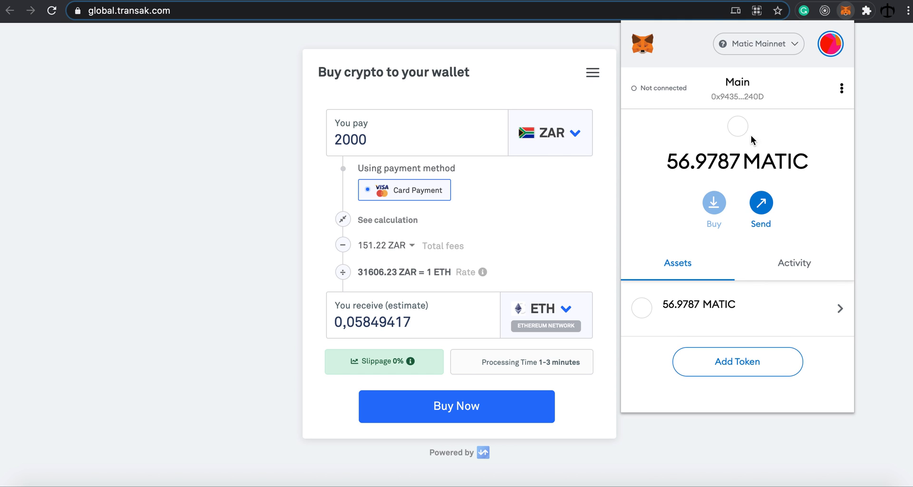
{"action": "left_click", "coordinate": [758, 44]}
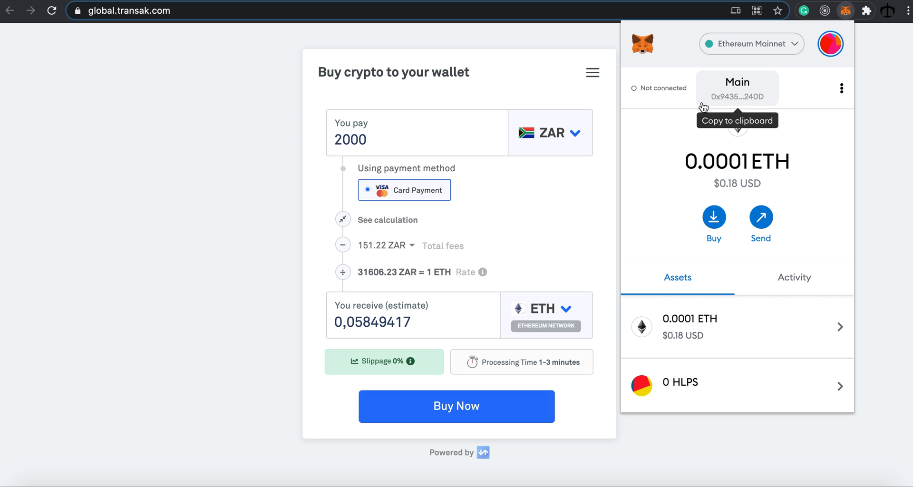
{"action": "left_click", "coordinate": [736, 89]}
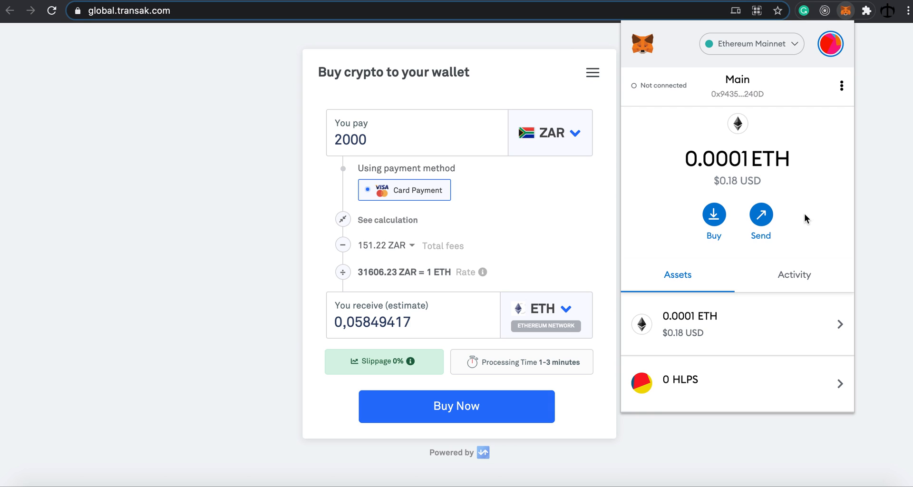
{"action": "scroll", "scroll_direction": "down", "scroll_amount": 3}
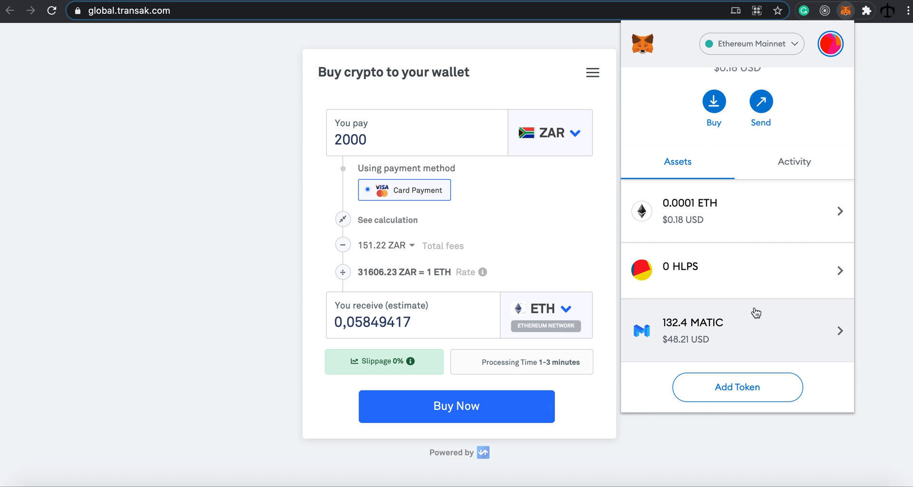
{"action": "mouse_move", "coordinate": [722, 337]}
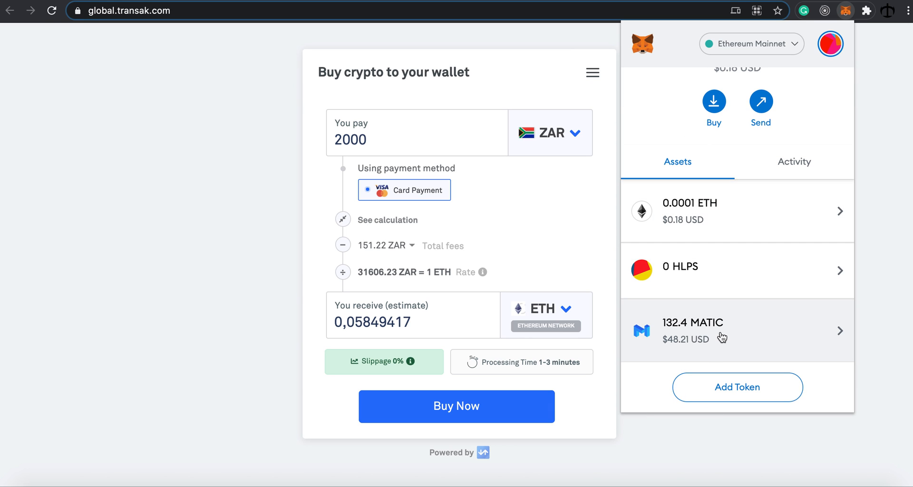
{"action": "mouse_move", "coordinate": [690, 340]}
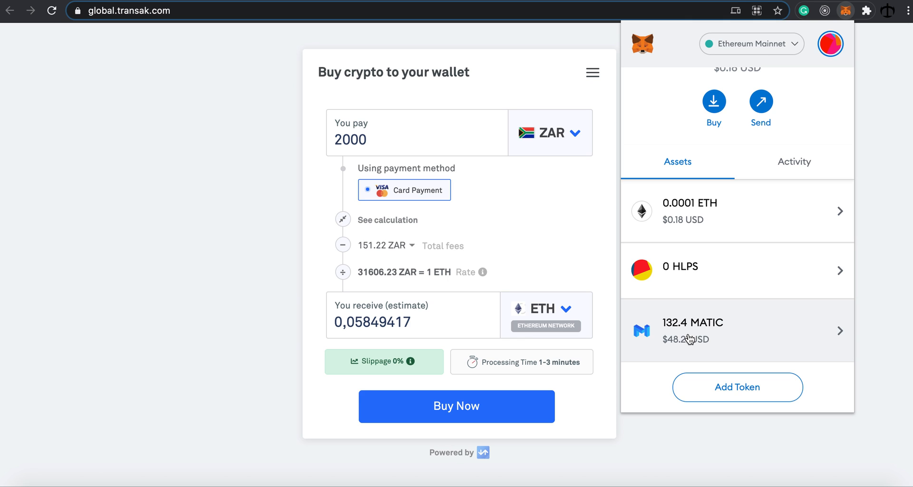
{"action": "mouse_move", "coordinate": [728, 335]}
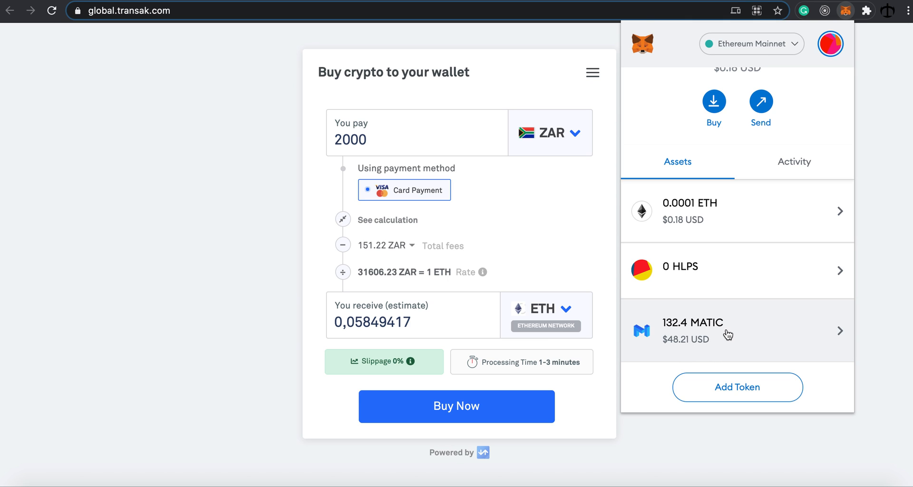
{"action": "mouse_move", "coordinate": [727, 333]}
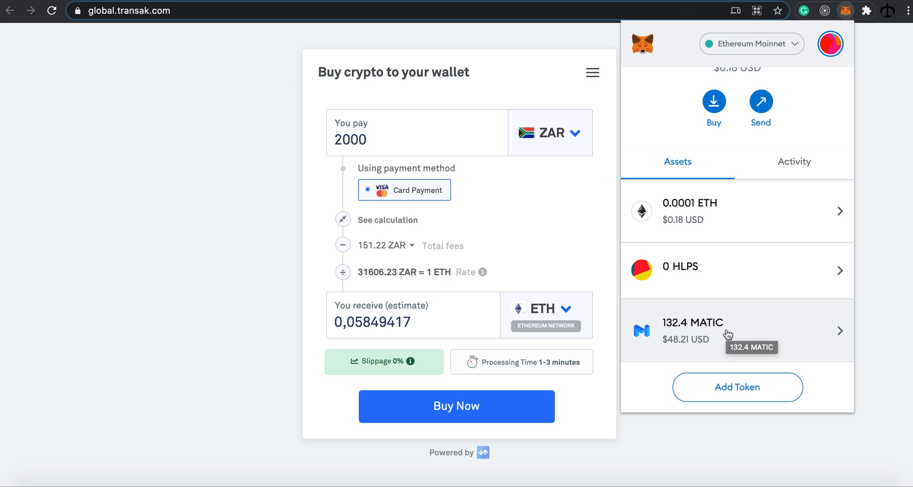
{"action": "mouse_move", "coordinate": [768, 321]}
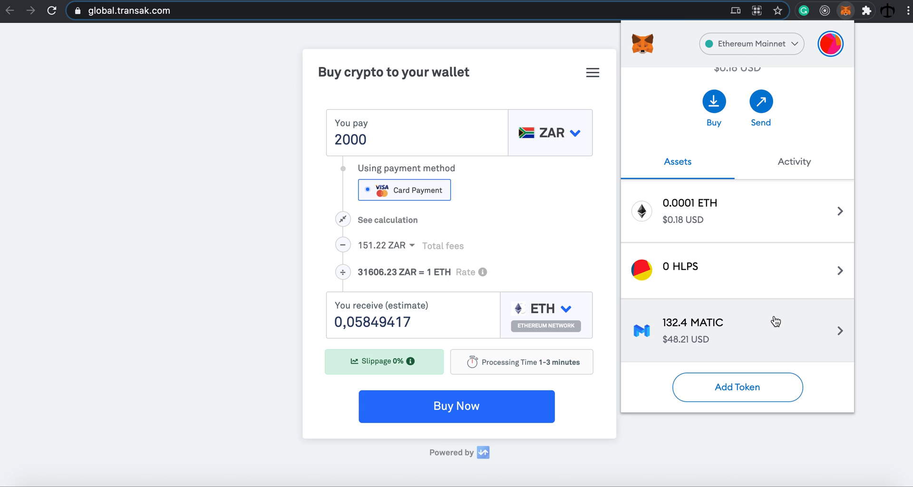
{"action": "mouse_move", "coordinate": [780, 324]}
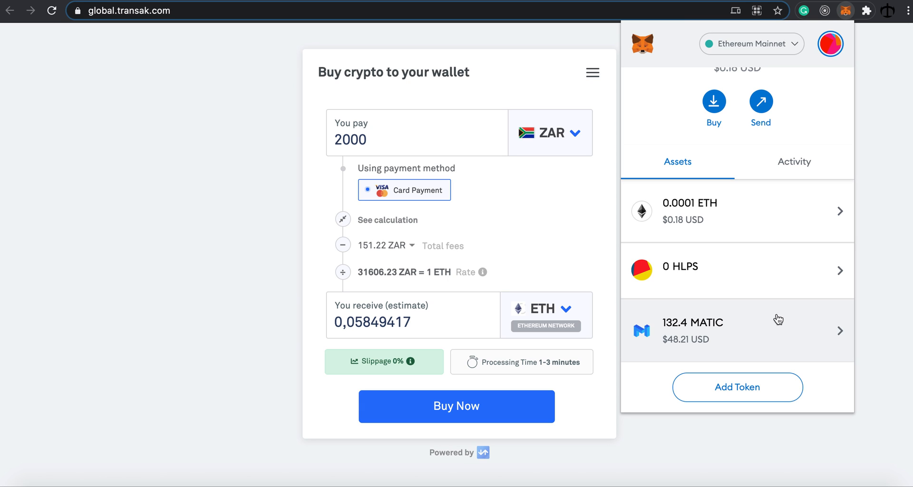
{"action": "mouse_move", "coordinate": [778, 316]}
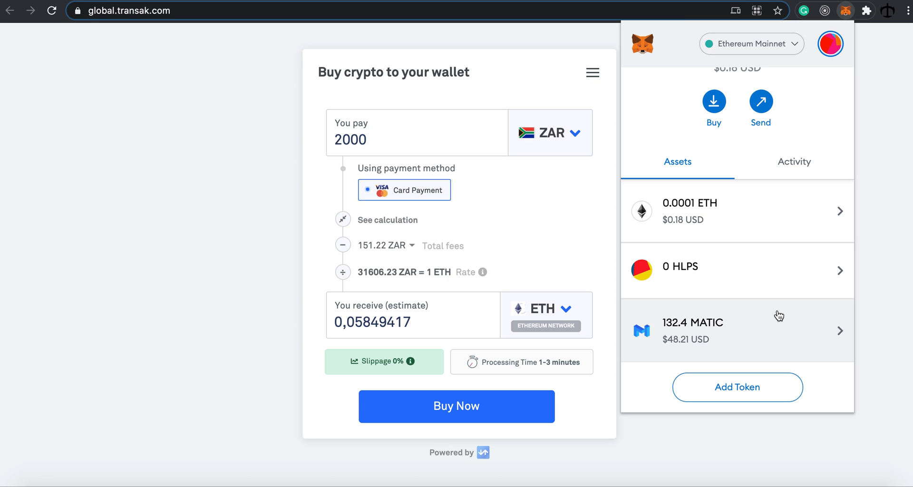
{"action": "mouse_move", "coordinate": [839, 222]}
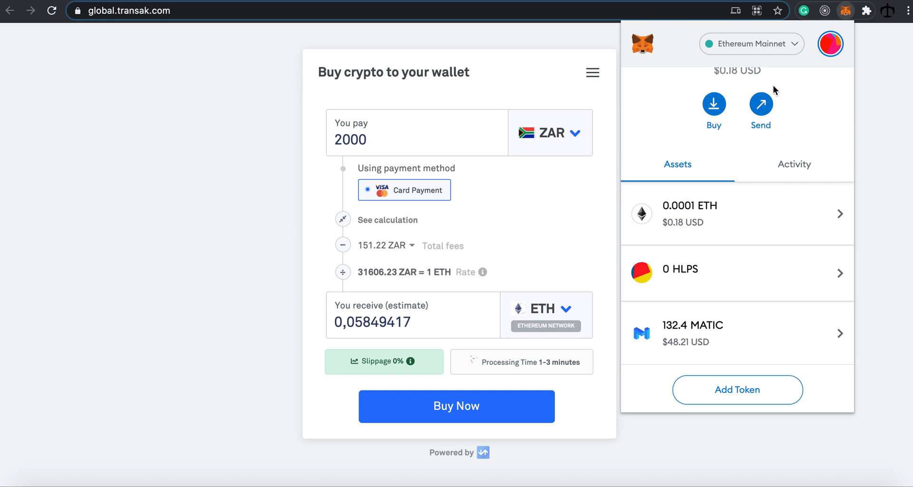
Change the MetaMask network from Ethereum Mainnet to Matic Mainnet
{"action": "left_click", "coordinate": [750, 44]}
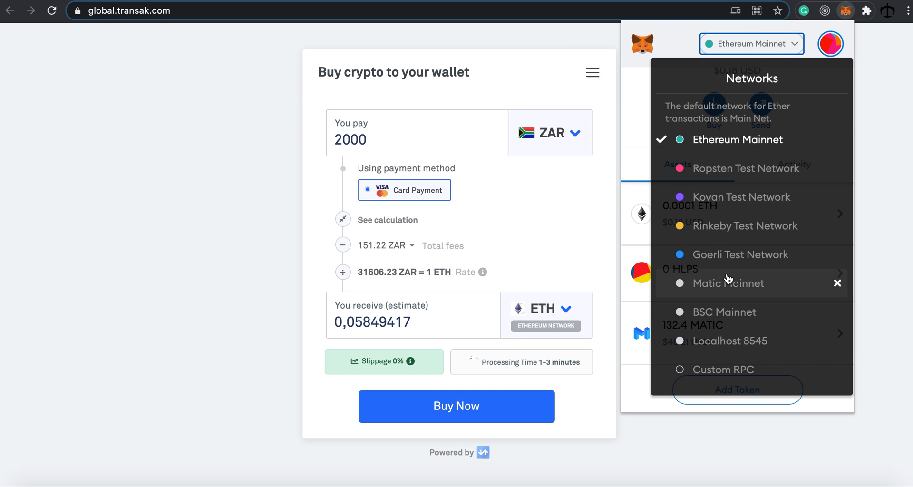
{"action": "left_click", "coordinate": [725, 283]}
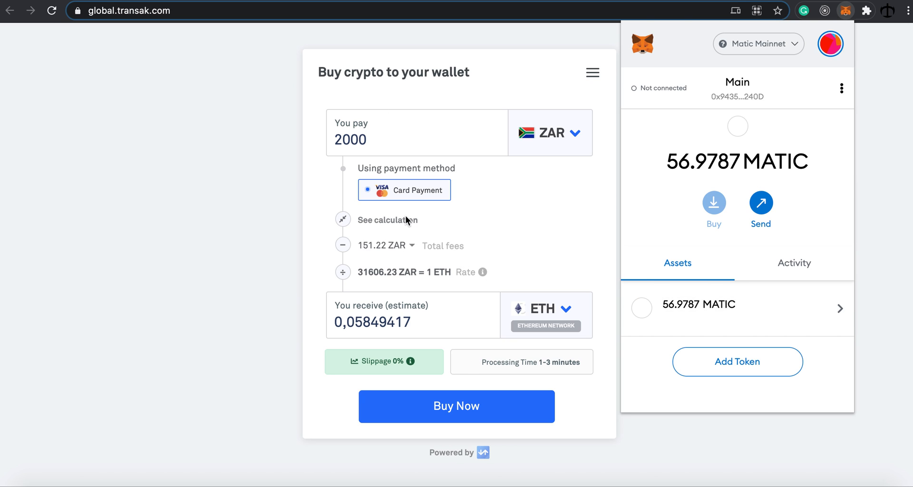
{"action": "mouse_move", "coordinate": [565, 204]}
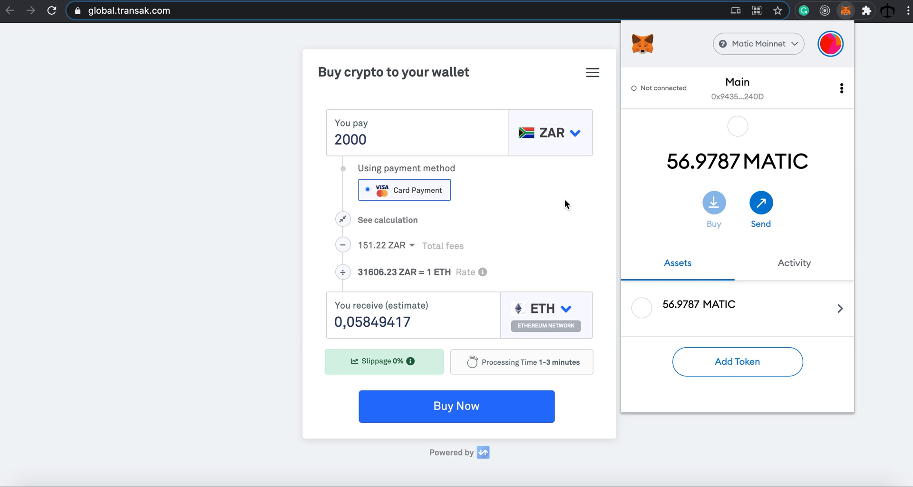
Open Transak's cryptocurrency picker and scroll down to the Polygon MATIC entries
{"action": "left_click", "coordinate": [540, 309]}
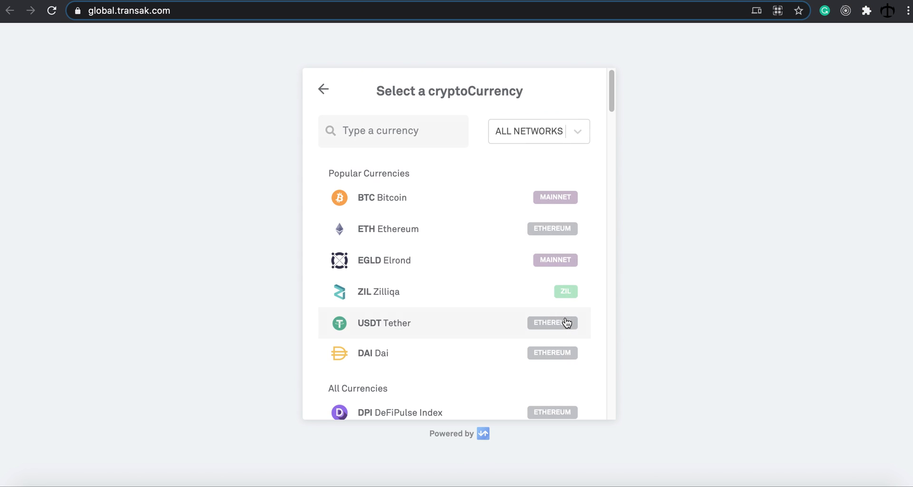
{"action": "scroll", "scroll_direction": "down", "scroll_amount": 3}
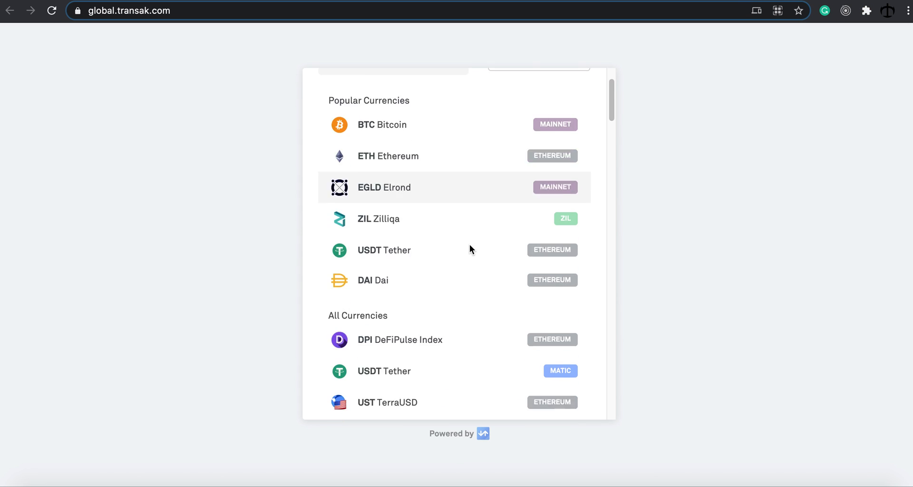
{"action": "scroll", "scroll_direction": "down", "scroll_amount": 3}
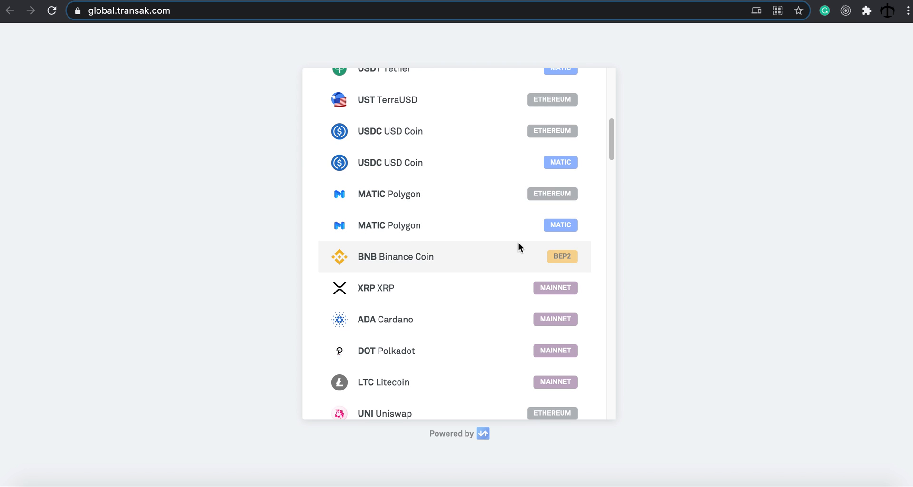
{"action": "mouse_move", "coordinate": [573, 215]}
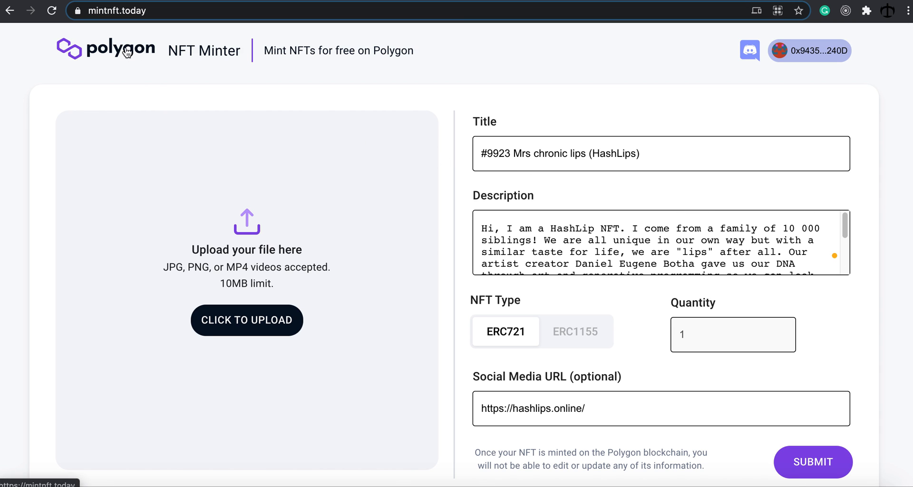
{"action": "mouse_move", "coordinate": [205, 93]}
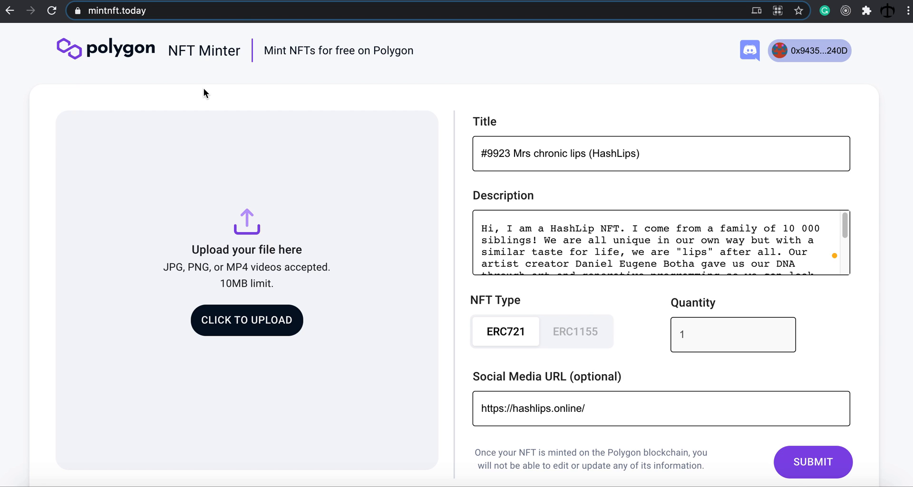
{"action": "mouse_move", "coordinate": [252, 108]}
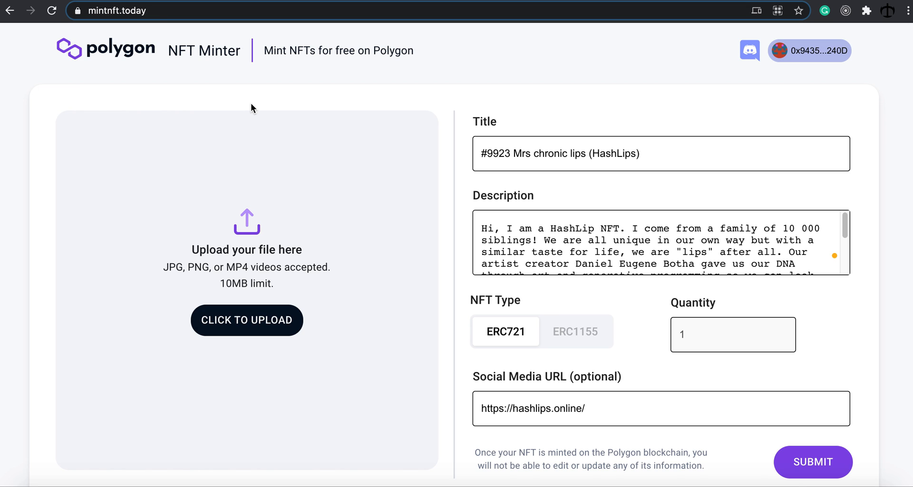
{"action": "mouse_move", "coordinate": [290, 149]}
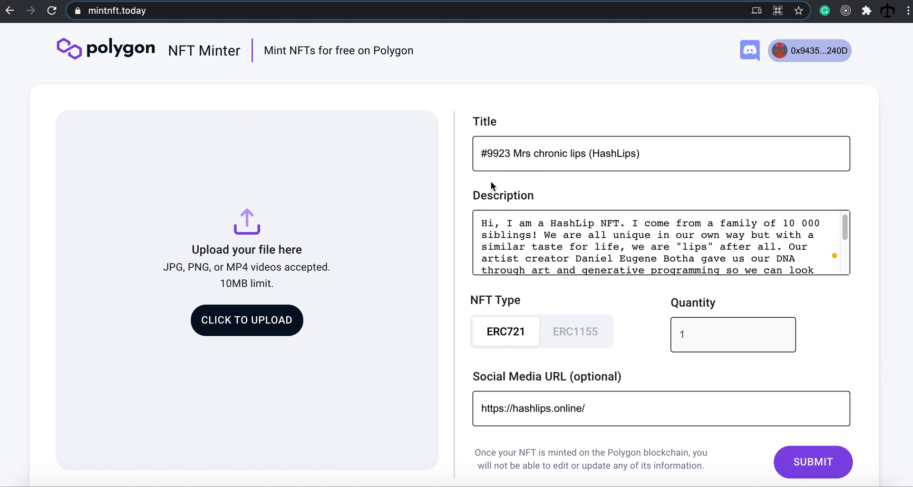
{"action": "mouse_move", "coordinate": [541, 148]}
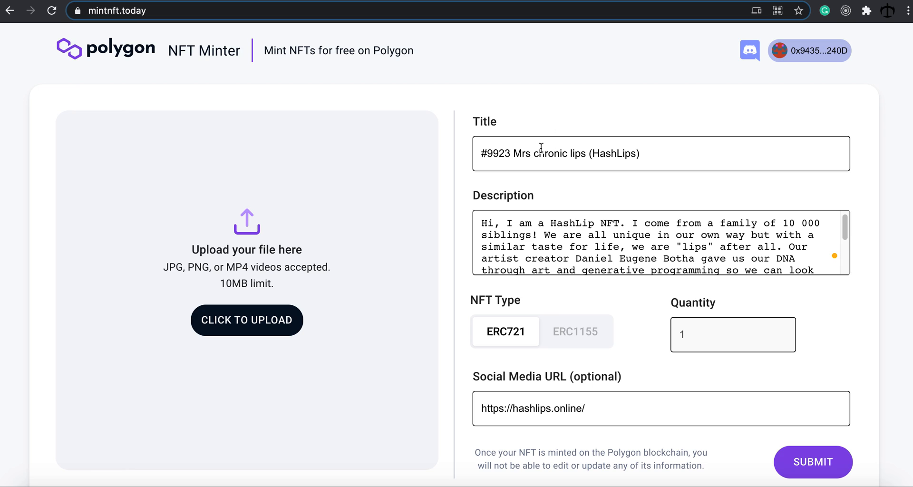
Fill in the #9923 Mrs chronic lips details, keeping quantity 1 and ERC721 type
{"action": "left_click_drag", "start_coordinate": [531, 153], "coordinate": [639, 154]}
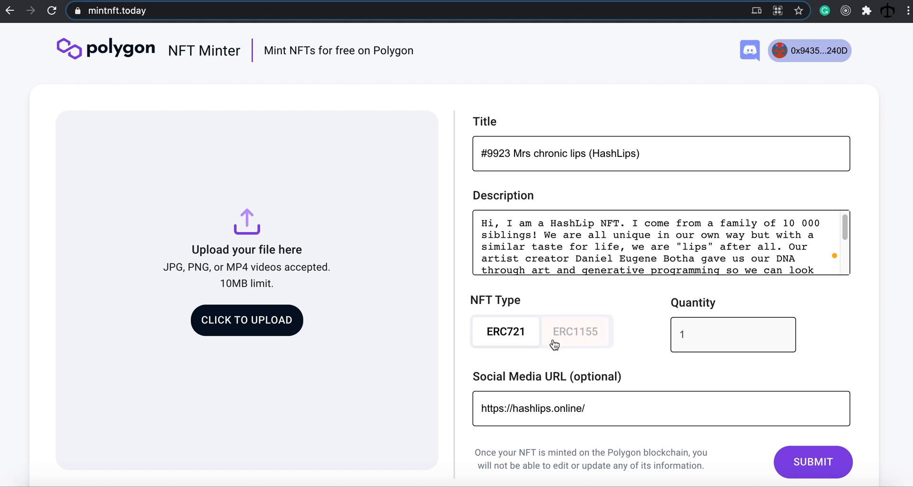
{"action": "mouse_move", "coordinate": [542, 349]}
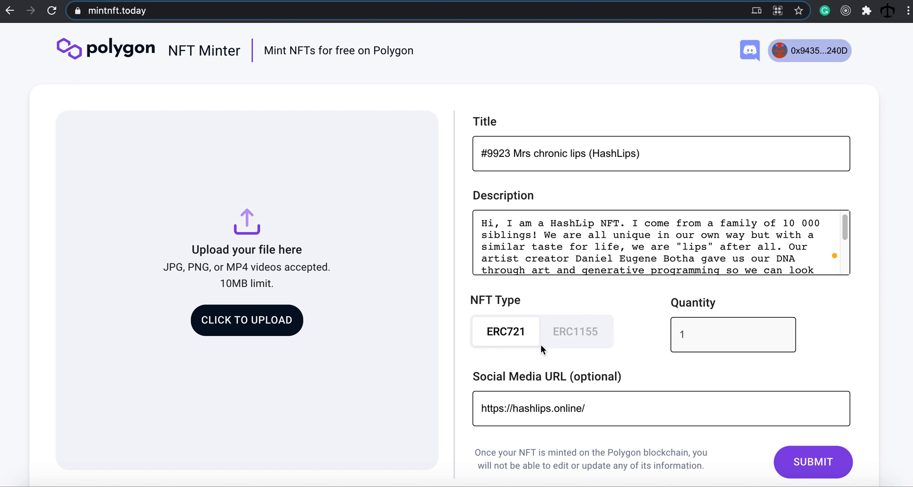
{"action": "mouse_move", "coordinate": [592, 347]}
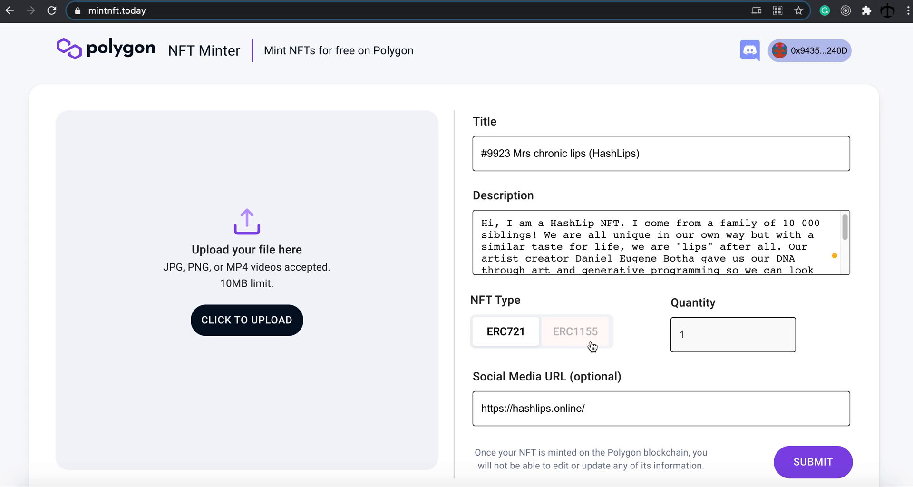
{"action": "scroll", "scroll_direction": "down", "scroll_amount": 3}
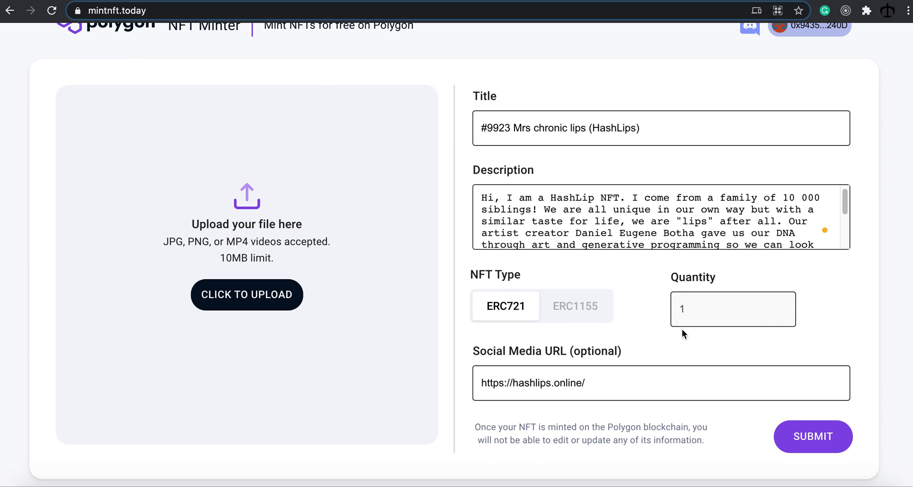
{"action": "mouse_move", "coordinate": [697, 314]}
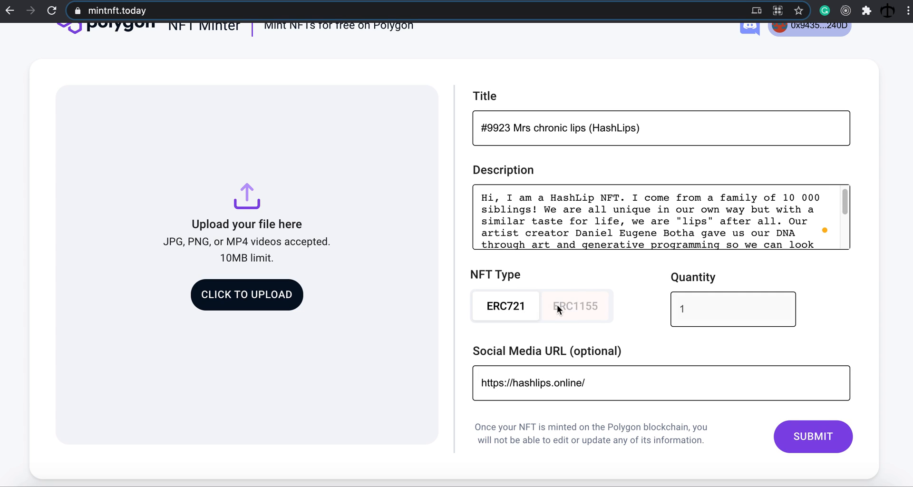
{"action": "left_click", "coordinate": [574, 306]}
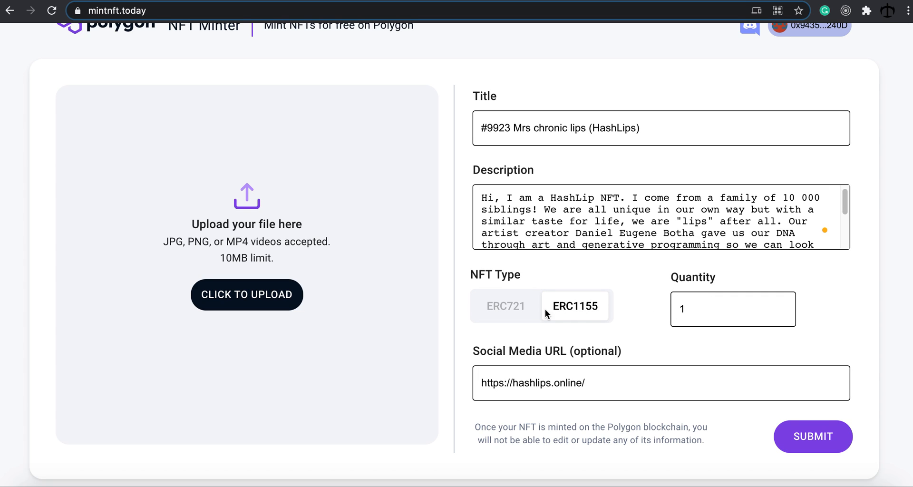
{"action": "left_click", "coordinate": [505, 306]}
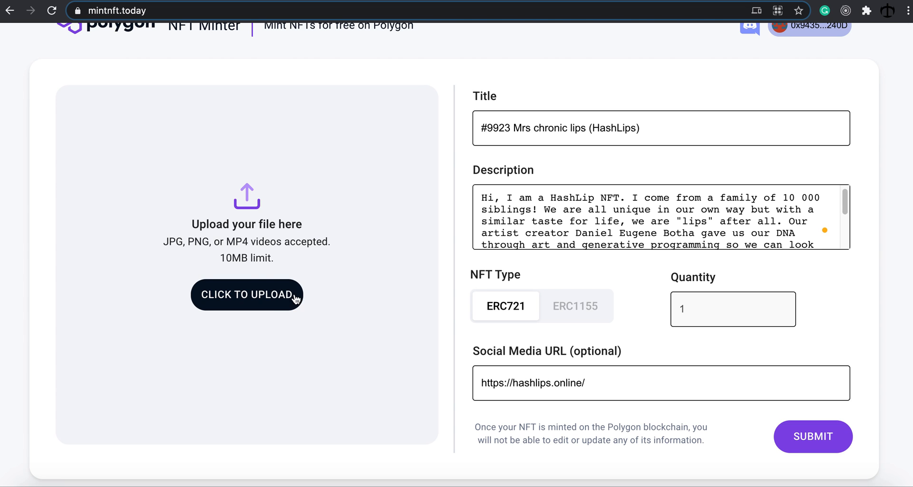
Upload the #9923 HashLips lips PNG as the NFT image
{"action": "left_click", "coordinate": [247, 295]}
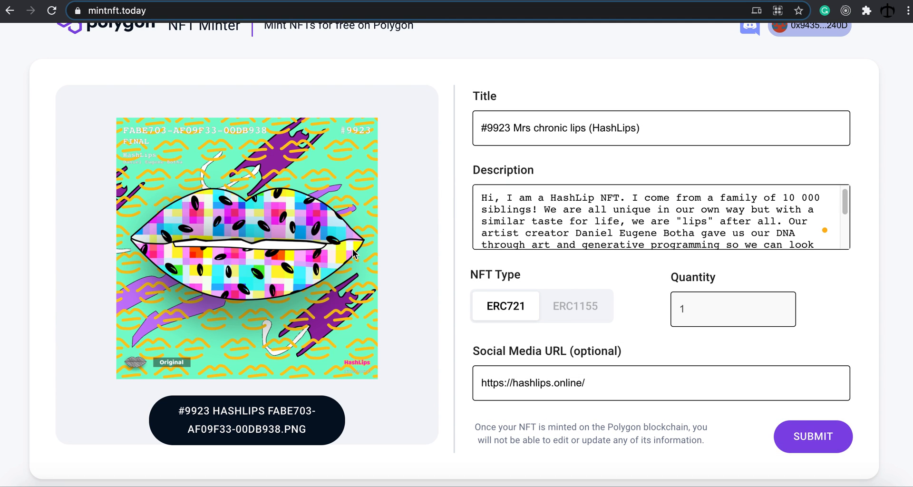
{"action": "mouse_move", "coordinate": [492, 295]}
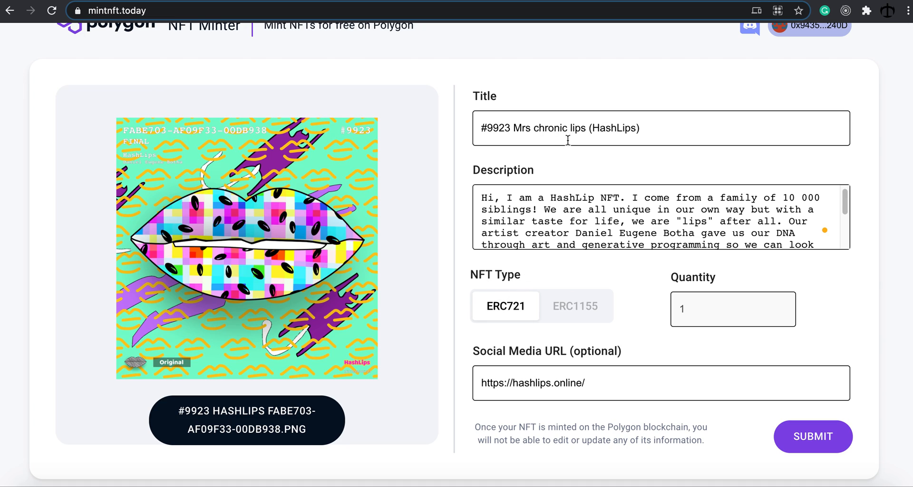
{"action": "mouse_move", "coordinate": [822, 407]}
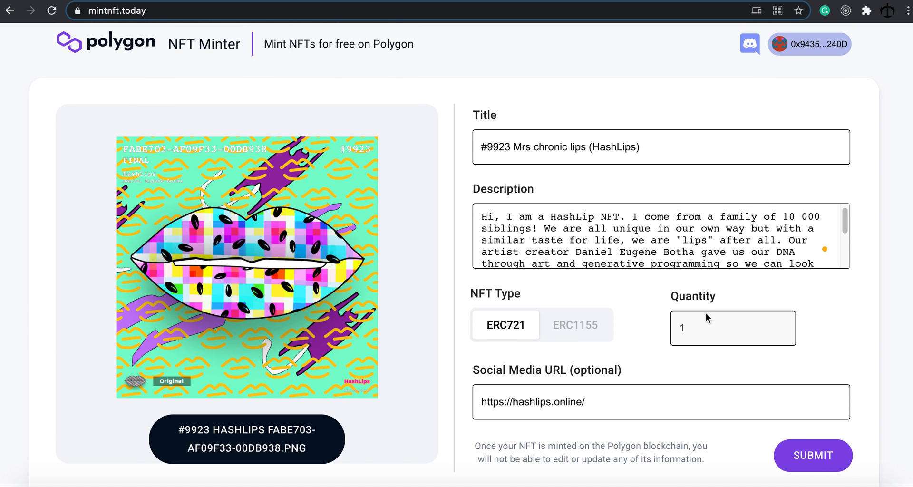
{"action": "mouse_move", "coordinate": [710, 282]}
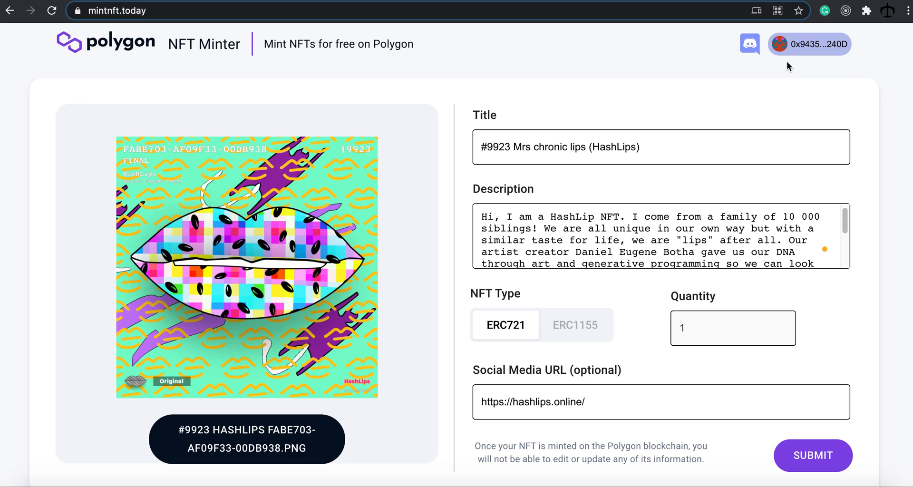
{"action": "mouse_move", "coordinate": [867, 13]}
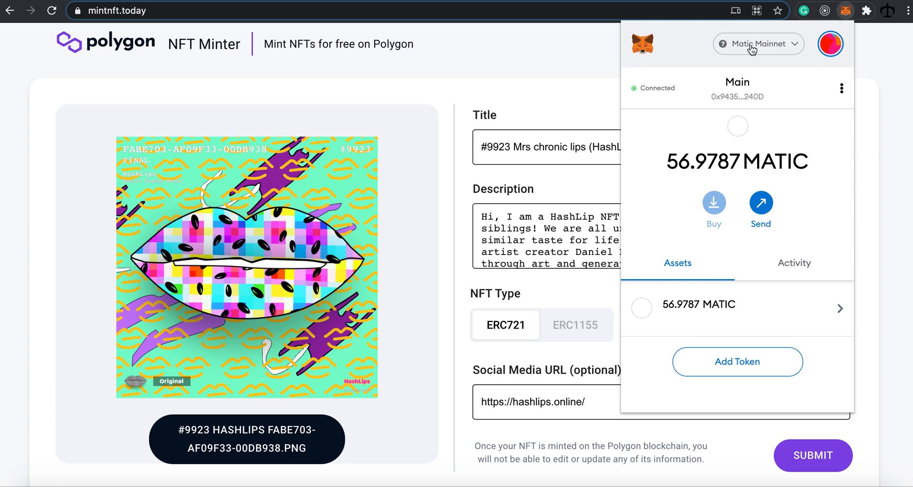
{"action": "left_click", "coordinate": [759, 43]}
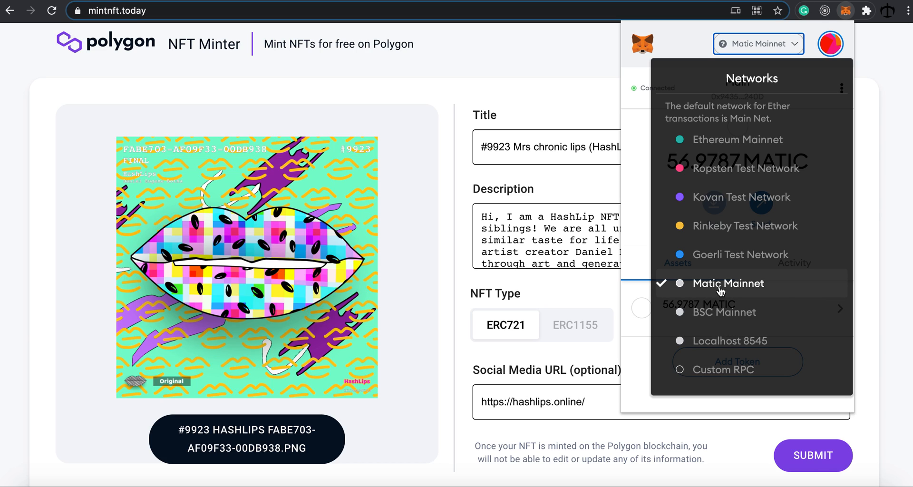
{"action": "mouse_move", "coordinate": [724, 292]}
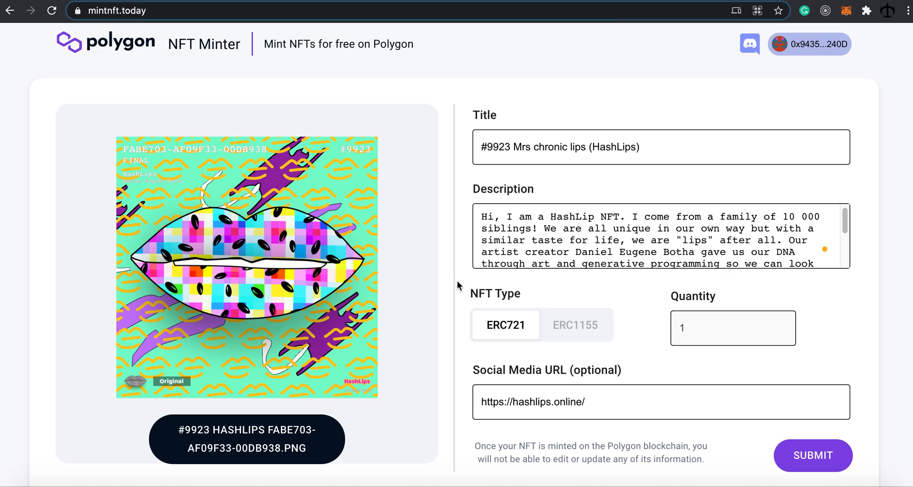
{"action": "mouse_move", "coordinate": [462, 288]}
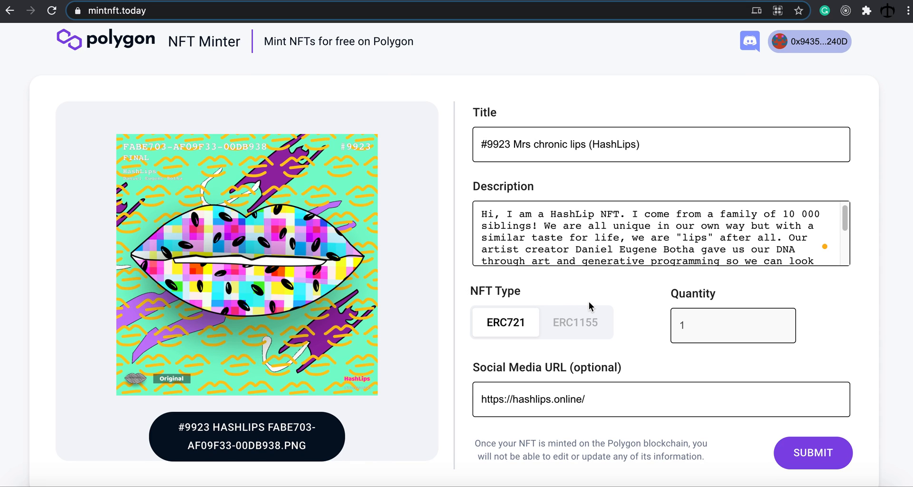
{"action": "mouse_move", "coordinate": [617, 304]}
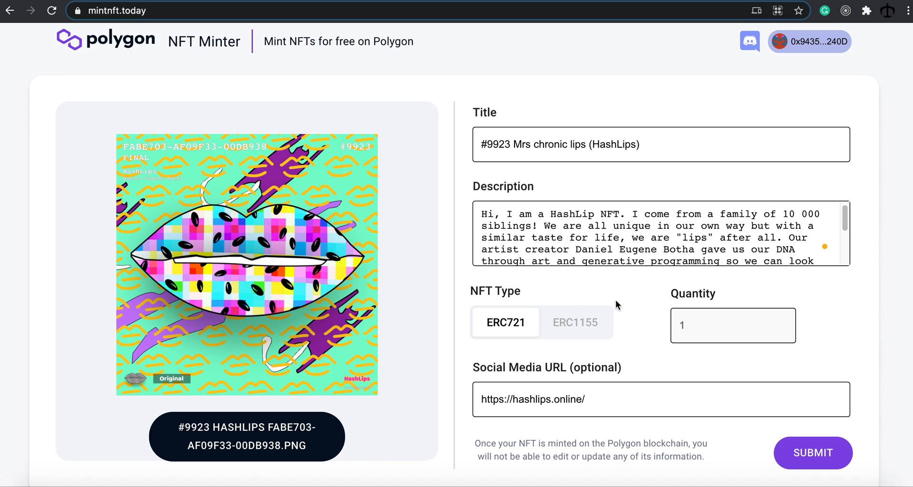
Submit the #9923 lips NFT and sign the MetaMask signature request
{"action": "left_click", "coordinate": [813, 453]}
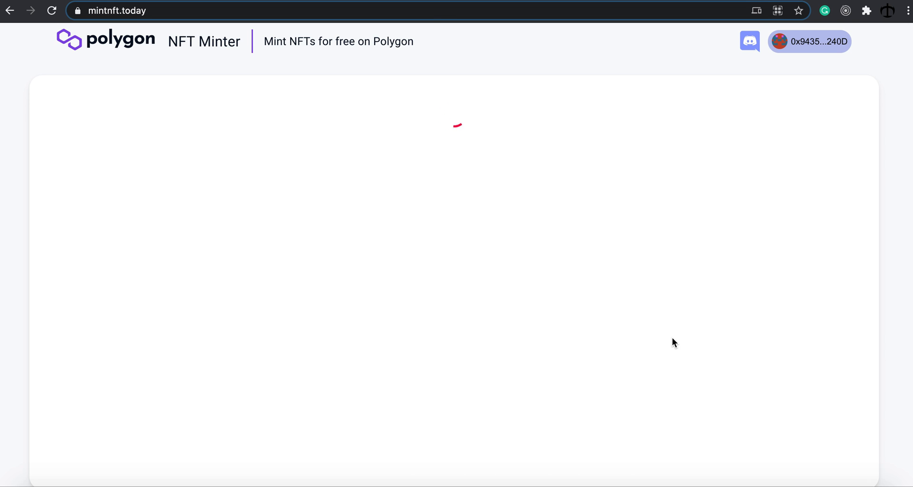
{"action": "mouse_move", "coordinate": [446, 213]}
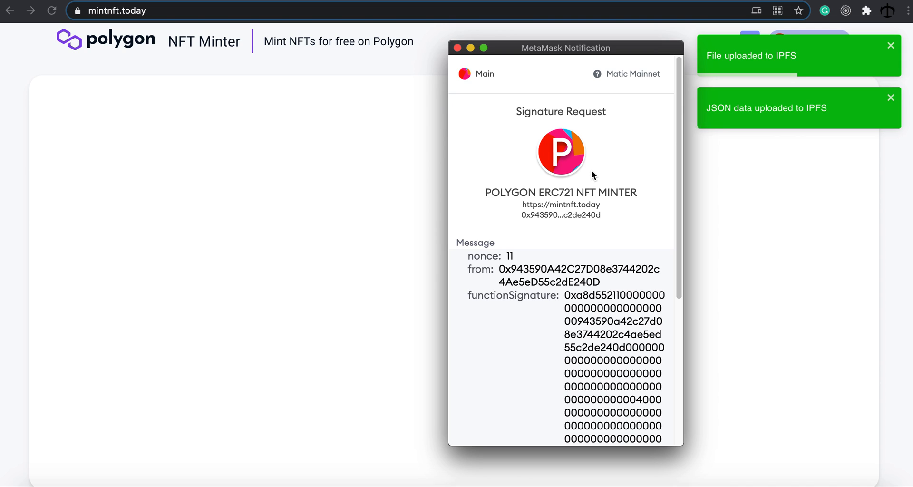
{"action": "scroll", "scroll_direction": "down", "scroll_amount": 3}
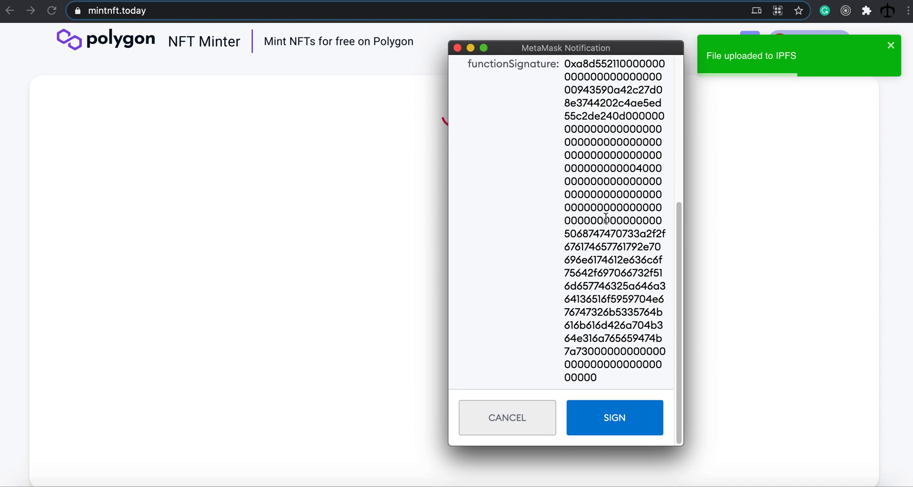
{"action": "left_click", "coordinate": [614, 418]}
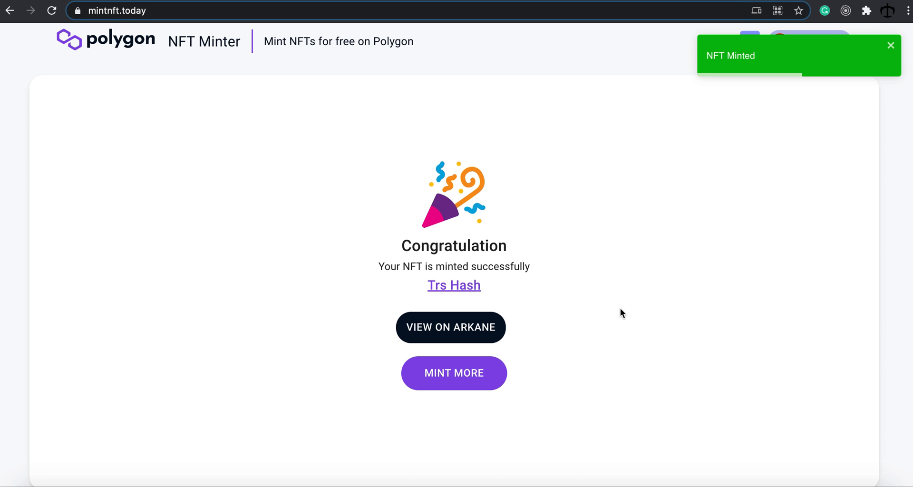
{"action": "mouse_move", "coordinate": [616, 310]}
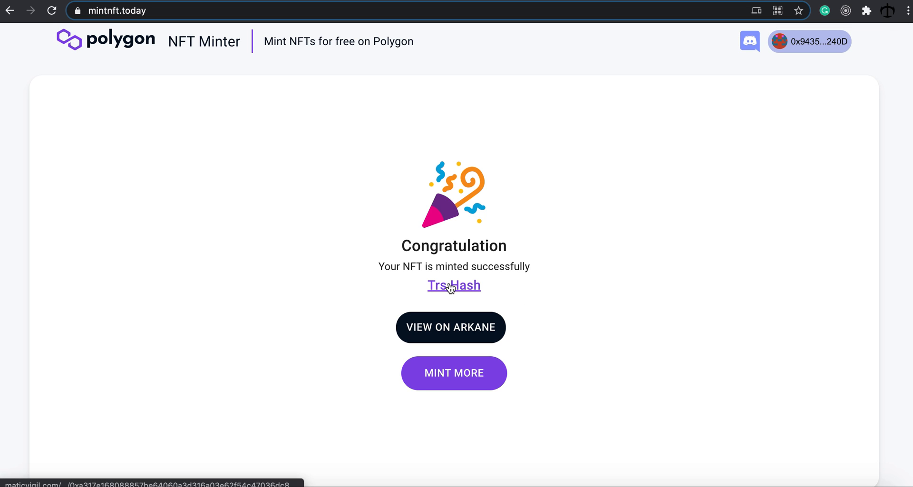
{"action": "mouse_move", "coordinate": [509, 281]}
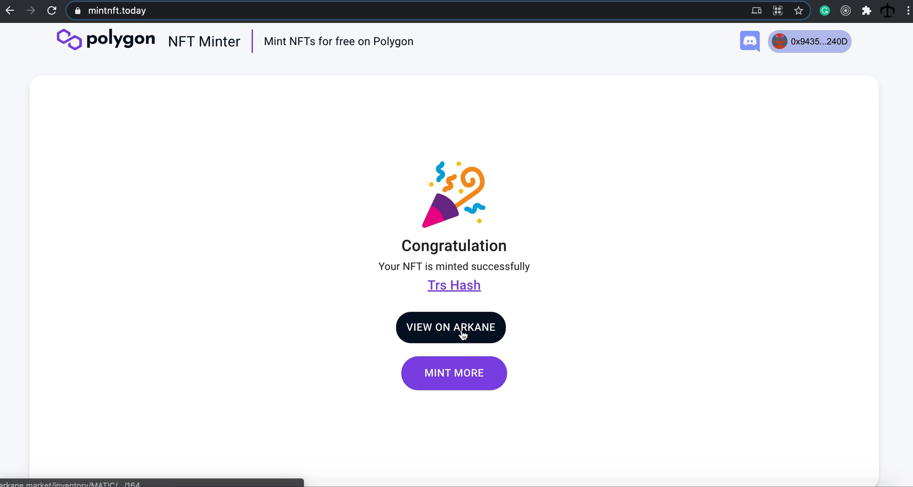
{"action": "mouse_move", "coordinate": [499, 343]}
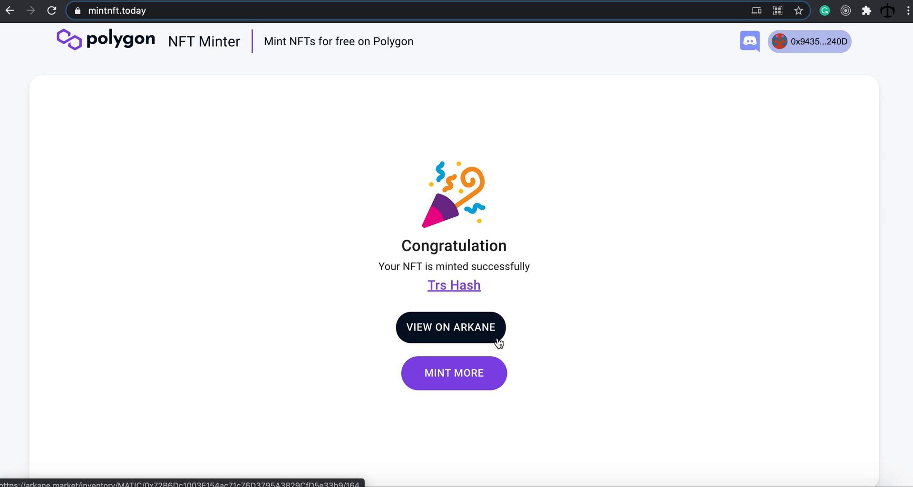
{"action": "mouse_move", "coordinate": [487, 347]}
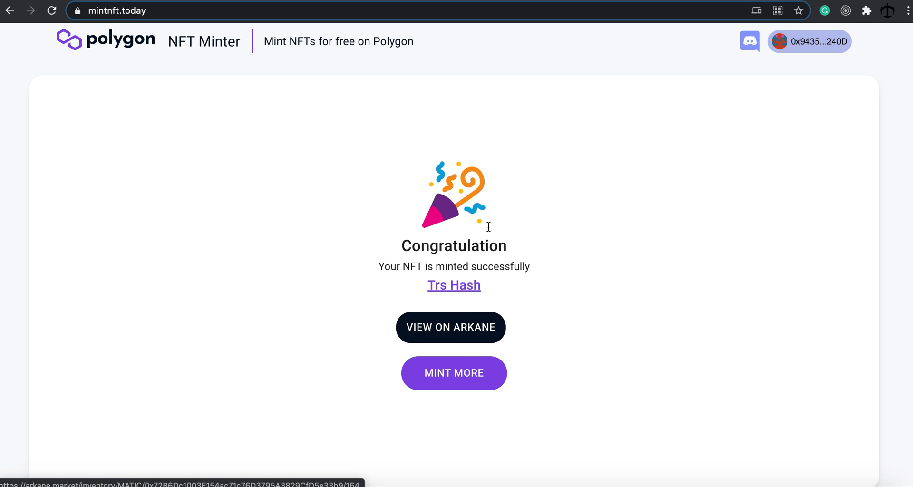
{"action": "mouse_move", "coordinate": [478, 4]}
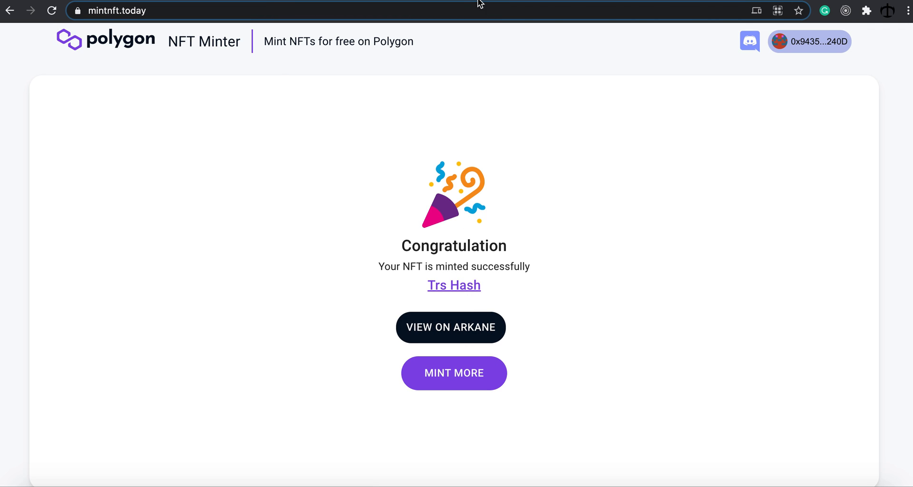
Open the minting transaction hash in MaticVigil Explorer to see token 164 succeeded
{"action": "left_click", "coordinate": [453, 286]}
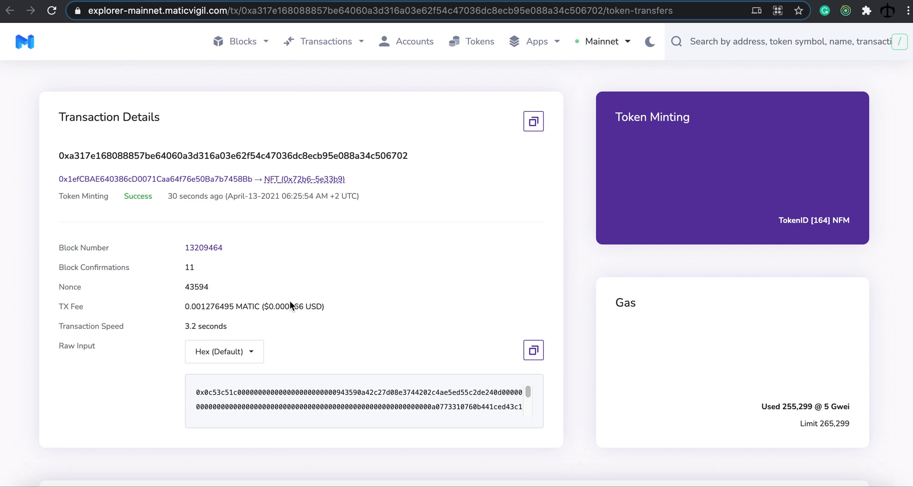
{"action": "mouse_move", "coordinate": [409, 207]}
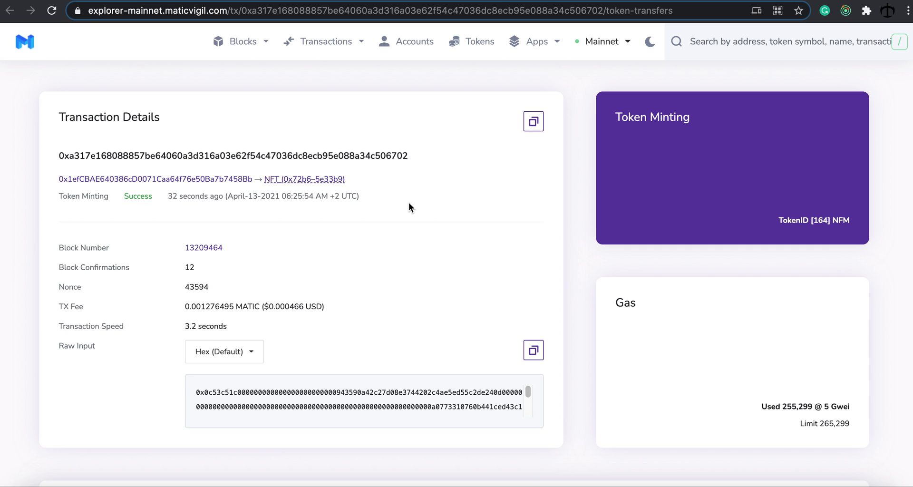
{"action": "mouse_move", "coordinate": [372, 217]}
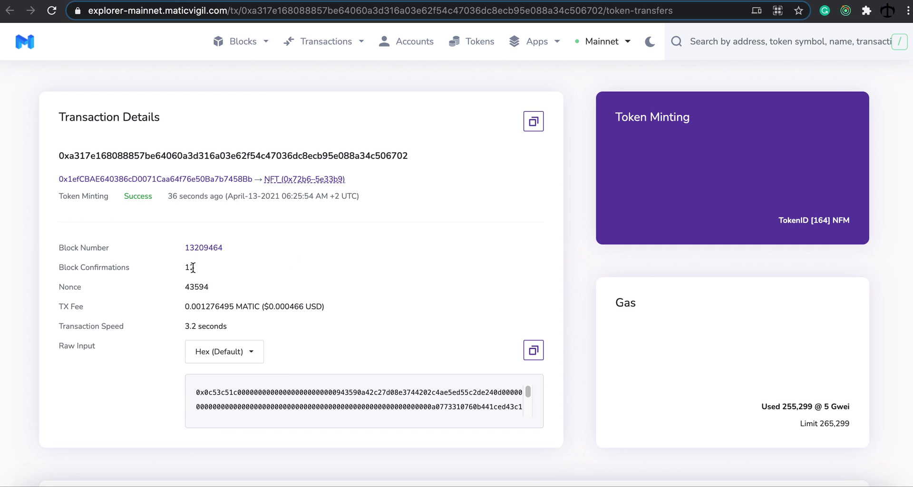
{"action": "mouse_move", "coordinate": [293, 237]}
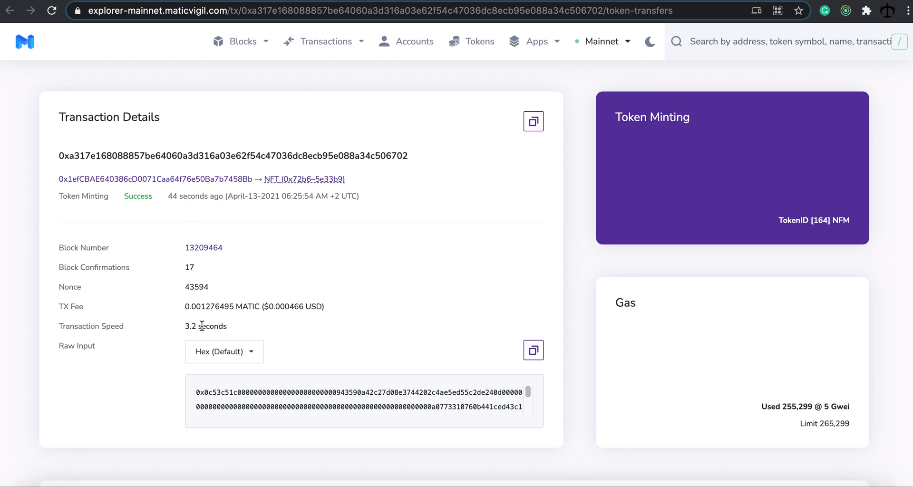
{"action": "mouse_move", "coordinate": [236, 331]}
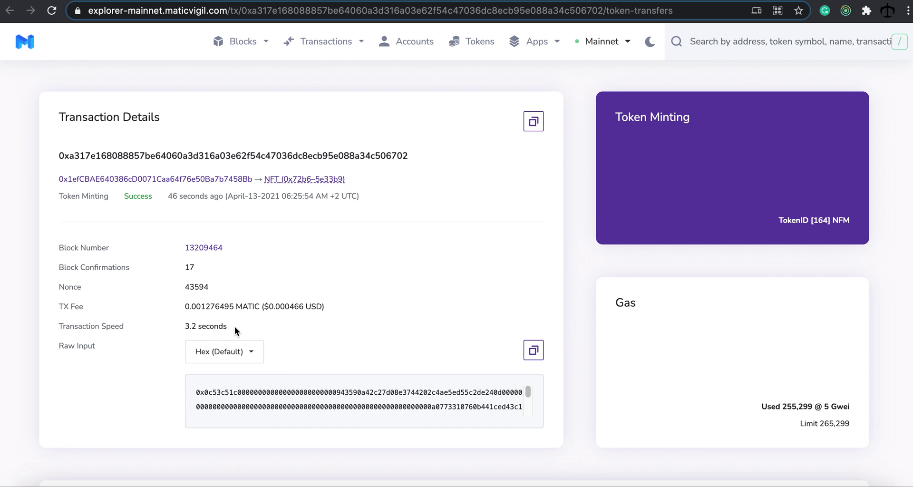
{"action": "mouse_move", "coordinate": [238, 336]}
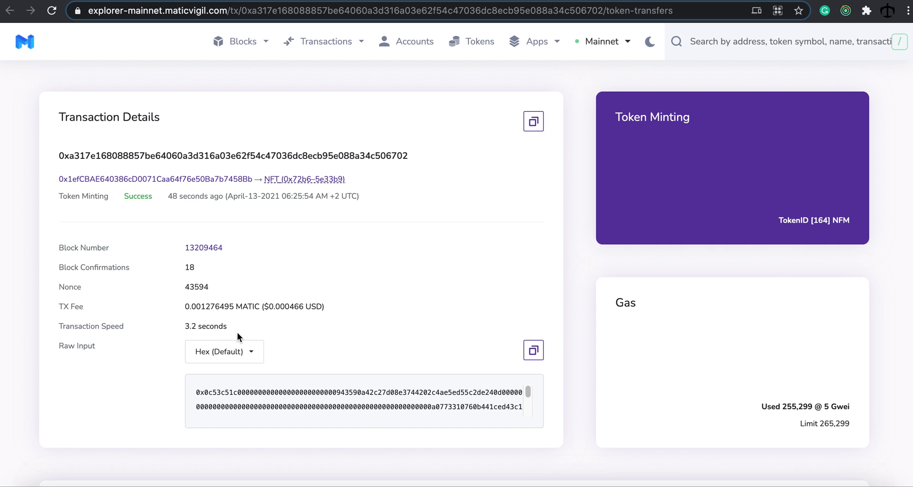
{"action": "mouse_move", "coordinate": [205, 318]}
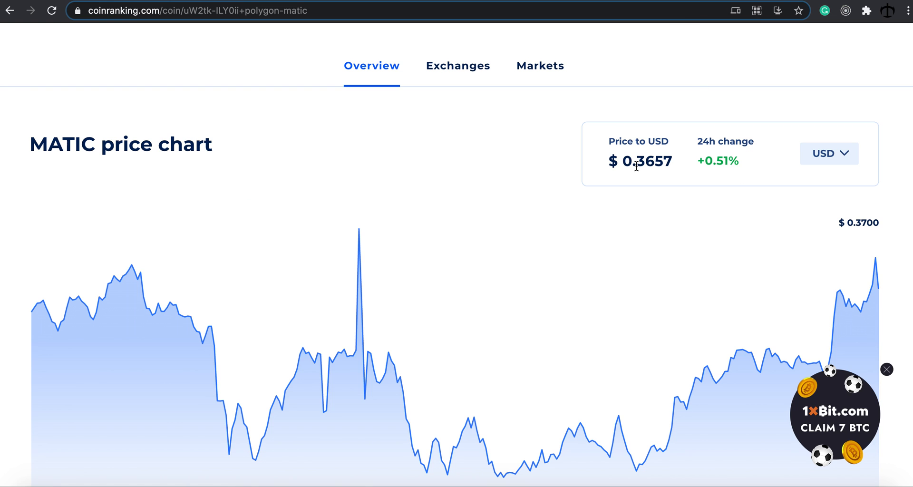
{"action": "mouse_move", "coordinate": [657, 176]}
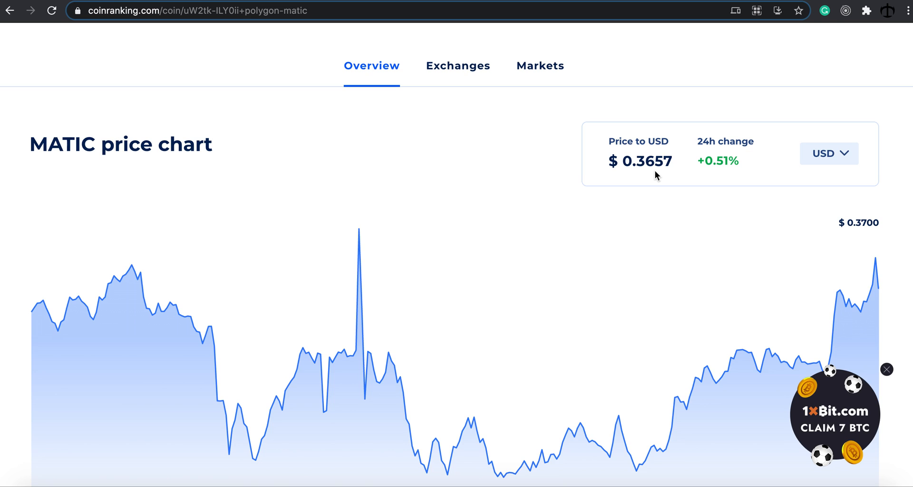
{"action": "mouse_move", "coordinate": [633, 181]}
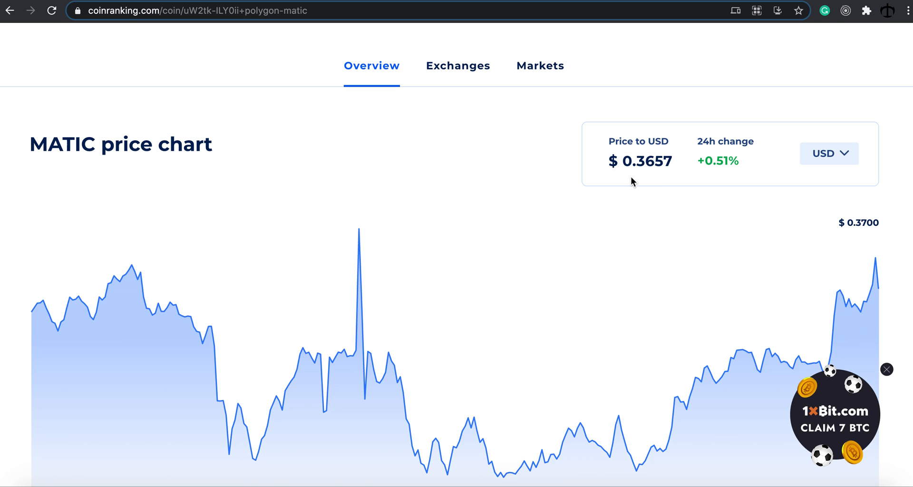
{"action": "mouse_move", "coordinate": [599, 145]}
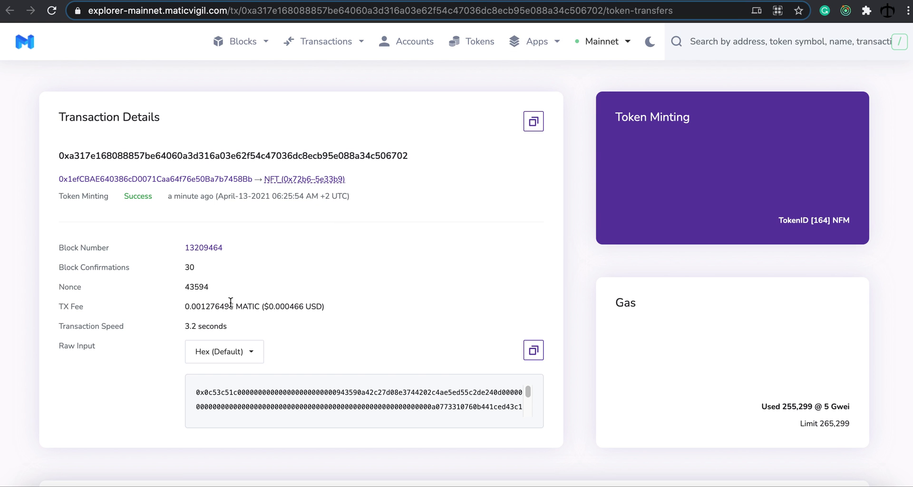
{"action": "mouse_move", "coordinate": [296, 330]}
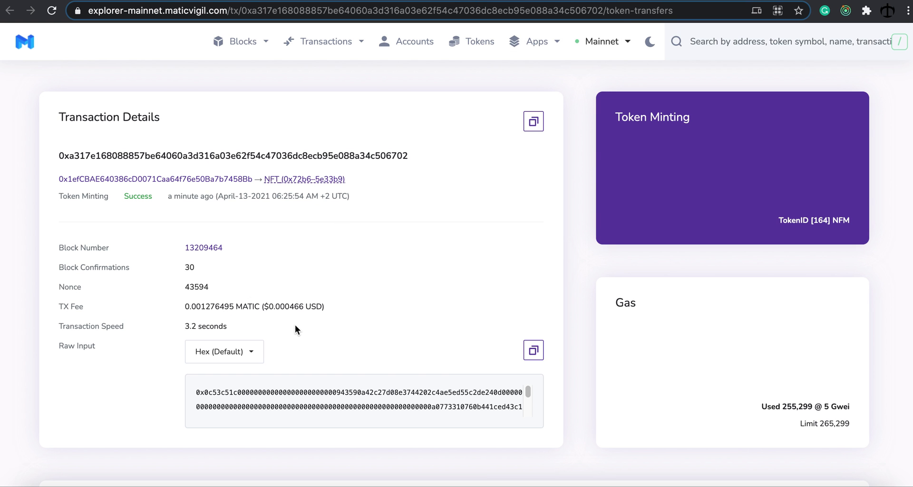
Review the token 164 transaction details, now at 32 block confirmations
{"action": "double_click", "coordinate": [291, 307]}
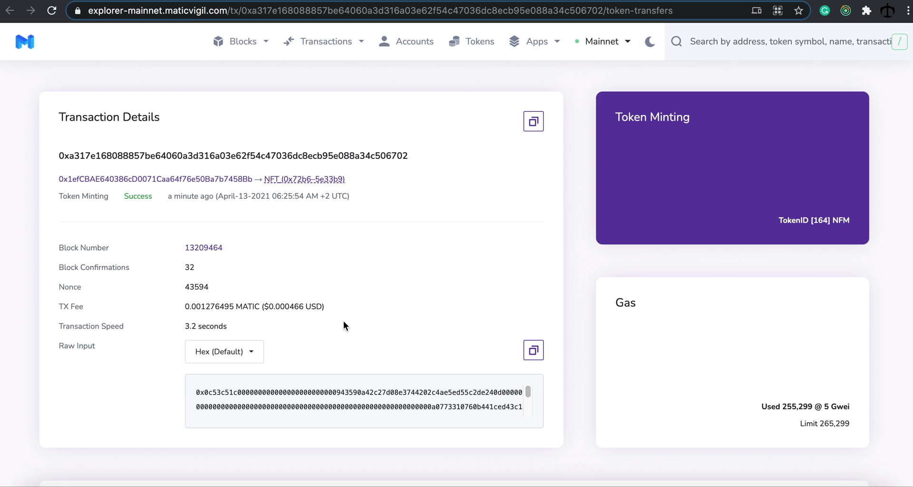
{"action": "mouse_move", "coordinate": [355, 328]}
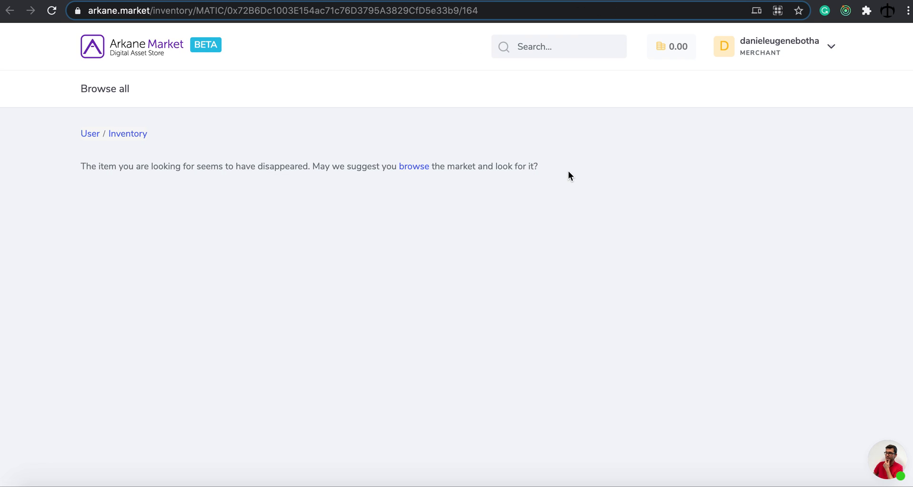
{"action": "mouse_move", "coordinate": [105, 89]}
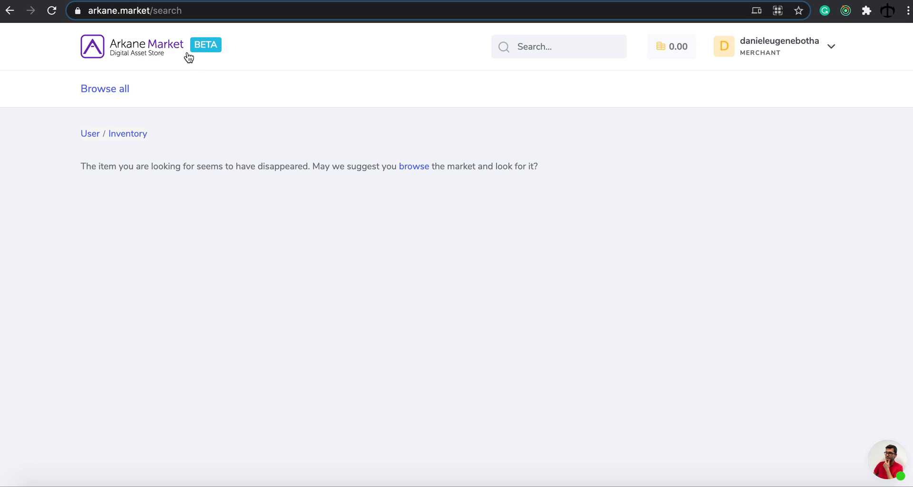
{"action": "mouse_move", "coordinate": [331, 145]}
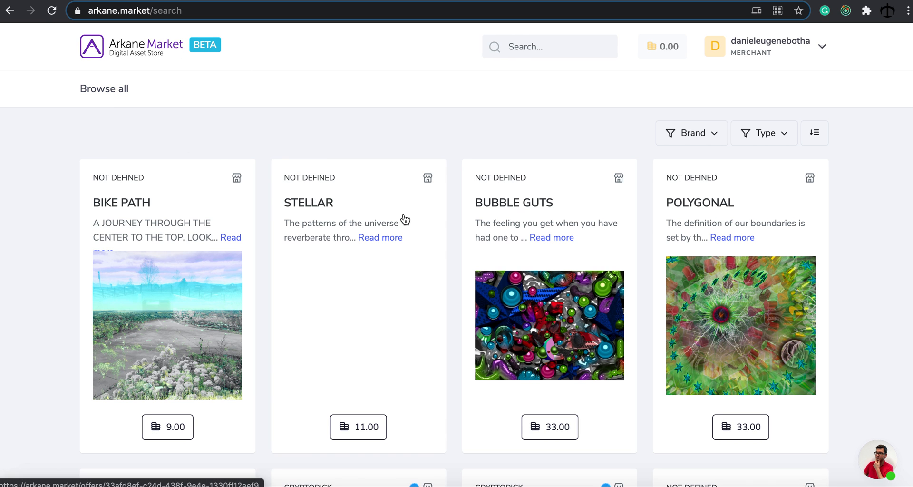
{"action": "mouse_move", "coordinate": [773, 75]}
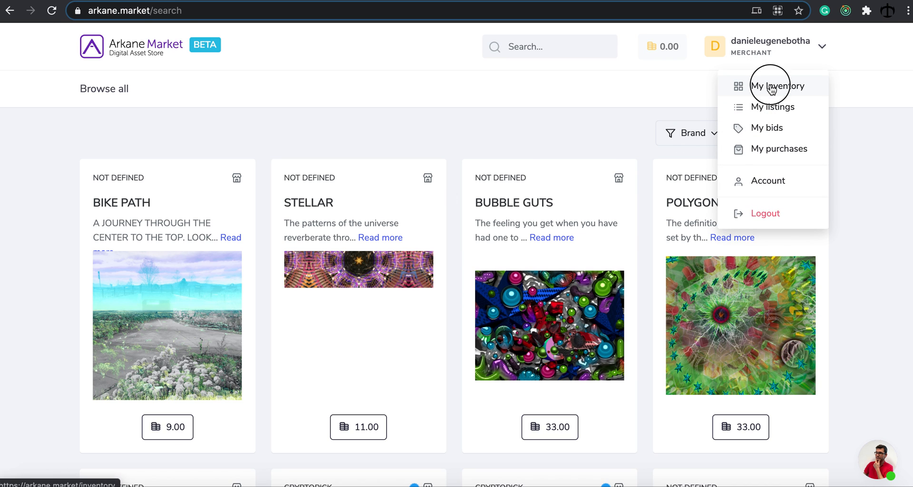
Open My inventory in Arkane Market and scroll through the HashLips items on MATIC
{"action": "left_click", "coordinate": [778, 86]}
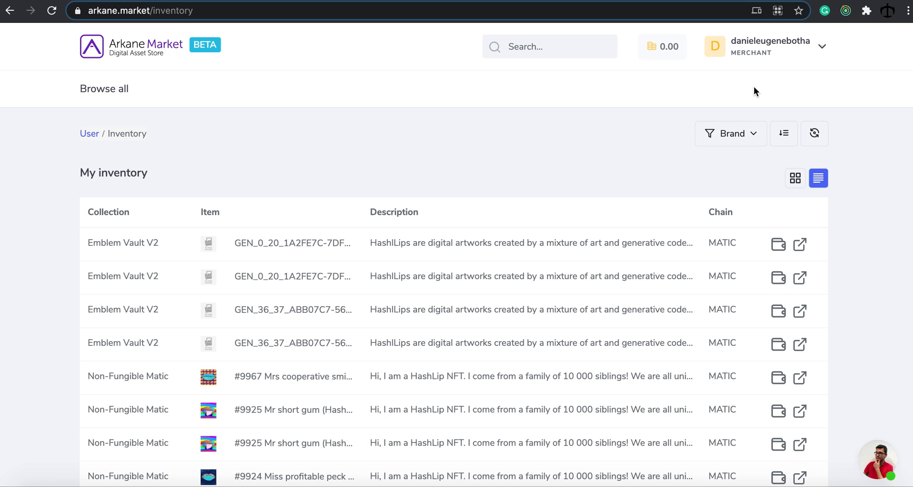
{"action": "mouse_move", "coordinate": [594, 130]}
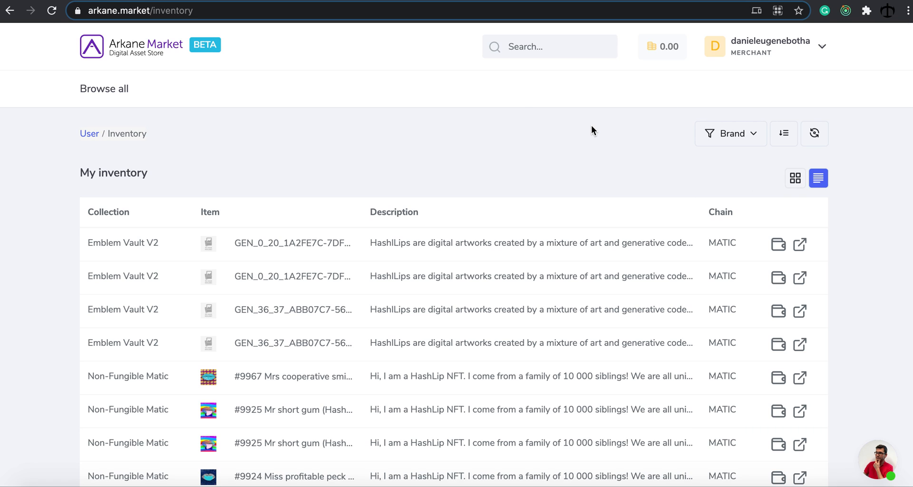
{"action": "mouse_move", "coordinate": [628, 124]}
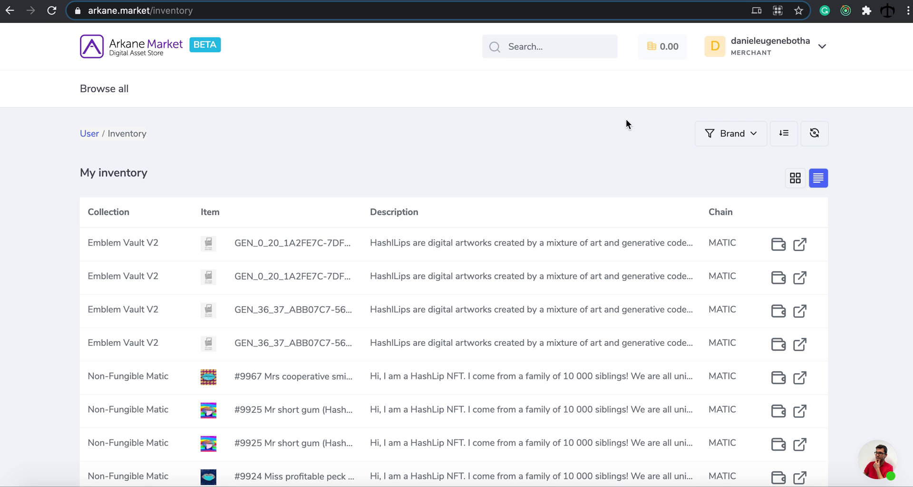
{"action": "scroll", "scroll_direction": "down", "scroll_amount": 3}
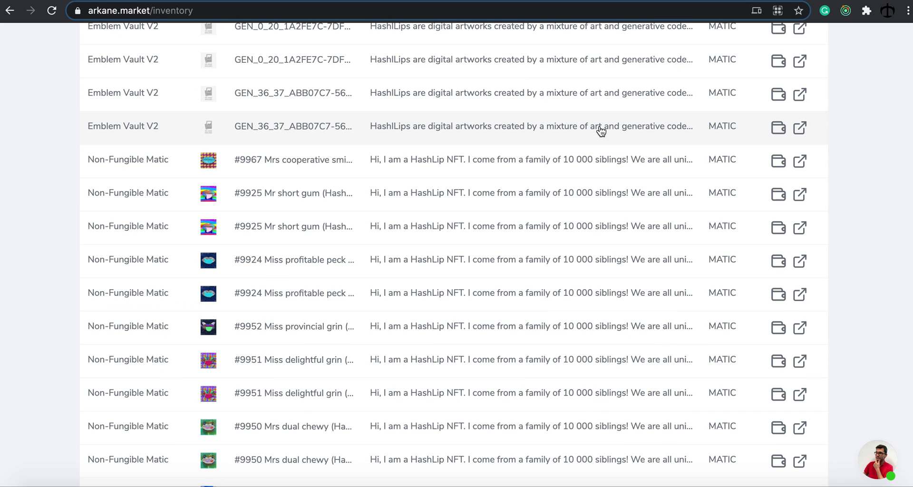
{"action": "scroll", "scroll_direction": "down", "scroll_amount": 3}
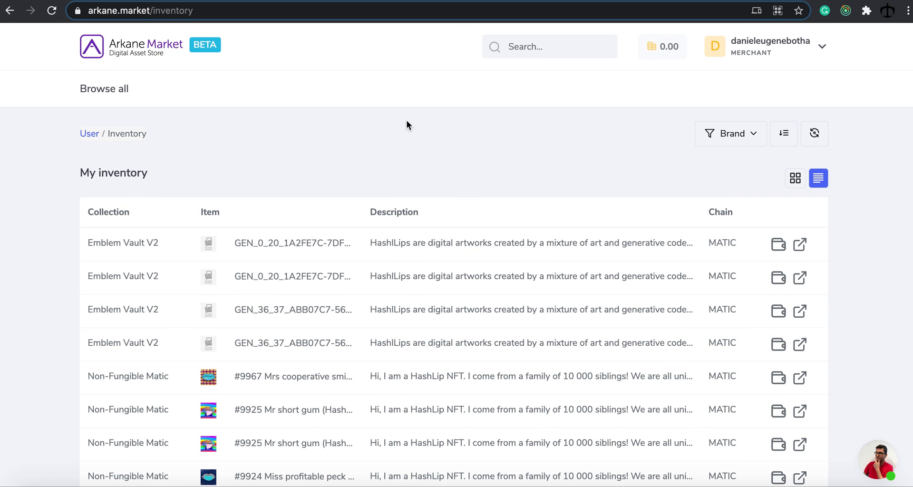
{"action": "mouse_move", "coordinate": [445, 145]}
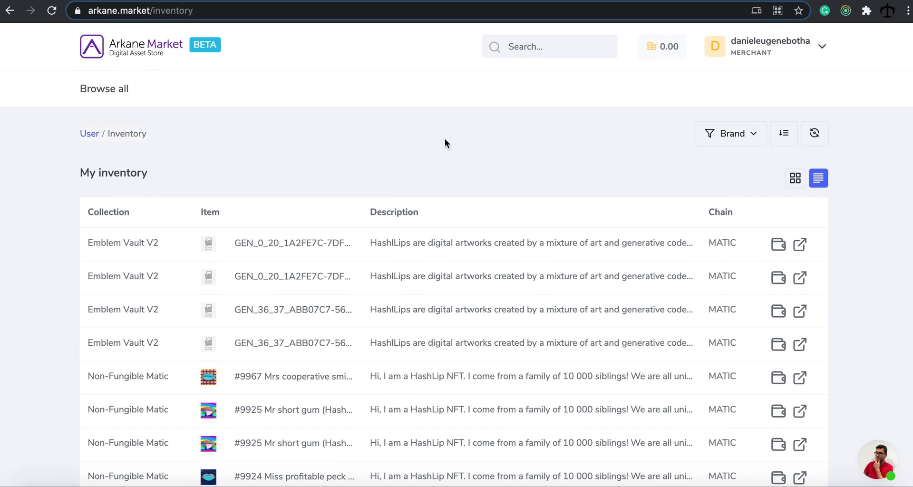
{"action": "mouse_move", "coordinate": [621, 139]}
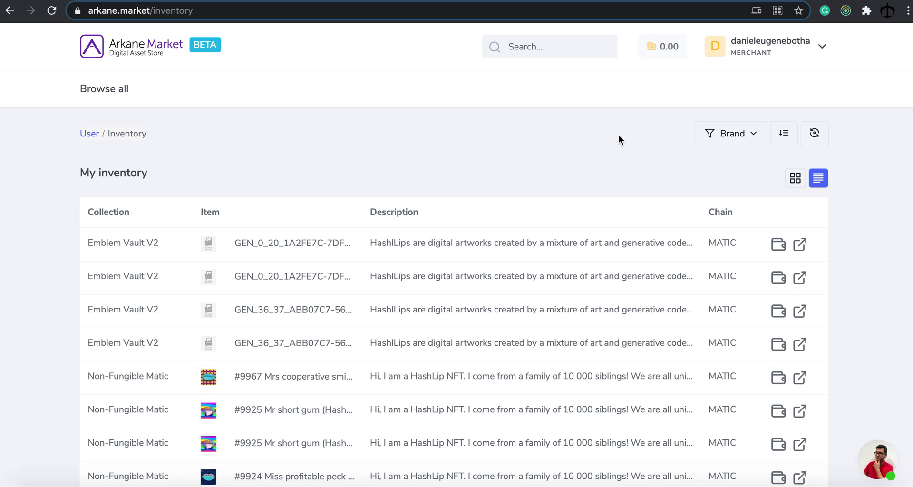
{"action": "mouse_move", "coordinate": [857, 2]}
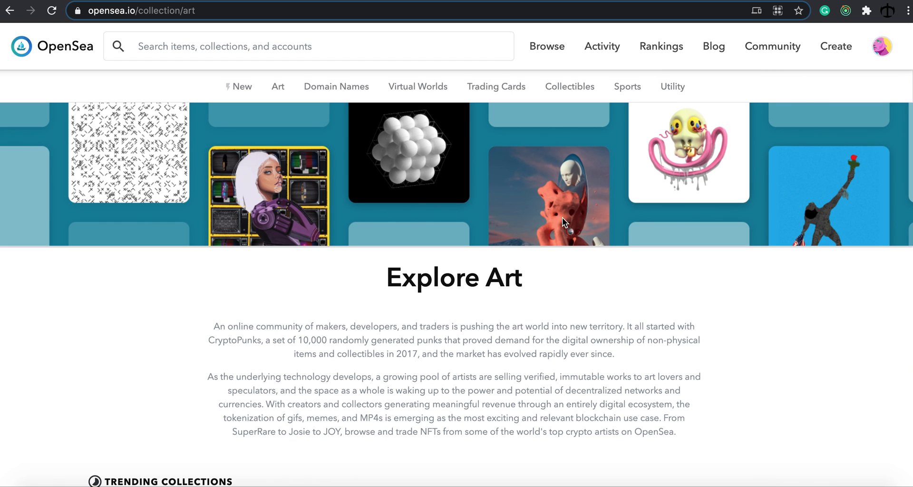
{"action": "mouse_move", "coordinate": [544, 268]}
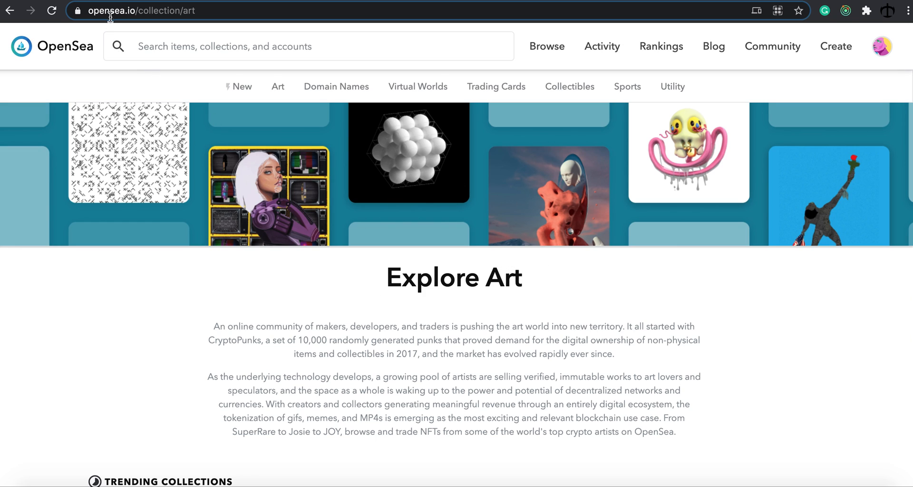
{"action": "mouse_move", "coordinate": [458, 111]}
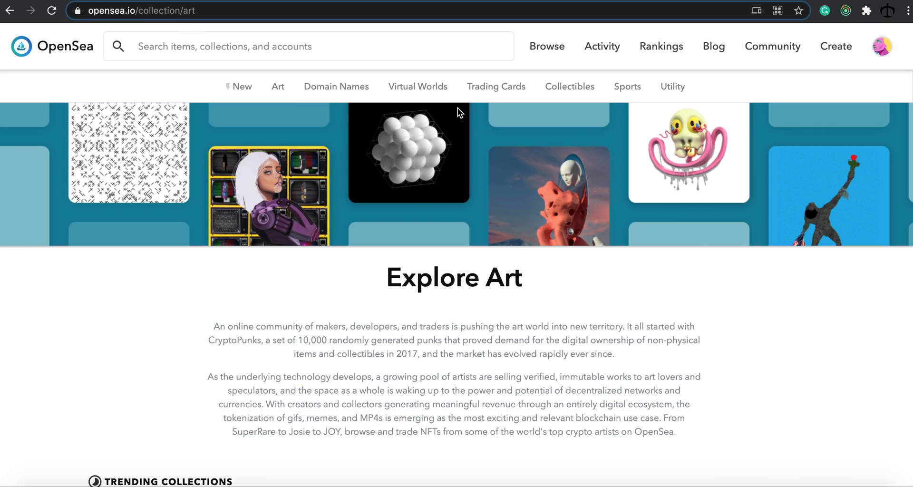
Open the OpenSea account page from the top-right profile avatar menu
{"action": "left_click", "coordinate": [881, 46]}
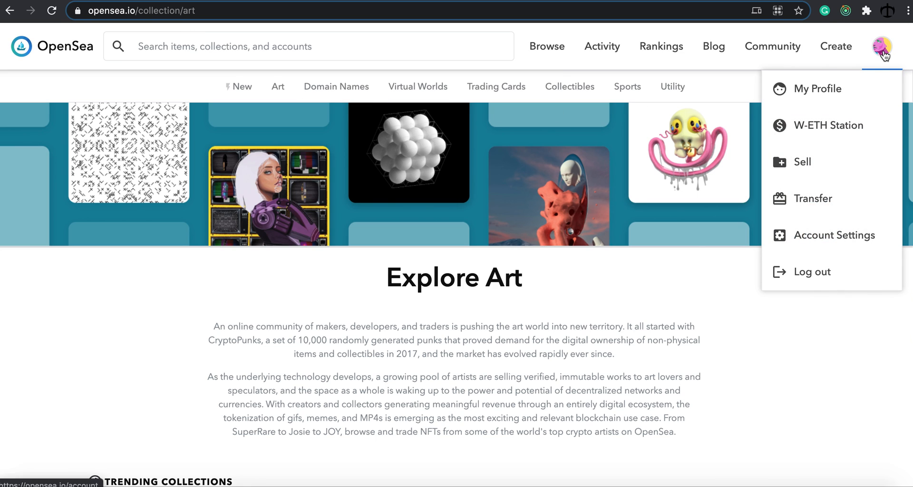
{"action": "left_click", "coordinate": [818, 88]}
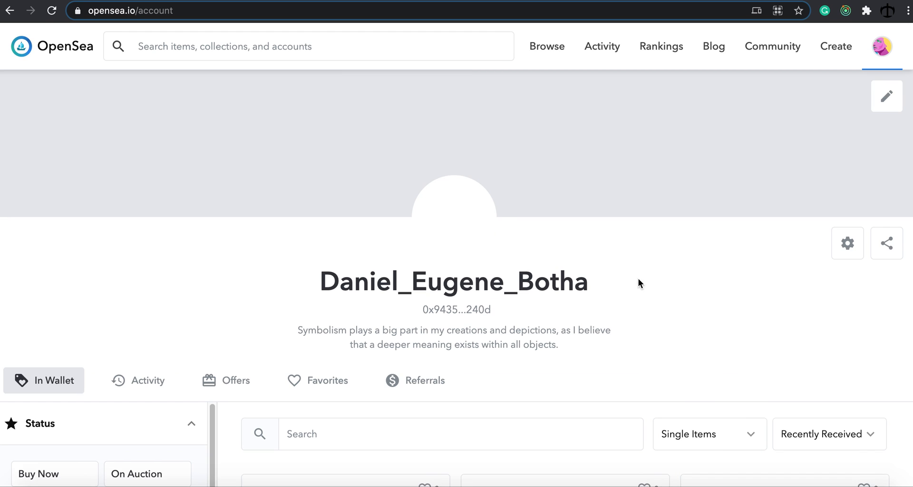
Scroll the In Wallet grid and open the #9923 Mrs chronic lips item page
{"action": "scroll", "scroll_direction": "down", "scroll_amount": 3}
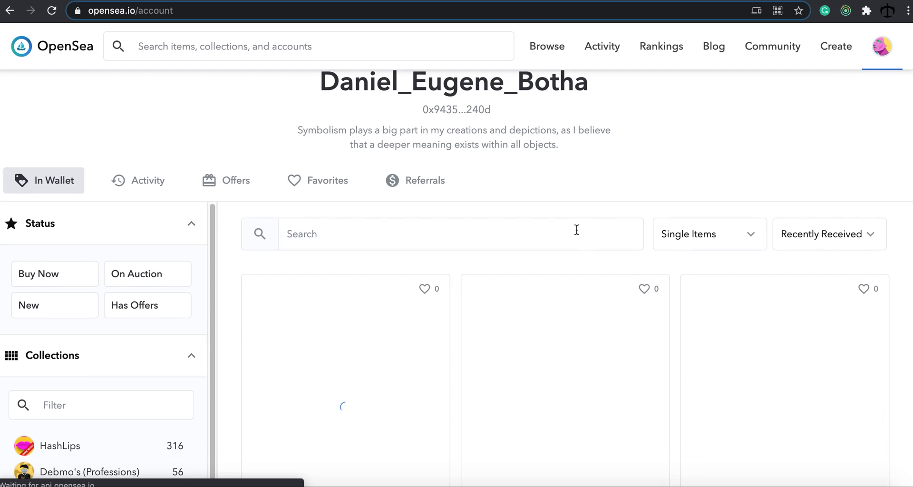
{"action": "scroll", "scroll_direction": "down", "scroll_amount": 3}
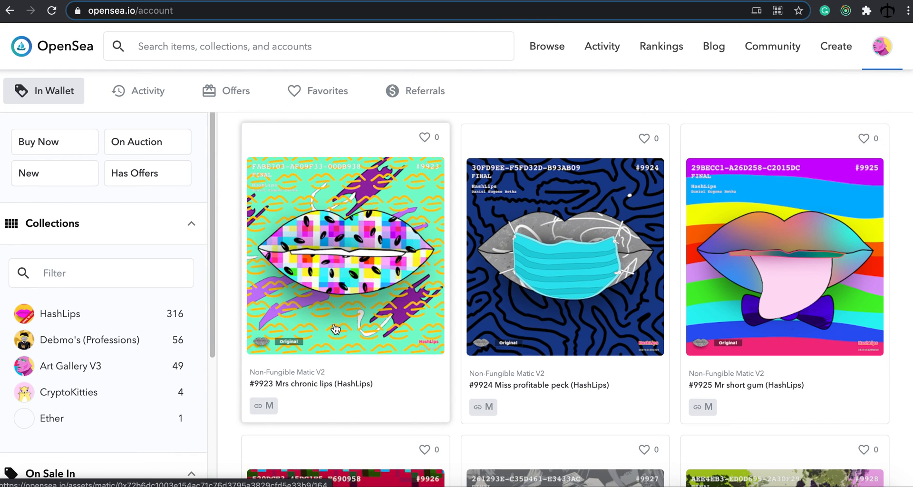
{"action": "mouse_move", "coordinate": [353, 269]}
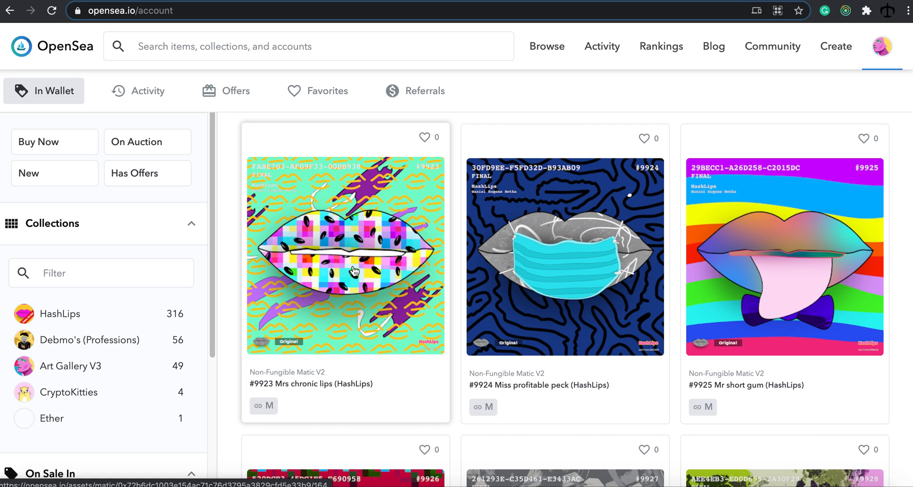
{"action": "mouse_move", "coordinate": [305, 396]}
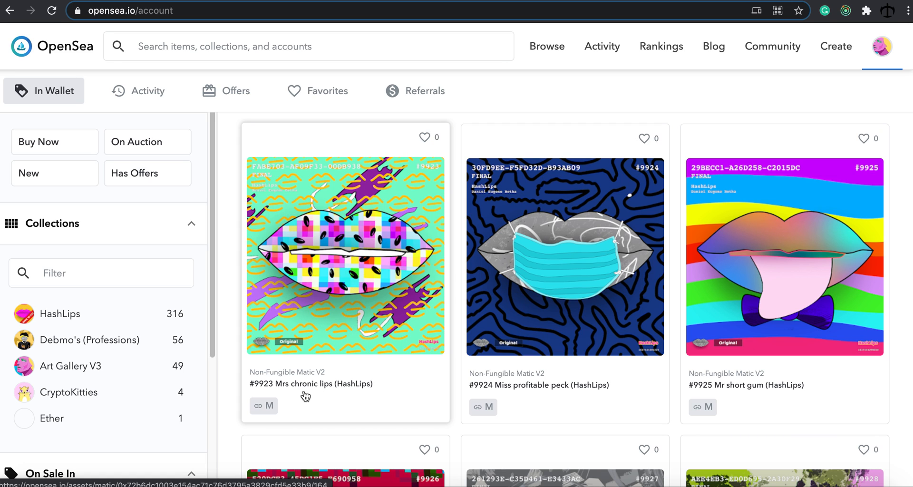
{"action": "scroll", "scroll_direction": "down", "scroll_amount": 3}
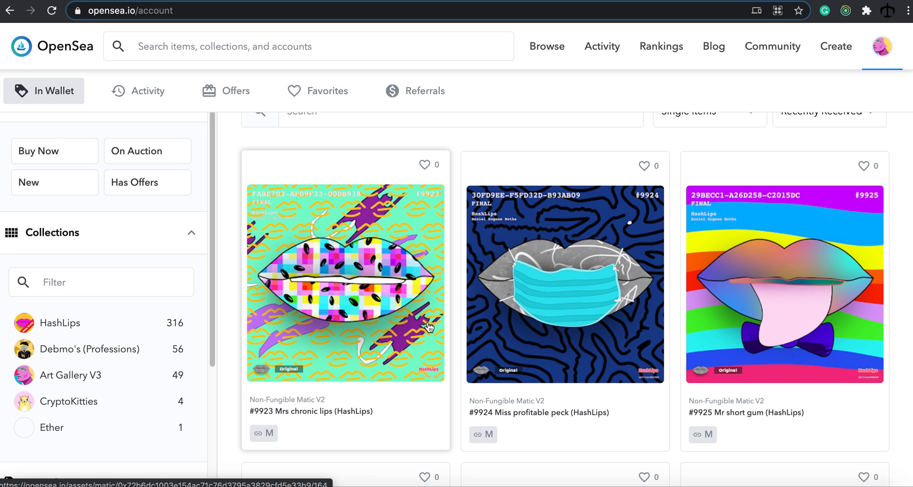
{"action": "scroll", "scroll_direction": "down", "scroll_amount": 3}
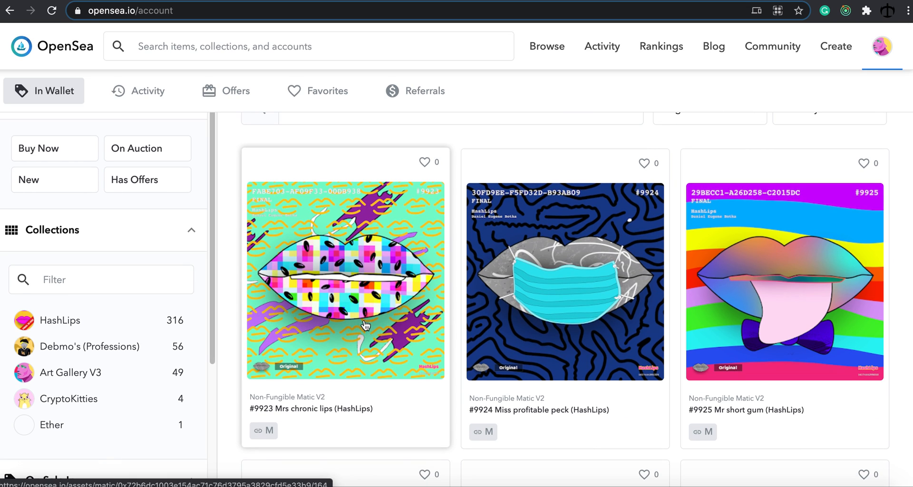
{"action": "mouse_move", "coordinate": [270, 433]}
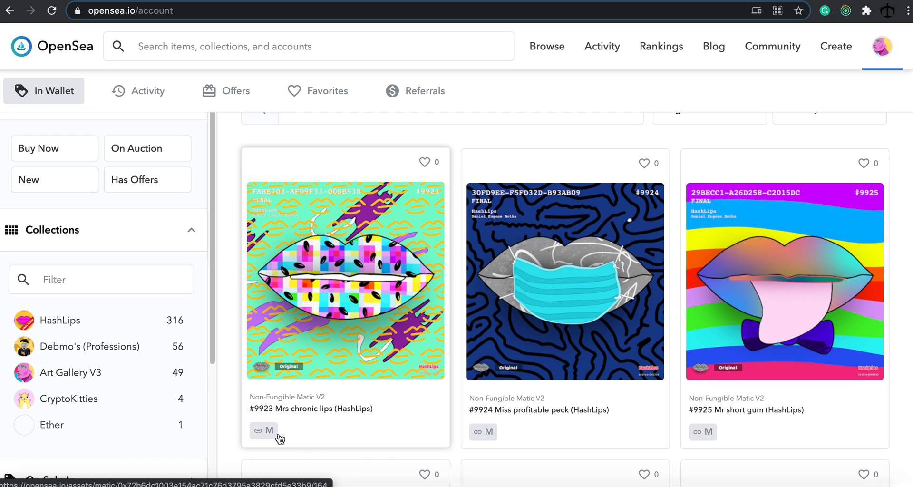
{"action": "scroll", "scroll_direction": "down", "scroll_amount": 3}
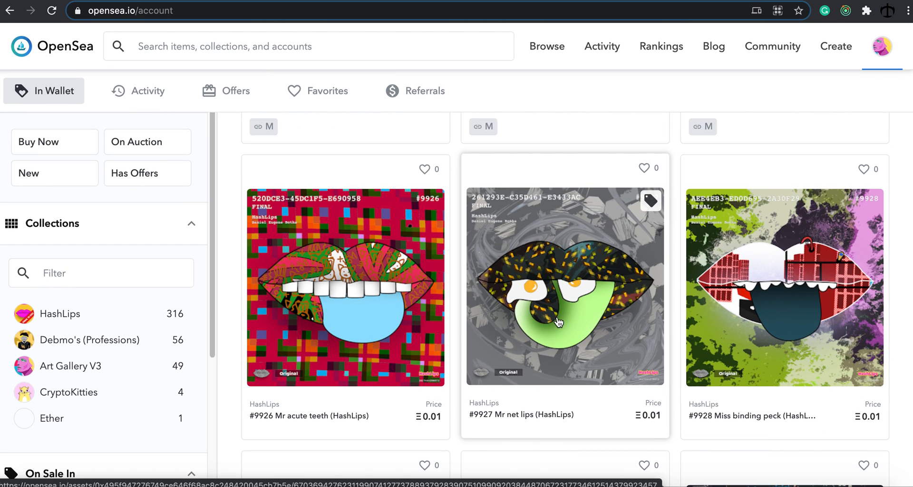
{"action": "scroll", "scroll_direction": "up", "scroll_amount": 3}
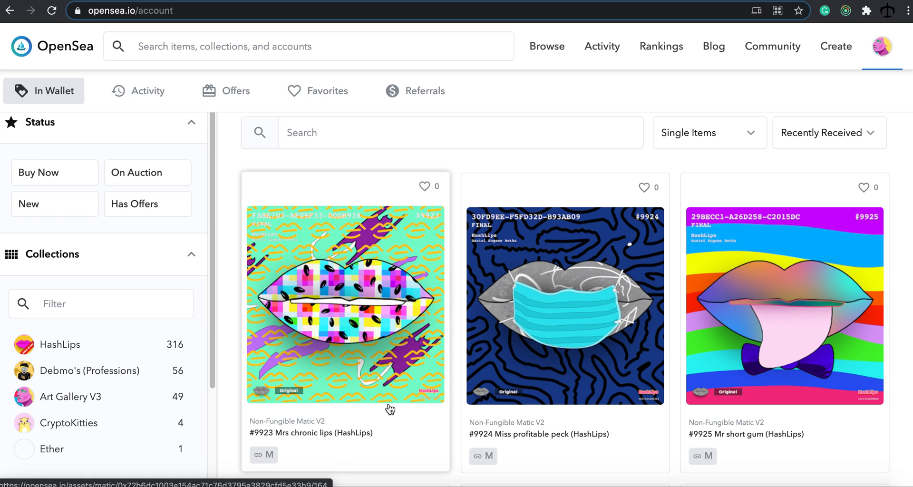
{"action": "mouse_move", "coordinate": [399, 398]}
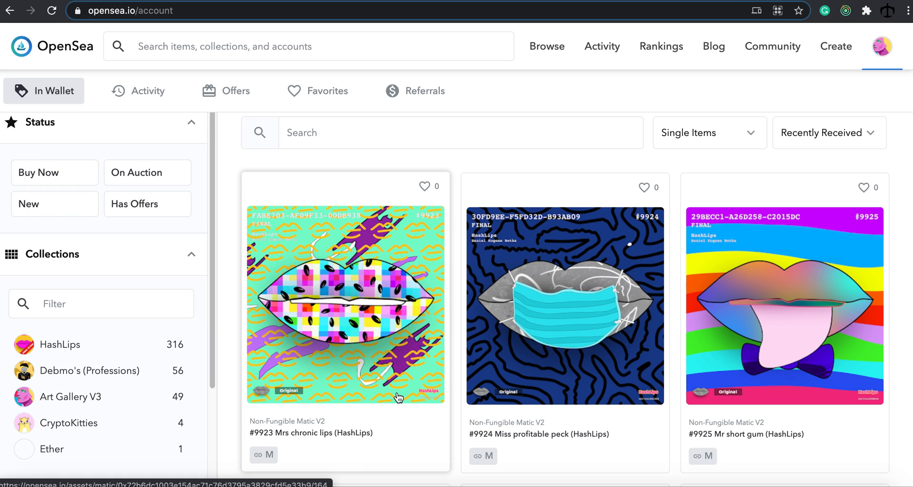
{"action": "mouse_move", "coordinate": [395, 398]}
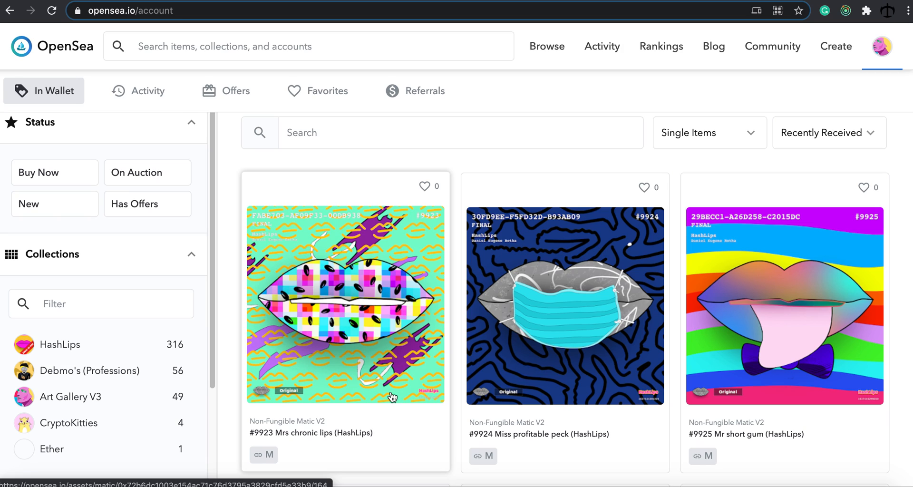
{"action": "mouse_move", "coordinate": [379, 378]}
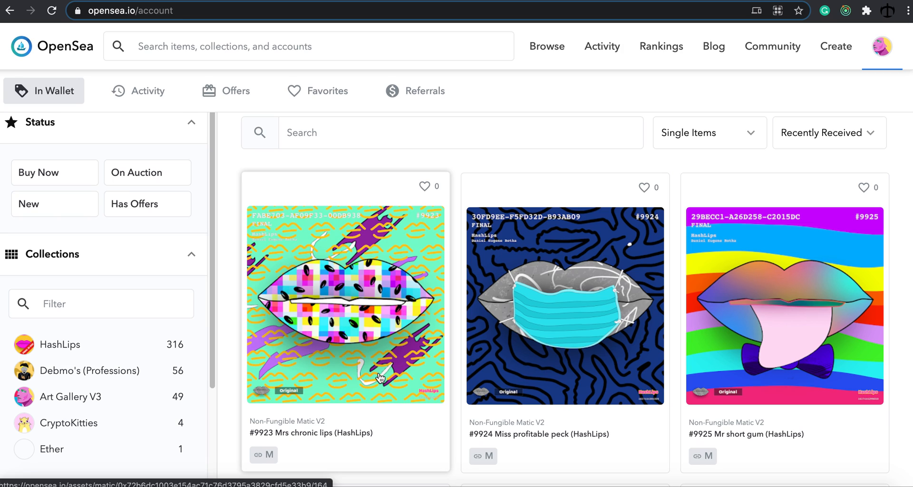
{"action": "mouse_move", "coordinate": [379, 362]}
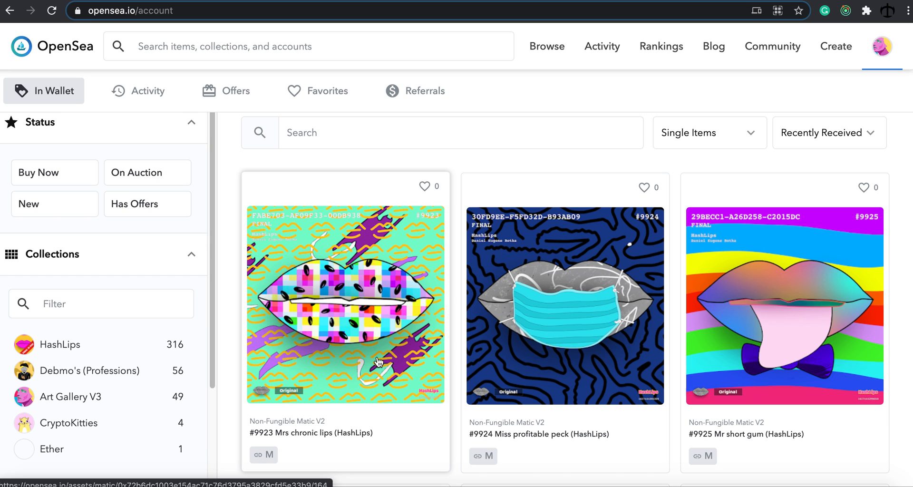
{"action": "scroll", "scroll_direction": "down", "scroll_amount": 3}
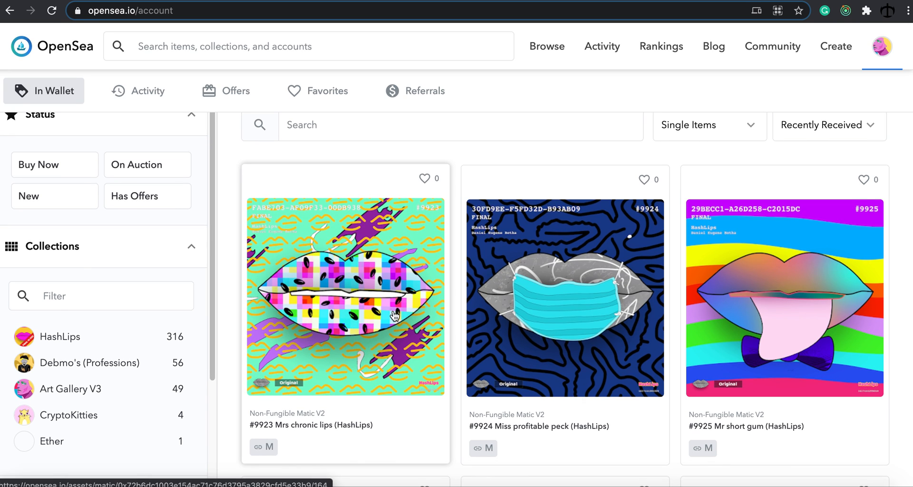
{"action": "scroll", "scroll_direction": "down", "scroll_amount": 3}
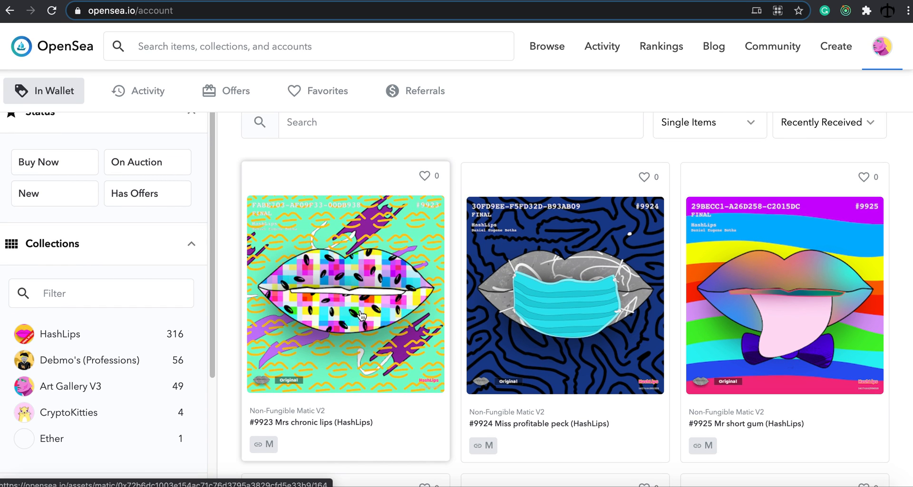
{"action": "mouse_move", "coordinate": [438, 382]}
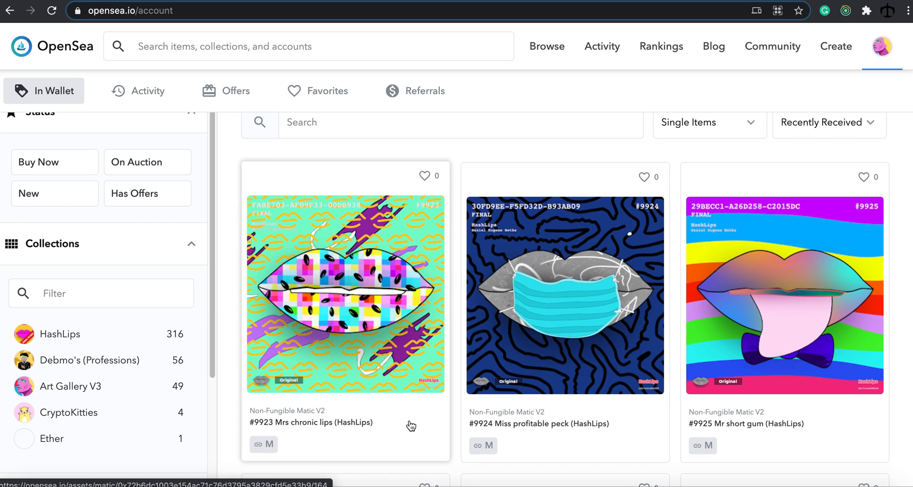
{"action": "left_click", "coordinate": [345, 291]}
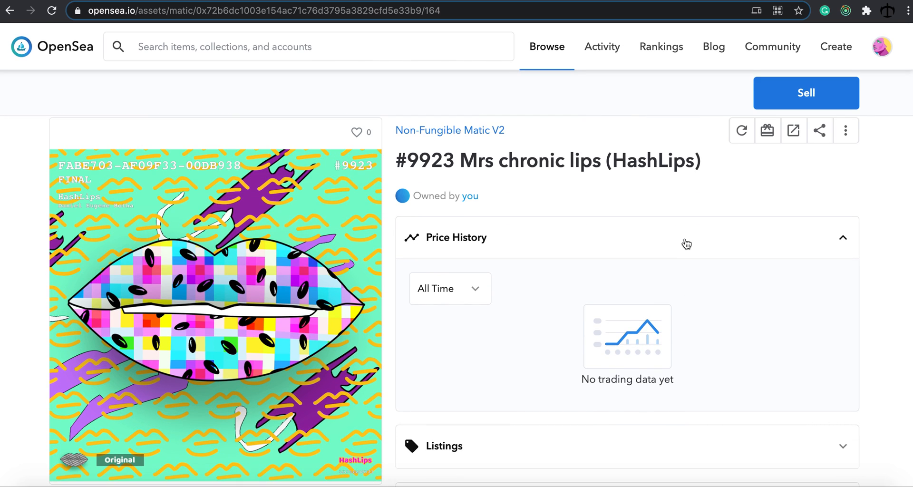
{"action": "scroll", "scroll_direction": "down", "scroll_amount": 3}
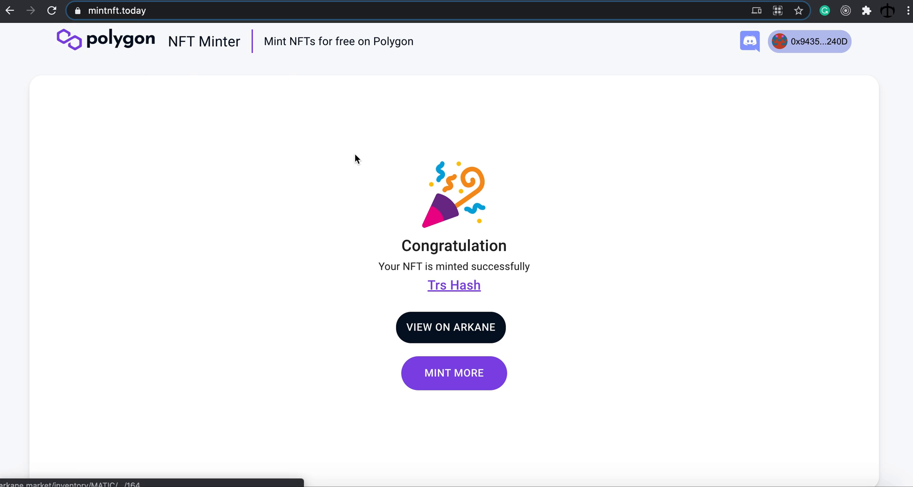
{"action": "mouse_move", "coordinate": [248, 35]}
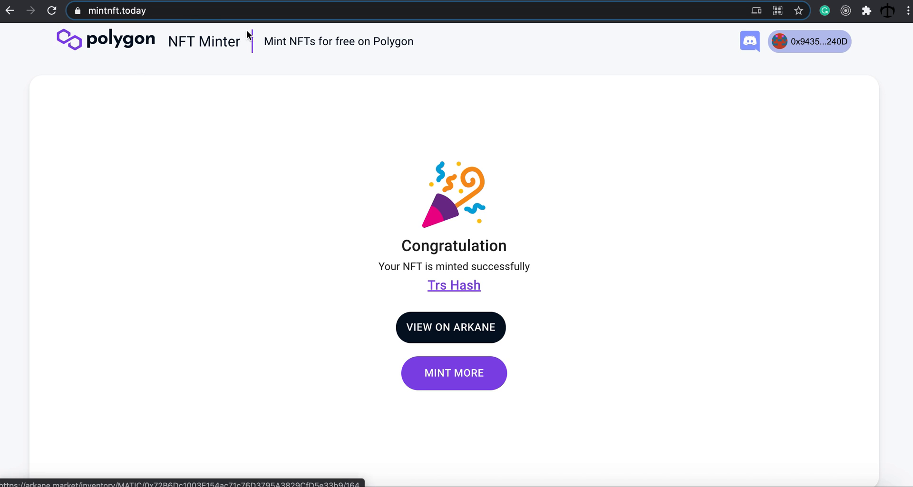
{"action": "mouse_move", "coordinate": [874, 41]}
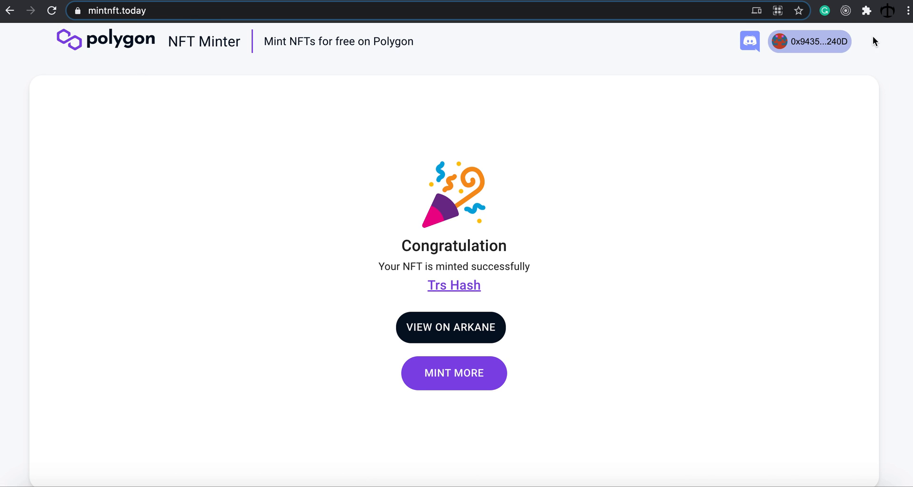
Return to the #9923 Mrs chronic lips page and scroll to its Owned by you line
{"action": "left_click", "coordinate": [450, 327]}
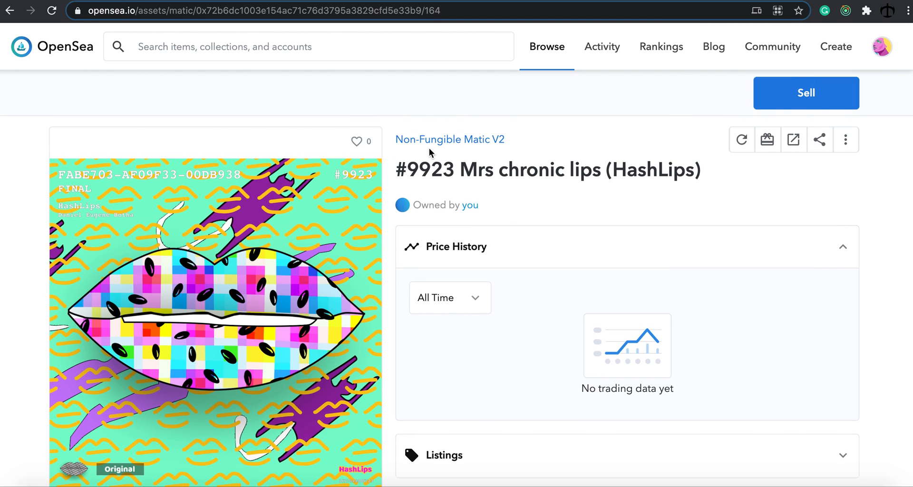
{"action": "mouse_move", "coordinate": [478, 145]}
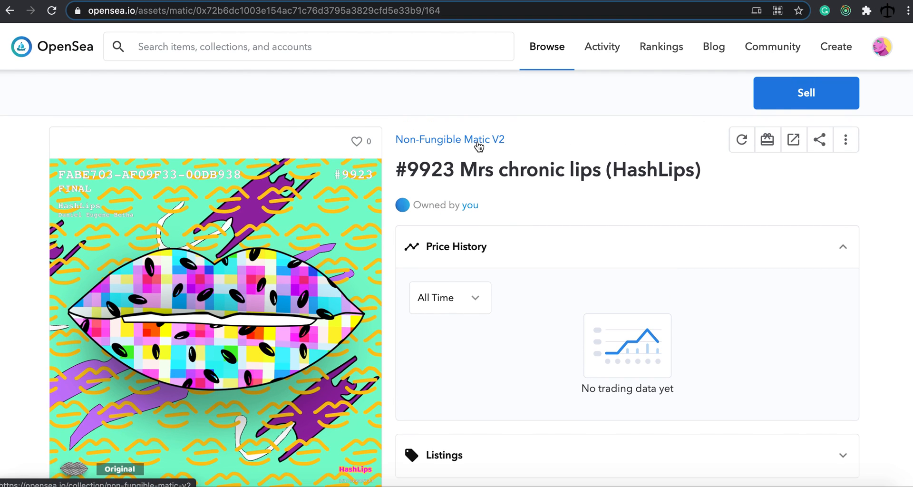
{"action": "mouse_move", "coordinate": [500, 151]}
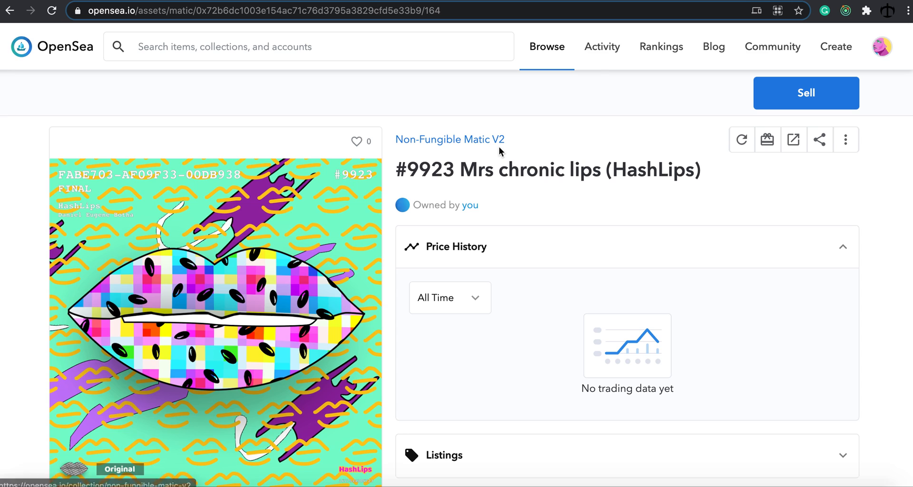
{"action": "mouse_move", "coordinate": [522, 168]}
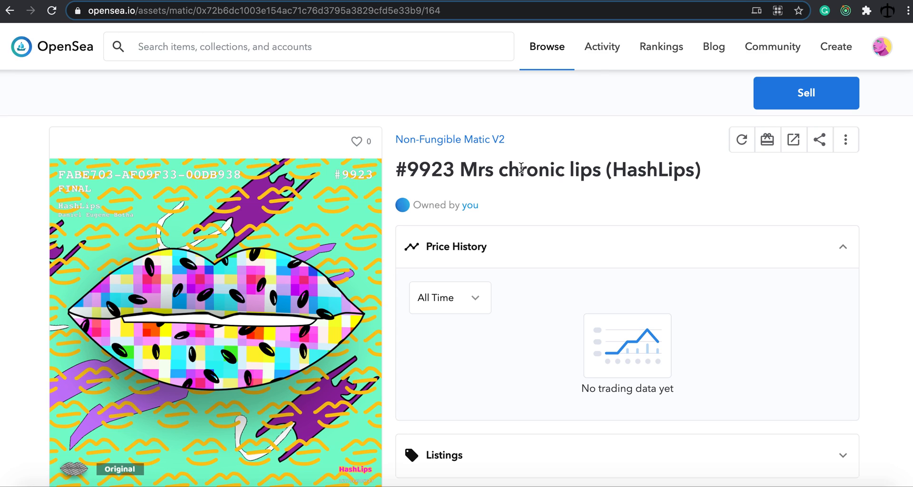
{"action": "scroll", "scroll_direction": "down", "scroll_amount": 3}
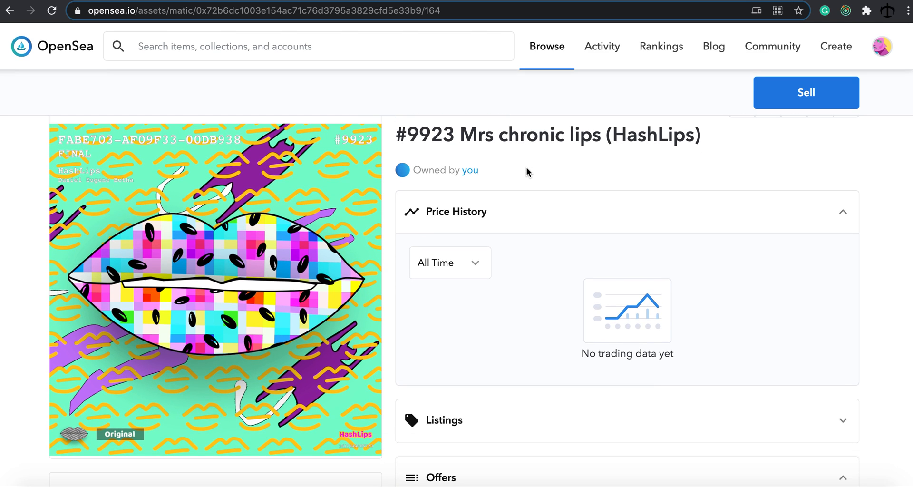
{"action": "mouse_move", "coordinate": [522, 168]}
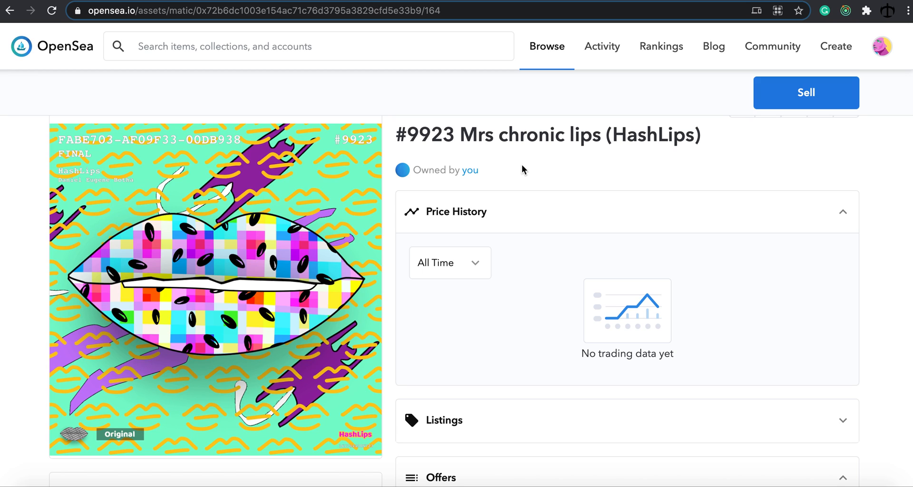
{"action": "mouse_move", "coordinate": [527, 160]}
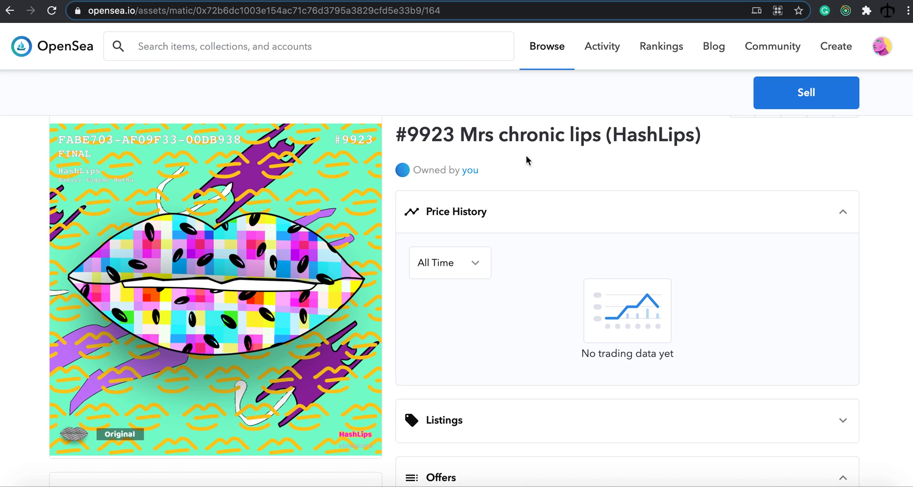
{"action": "scroll", "scroll_direction": "down", "scroll_amount": 3}
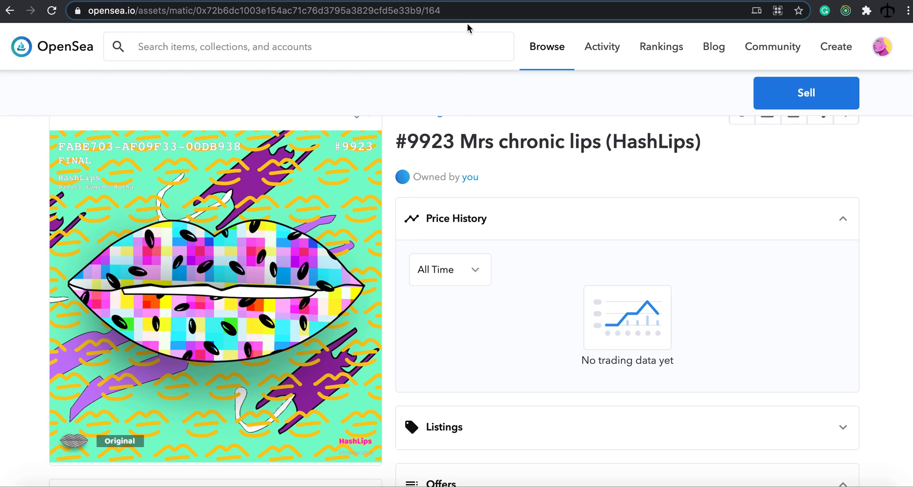
{"action": "mouse_move", "coordinate": [709, 135]}
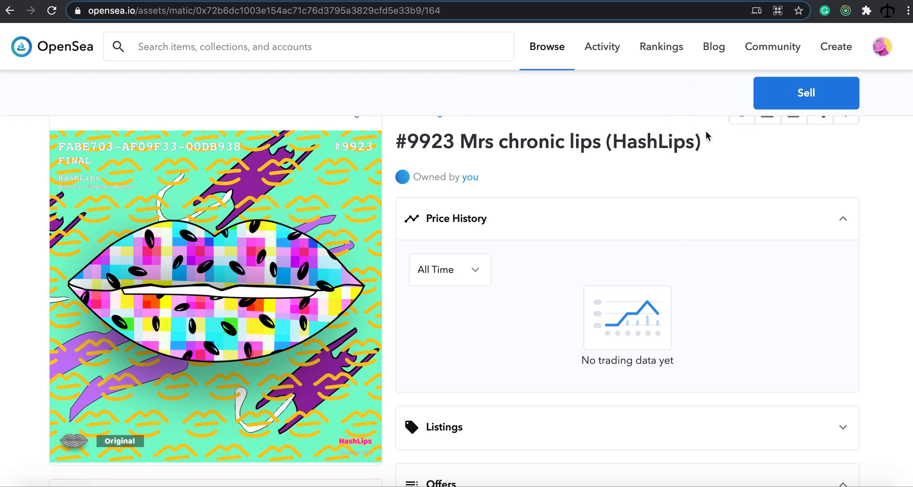
{"action": "mouse_move", "coordinate": [711, 134]}
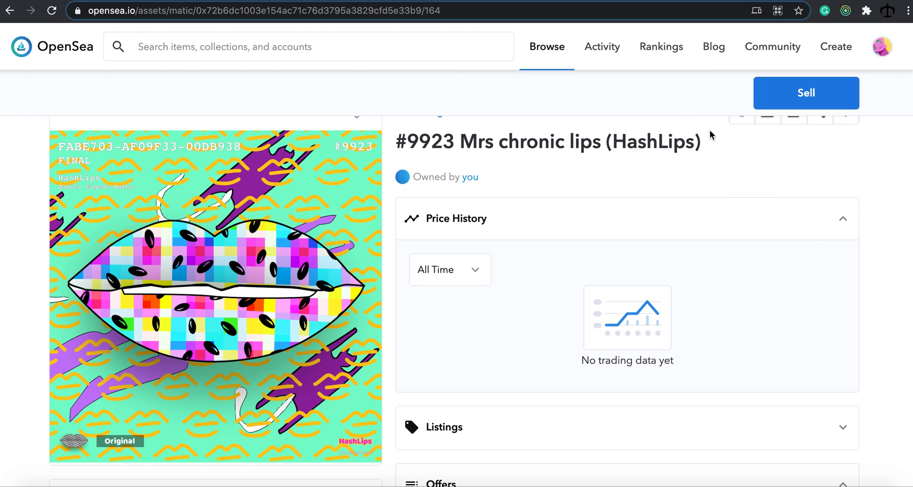
{"action": "mouse_move", "coordinate": [623, 182]}
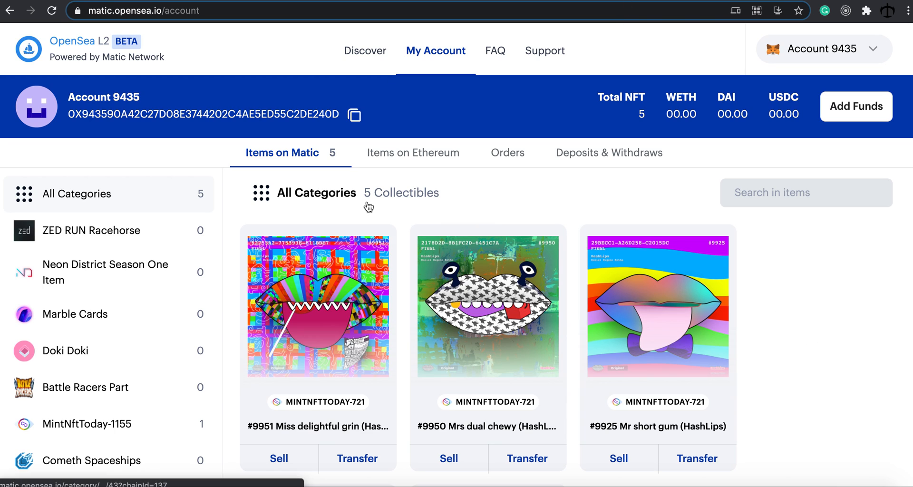
{"action": "mouse_move", "coordinate": [62, 54]}
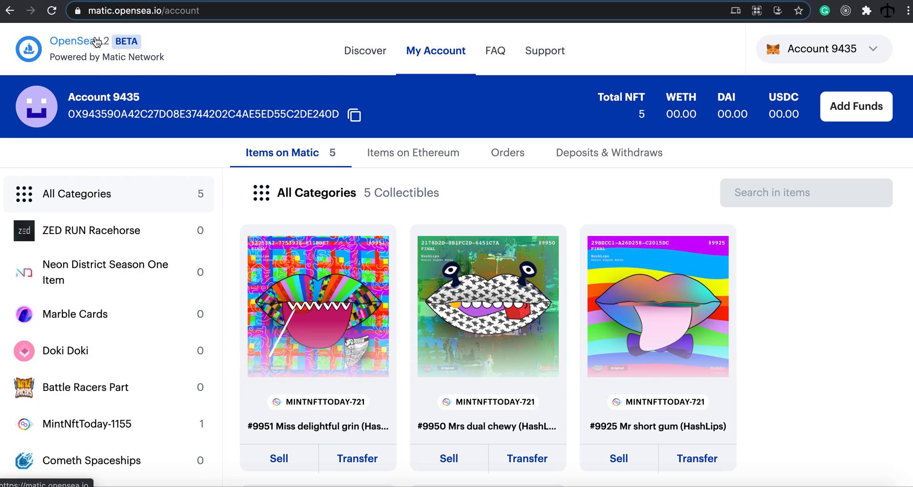
{"action": "mouse_move", "coordinate": [170, 51]}
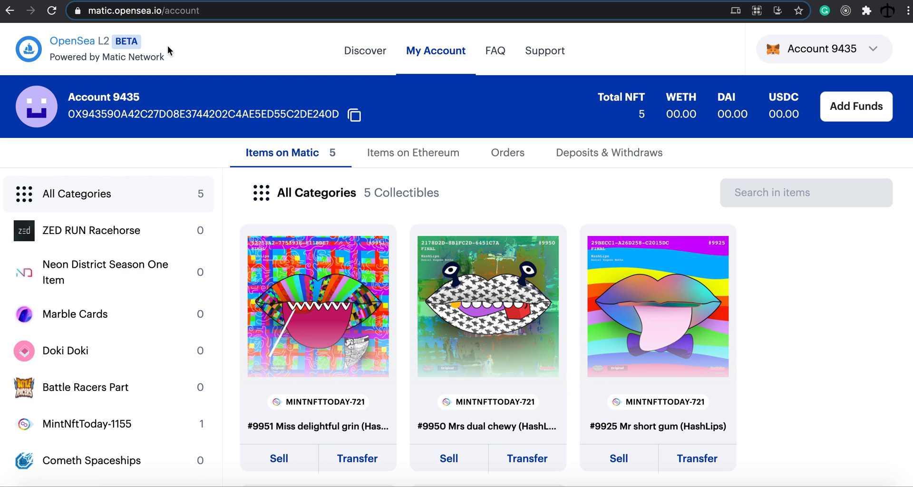
{"action": "mouse_move", "coordinate": [88, 52]}
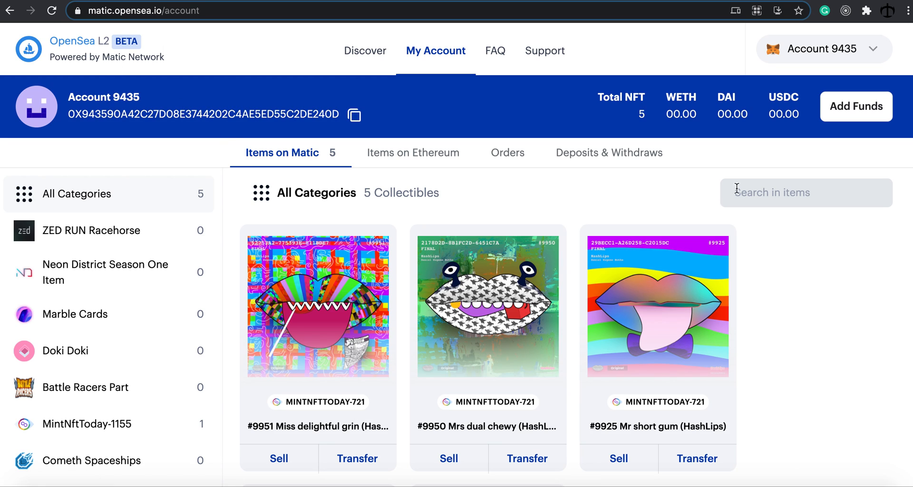
{"action": "mouse_move", "coordinate": [741, 218]}
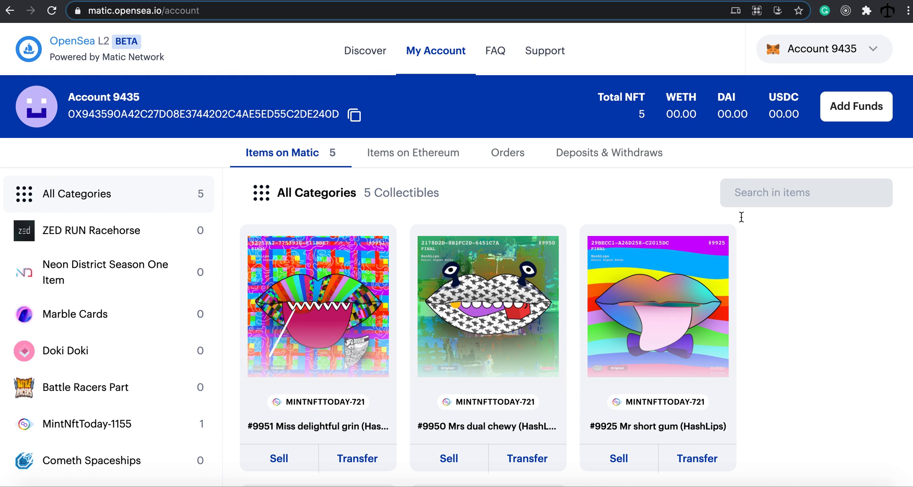
Scroll through the Items on Matic collectibles grid on matic.opensea.io
{"action": "scroll", "scroll_direction": "down", "scroll_amount": 3}
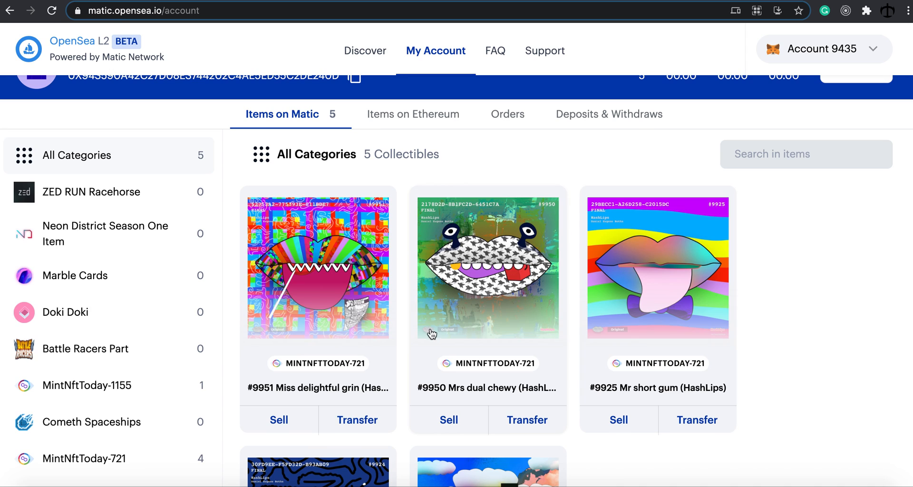
{"action": "scroll", "scroll_direction": "down", "scroll_amount": 3}
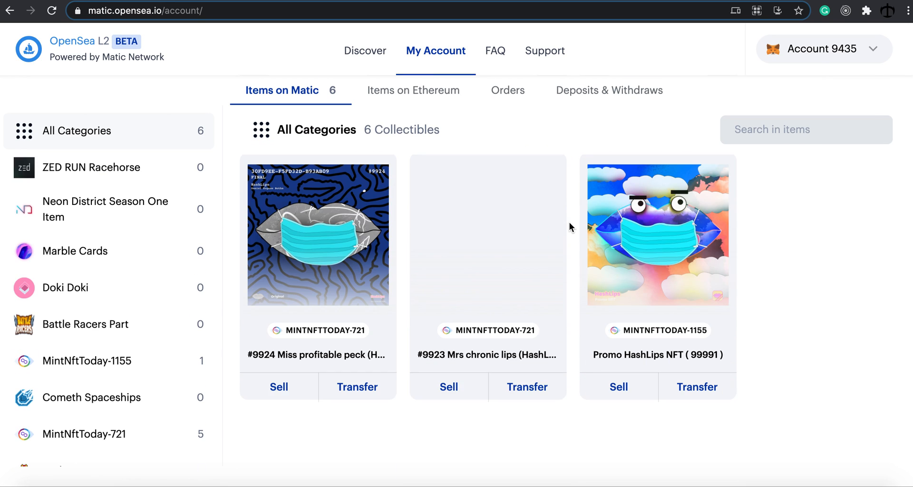
Scroll the Items on Matic grid down to find the #9923 Mrs chronic lips card
{"action": "scroll", "scroll_direction": "down", "scroll_amount": 3}
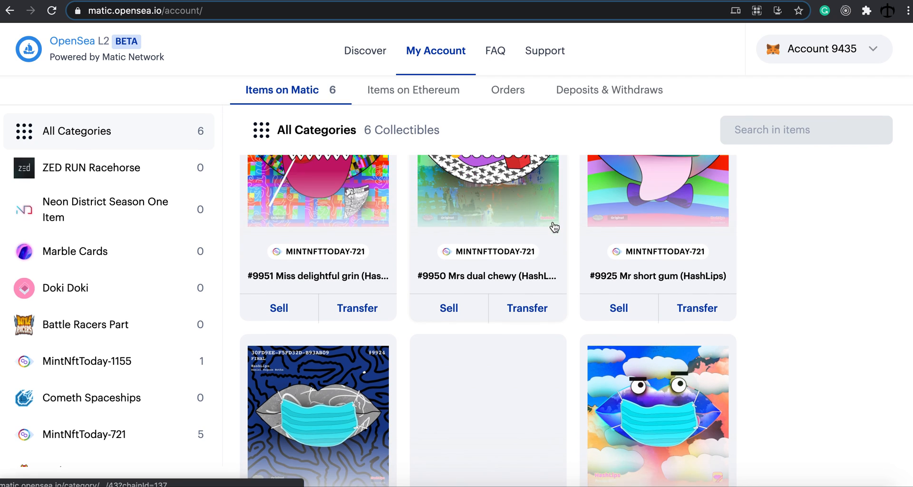
{"action": "scroll", "scroll_direction": "down", "scroll_amount": 3}
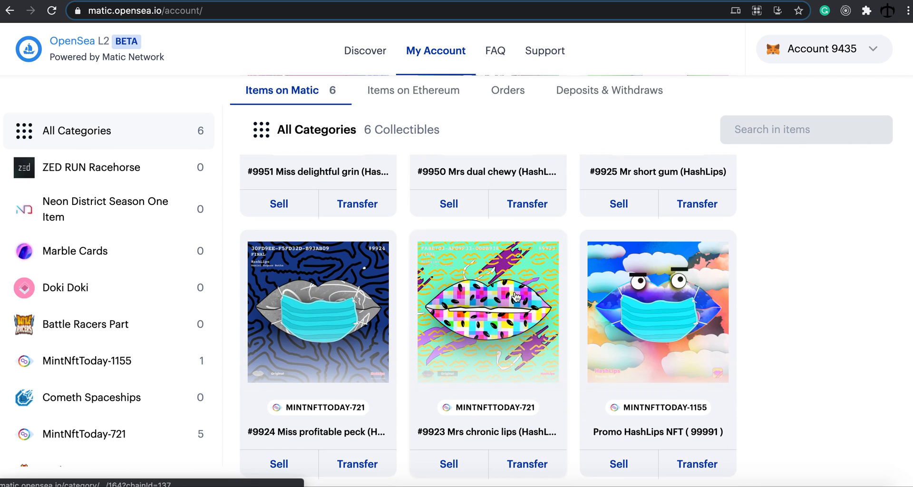
{"action": "scroll", "scroll_direction": "down", "scroll_amount": 3}
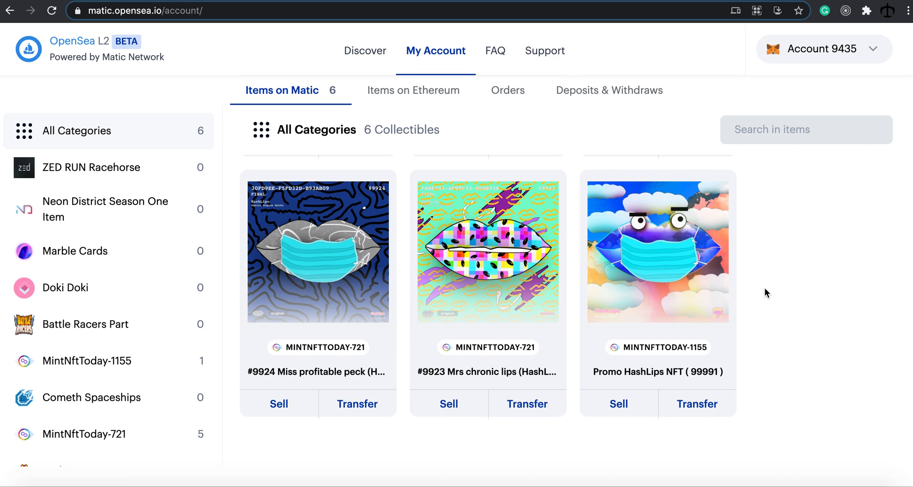
{"action": "scroll", "scroll_direction": "down", "scroll_amount": 3}
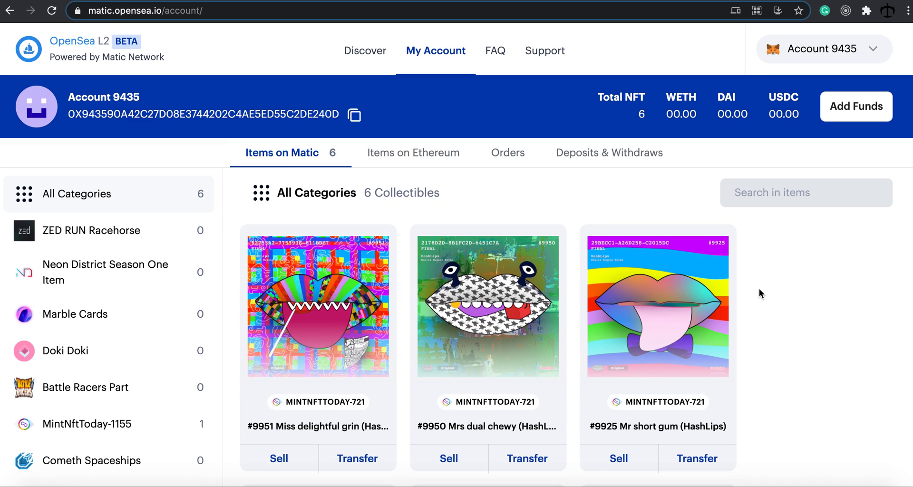
{"action": "mouse_move", "coordinate": [767, 326]}
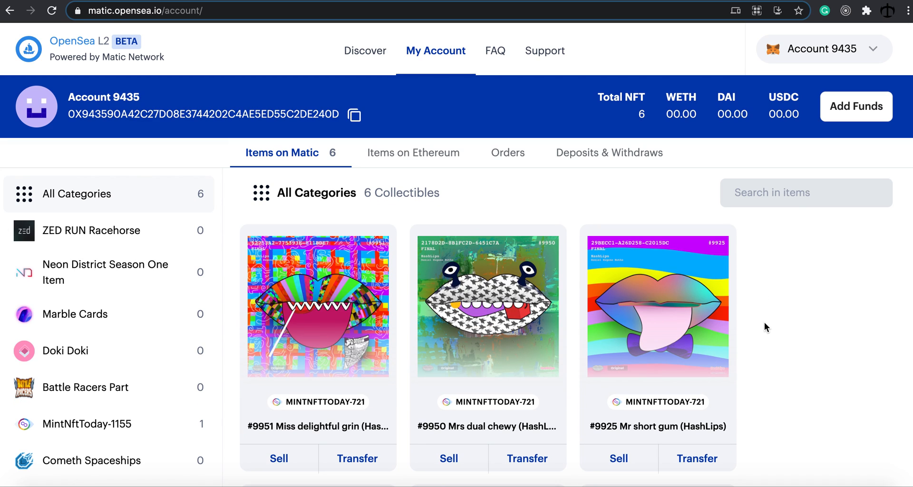
{"action": "mouse_move", "coordinate": [774, 335]}
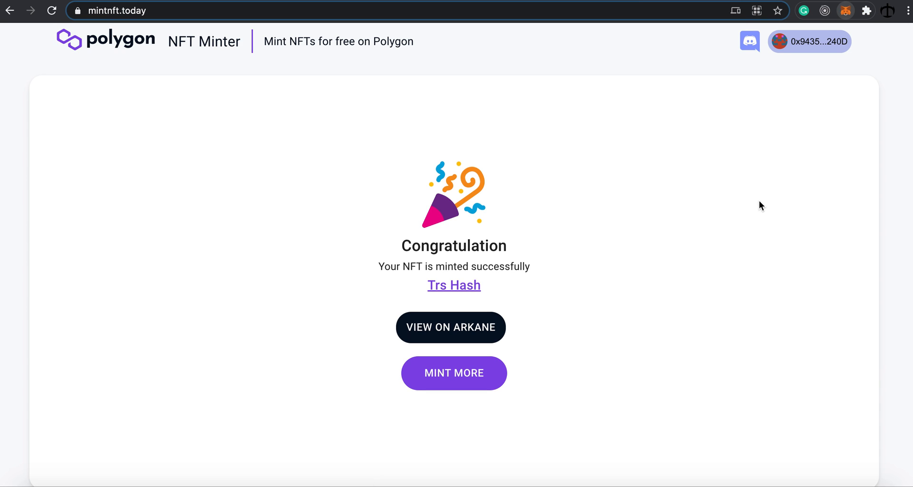
{"action": "left_click", "coordinate": [758, 43]}
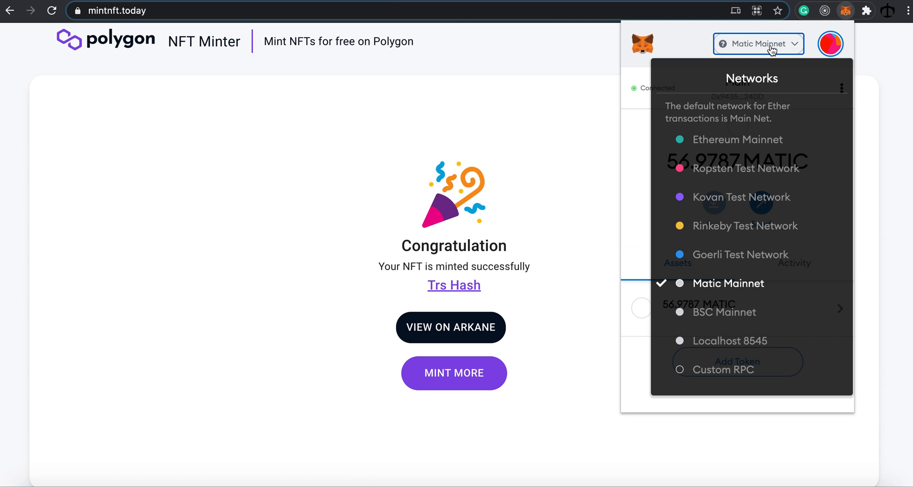
{"action": "left_click", "coordinate": [737, 139]}
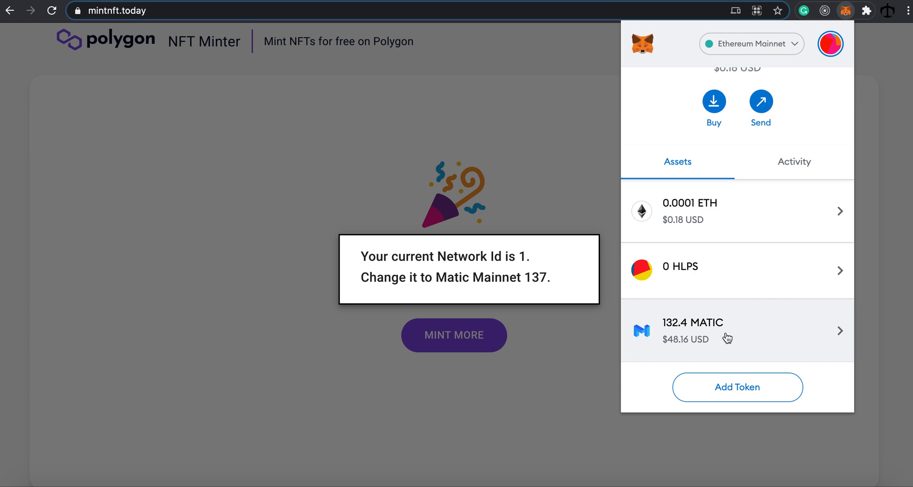
{"action": "mouse_move", "coordinate": [714, 328]}
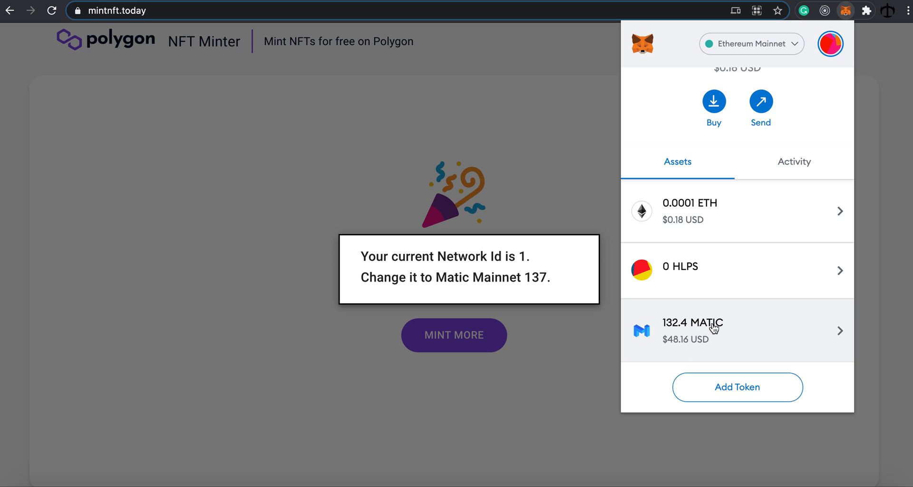
{"action": "mouse_move", "coordinate": [419, 256]}
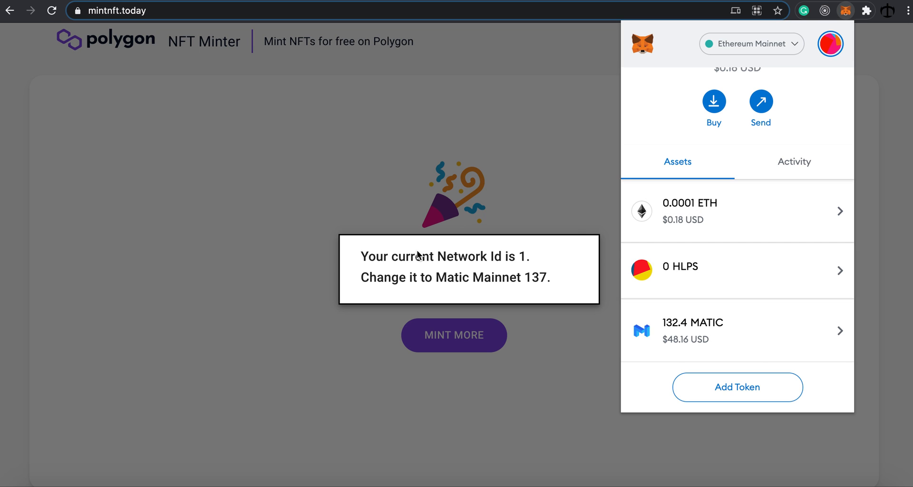
{"action": "mouse_move", "coordinate": [517, 272]}
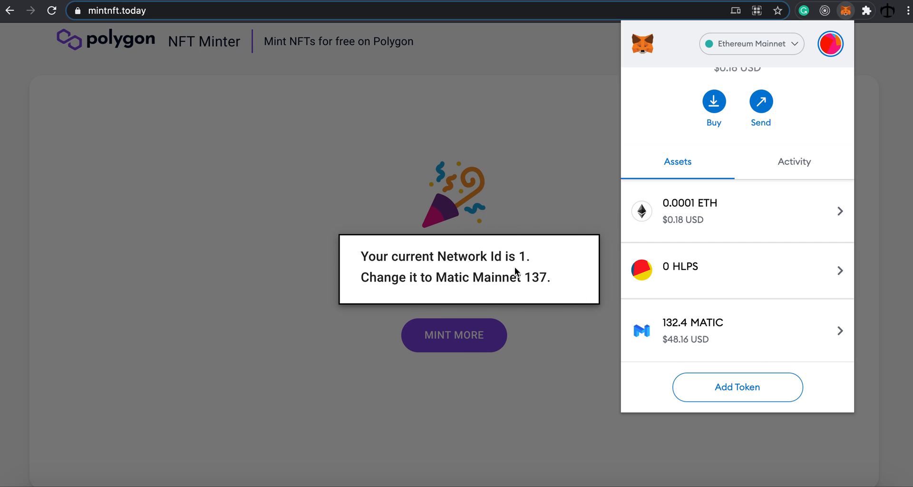
{"action": "mouse_move", "coordinate": [531, 277]}
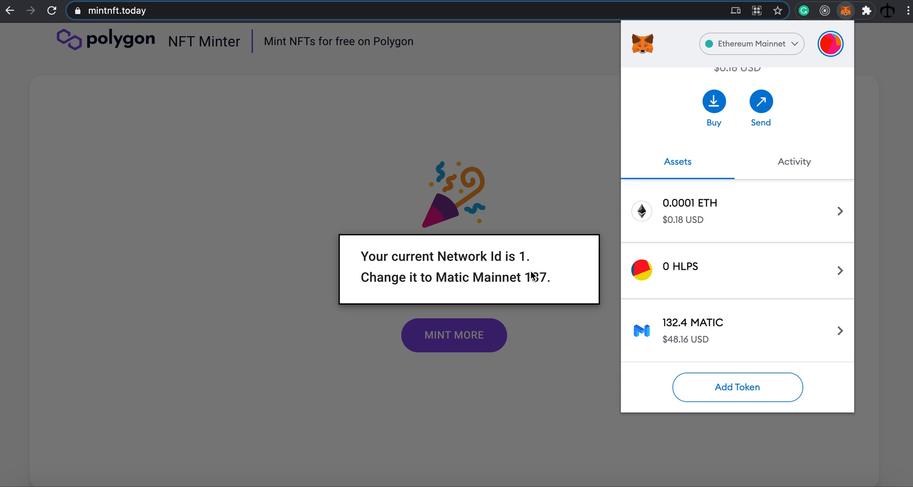
{"action": "mouse_move", "coordinate": [714, 334]}
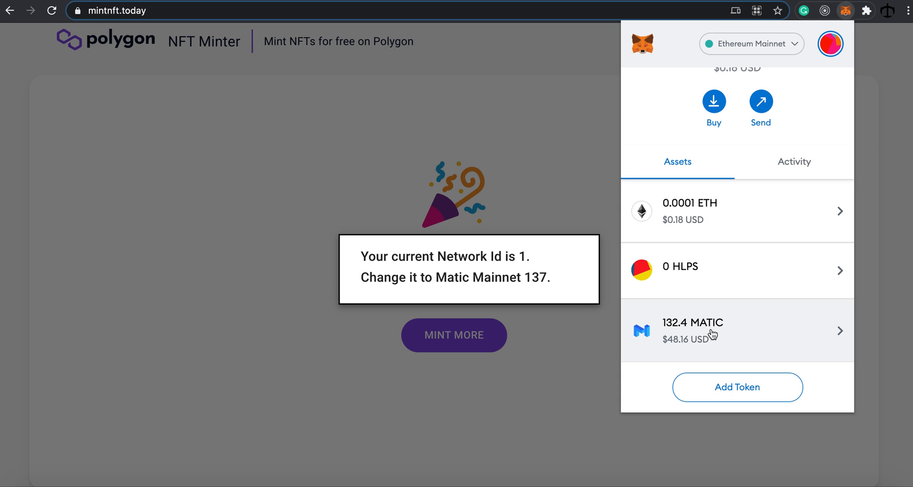
{"action": "left_click", "coordinate": [752, 43]}
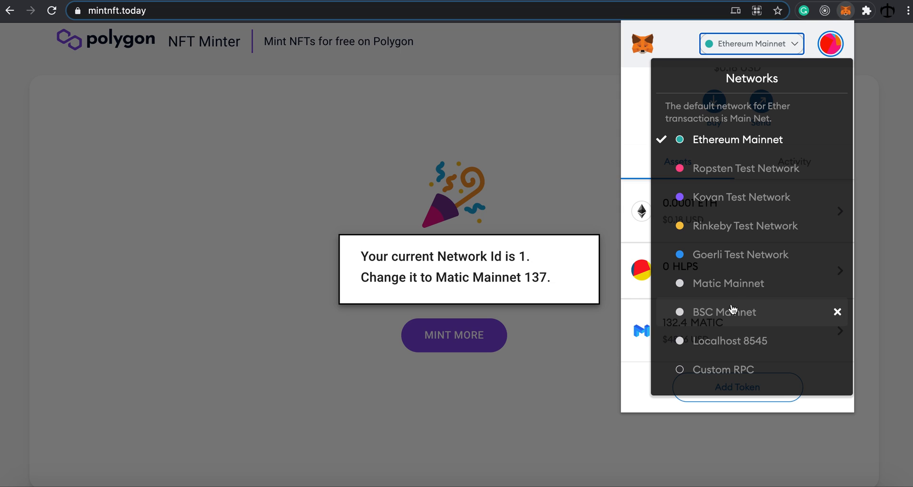
{"action": "left_click", "coordinate": [726, 283]}
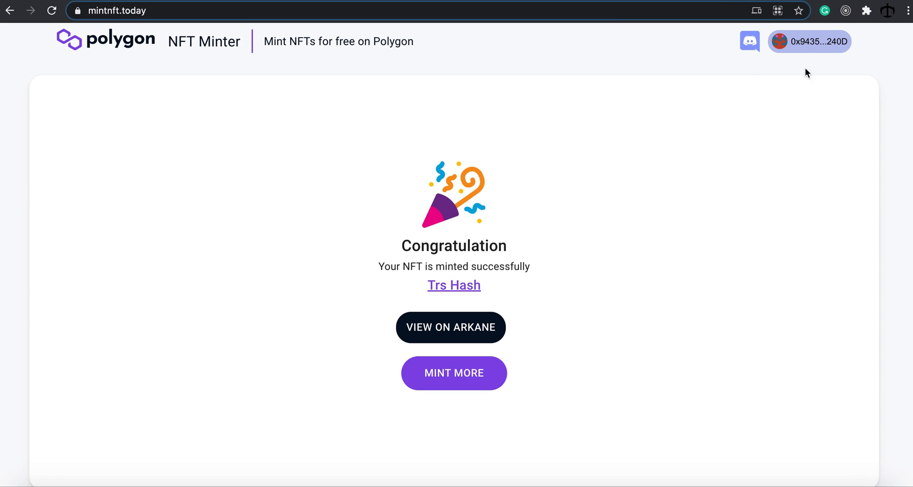
{"action": "mouse_move", "coordinate": [622, 101]}
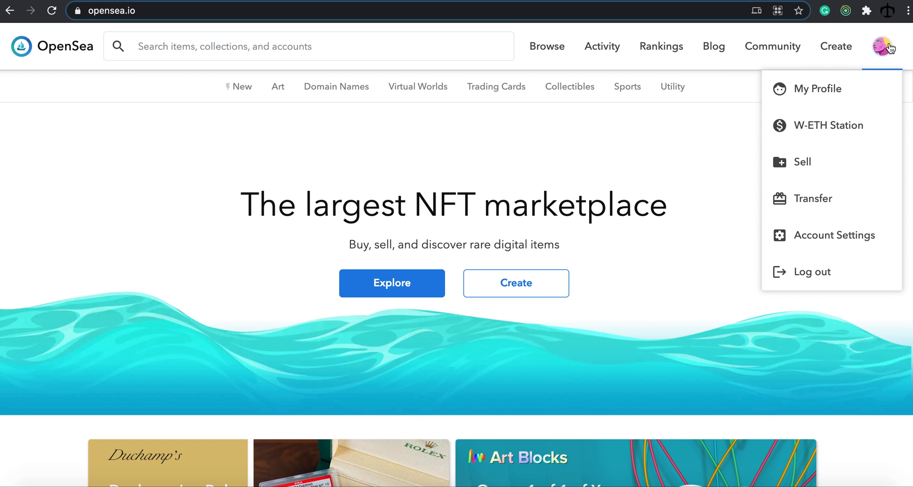
{"action": "left_click", "coordinate": [818, 89]}
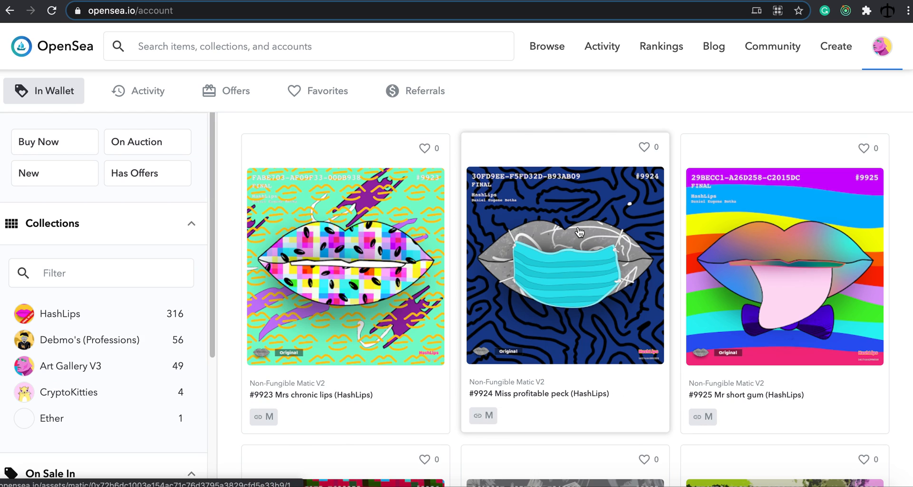
{"action": "scroll", "scroll_direction": "down", "scroll_amount": 3}
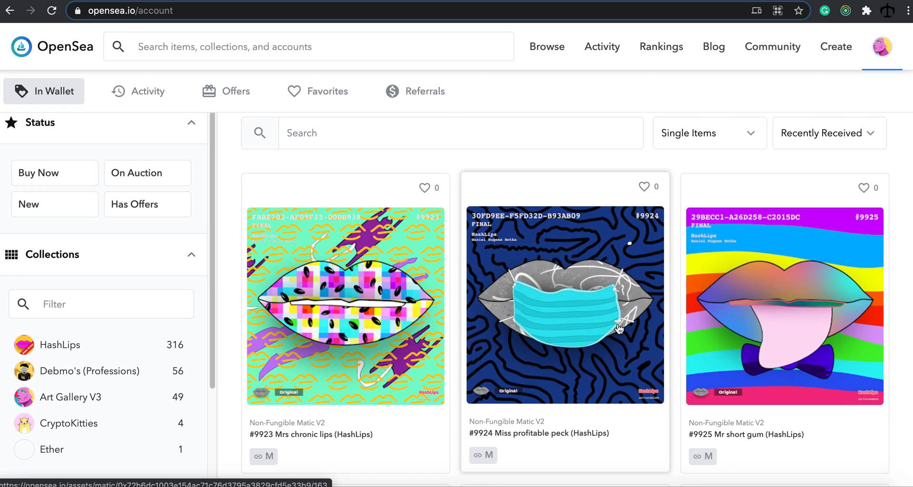
{"action": "scroll", "scroll_direction": "down", "scroll_amount": 3}
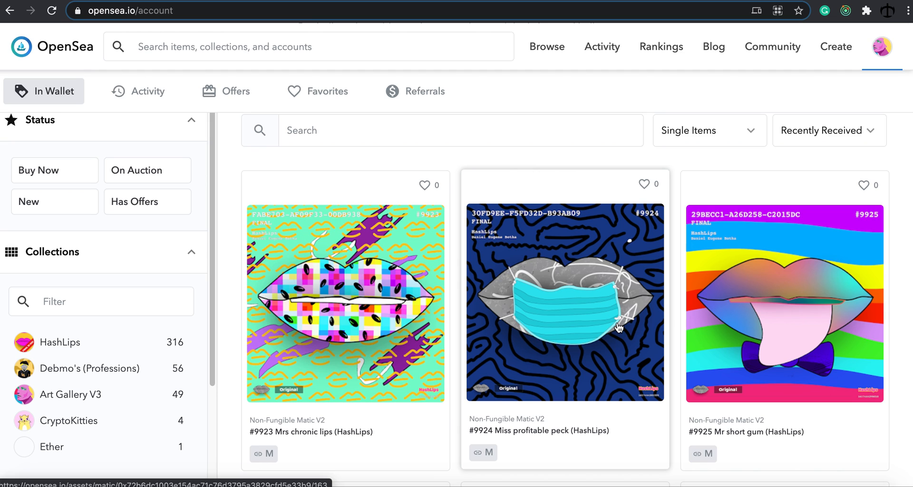
{"action": "scroll", "scroll_direction": "down", "scroll_amount": 3}
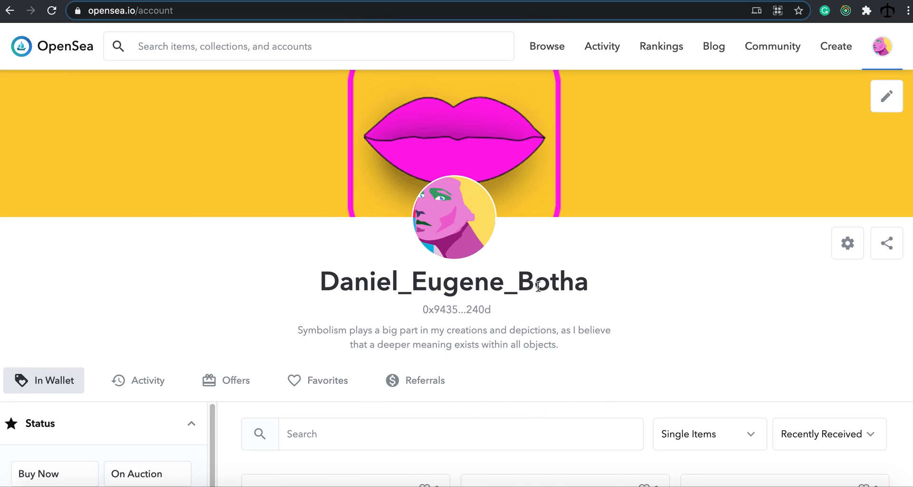
{"action": "mouse_move", "coordinate": [635, 296]}
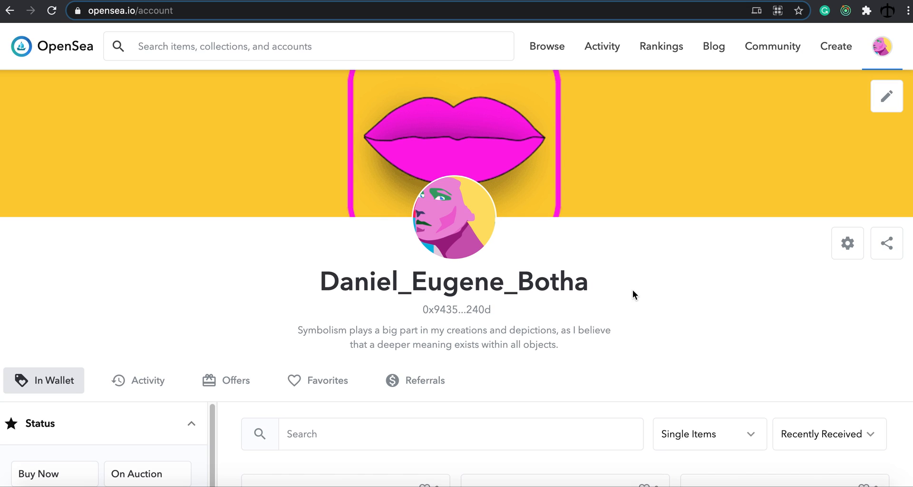
{"action": "mouse_move", "coordinate": [654, 298]}
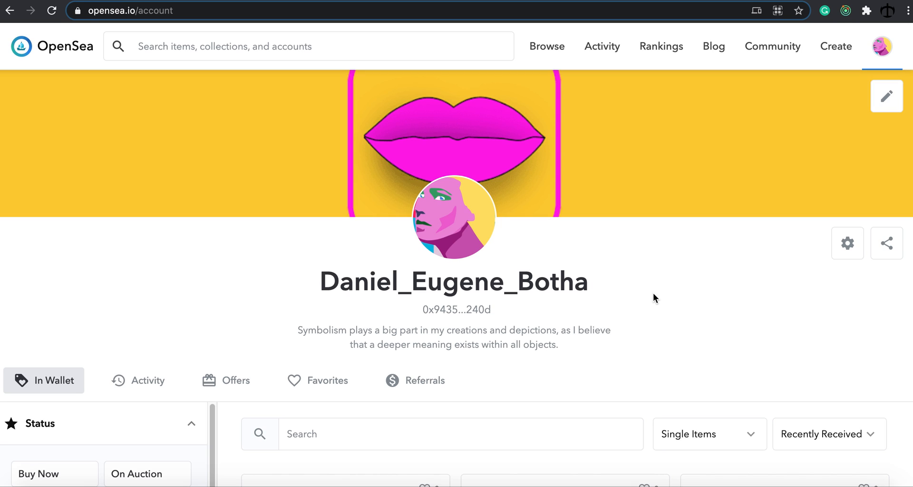